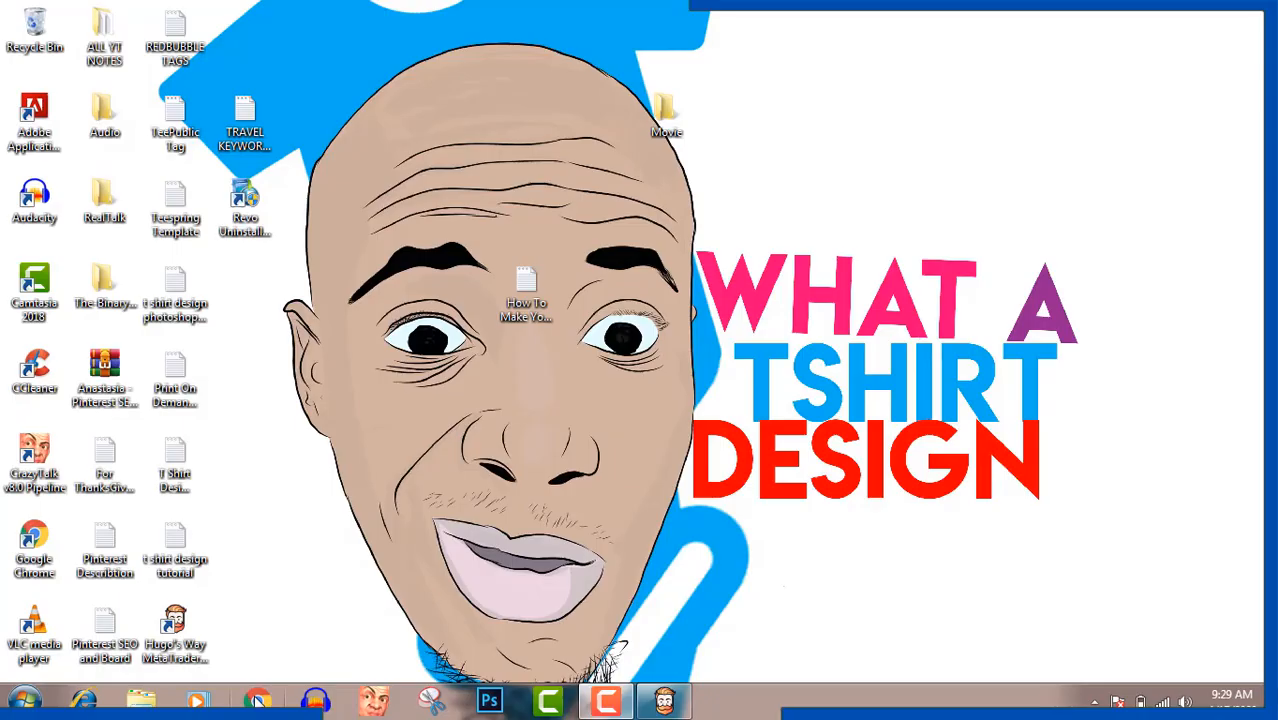
- Open YouTube in Chrome and go to the T-shirt design channel's own page
click(258, 699)
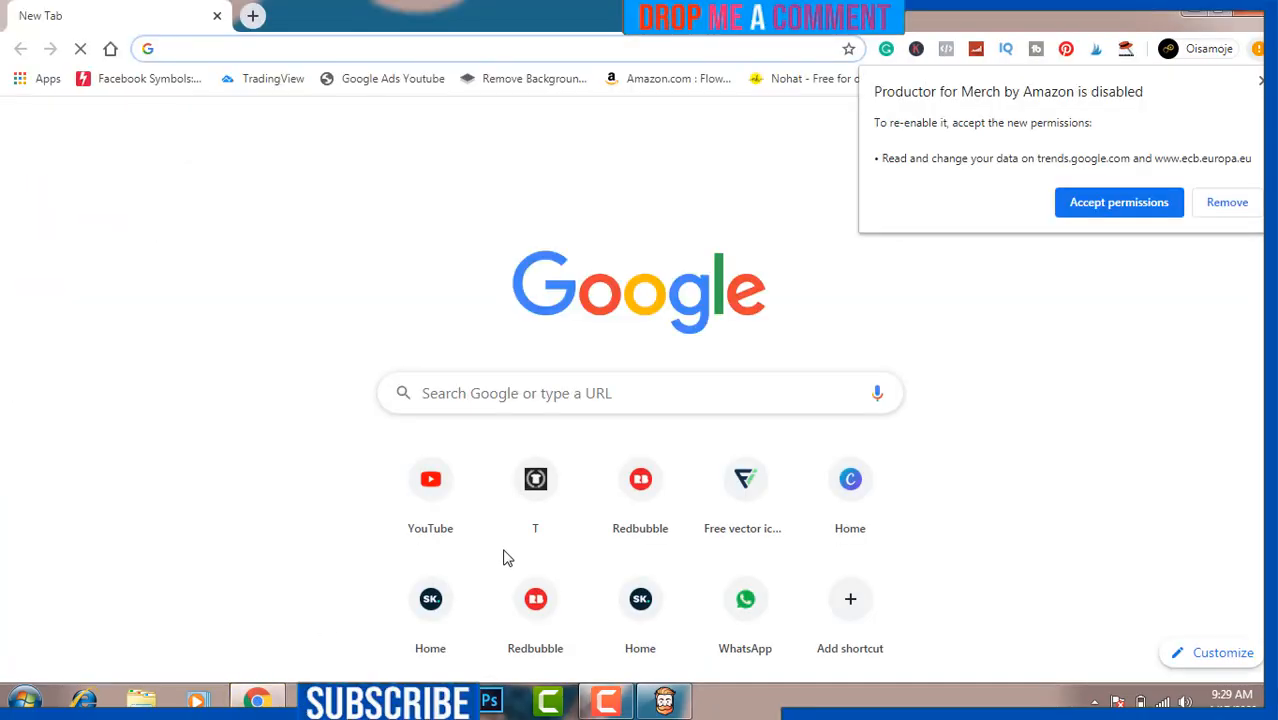
click(430, 479)
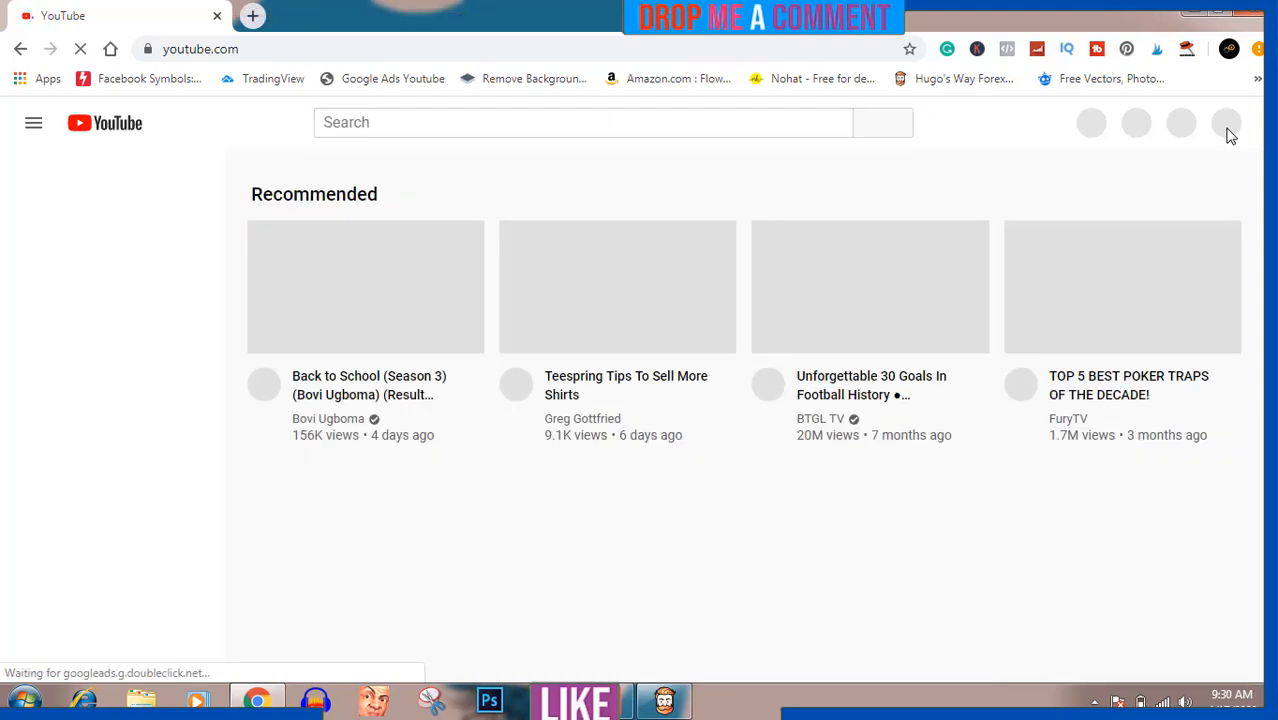
click(33, 122)
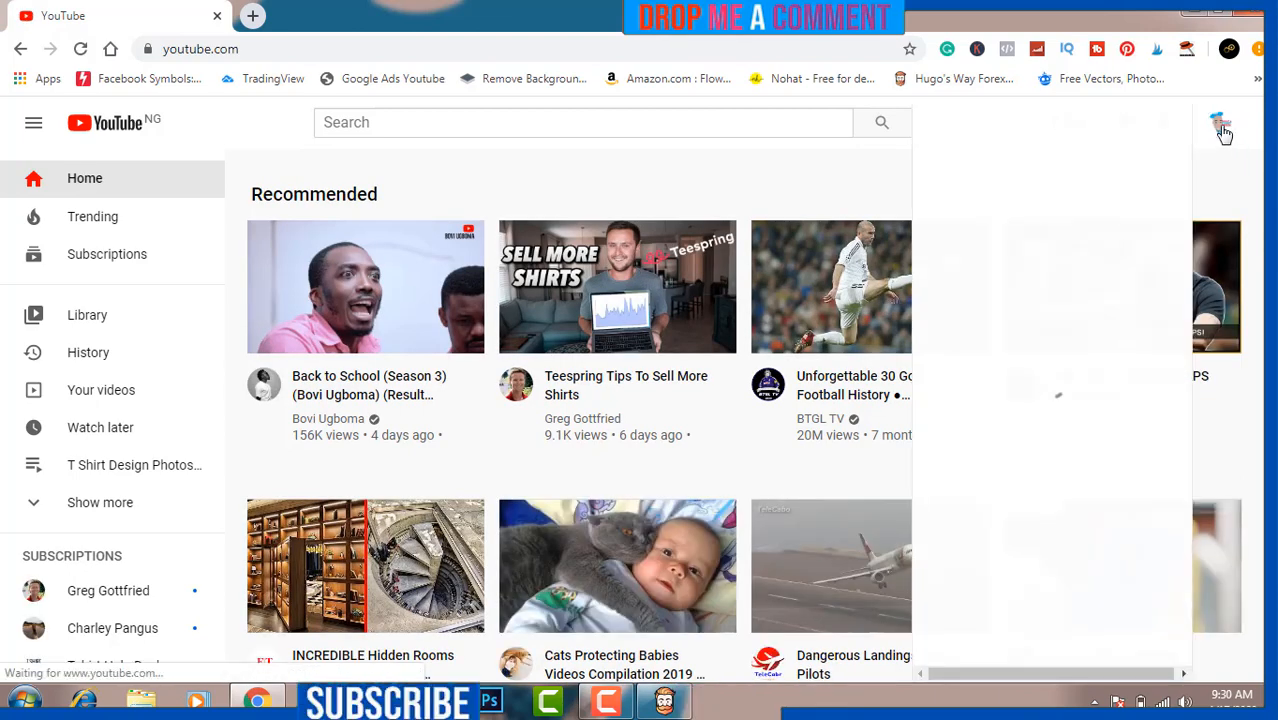
click(1222, 130)
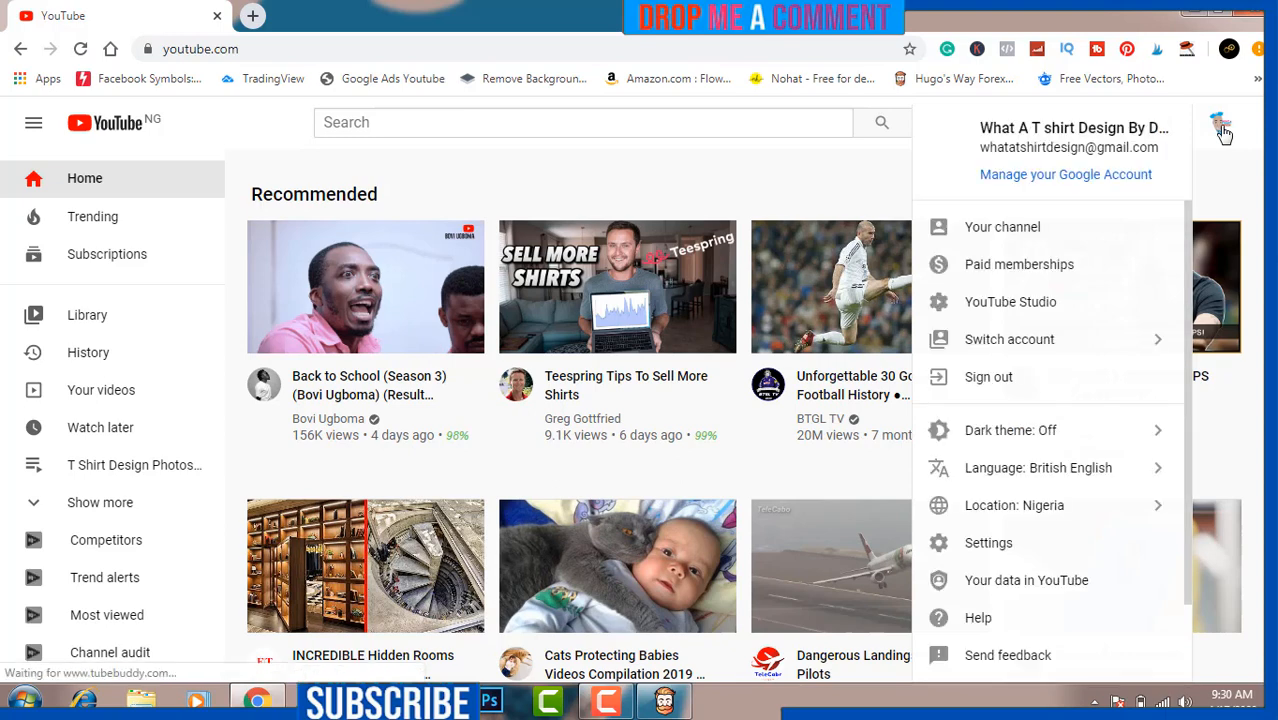
mouse_move(1010, 302)
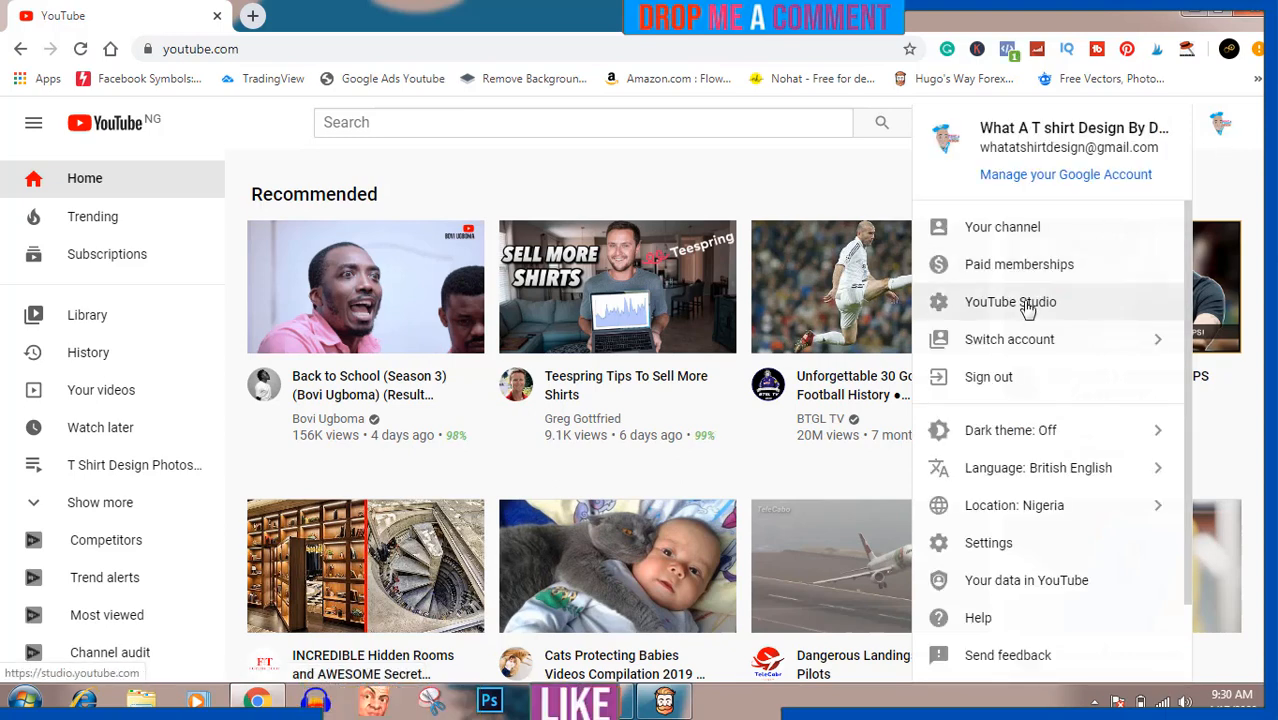
mouse_move(1002, 227)
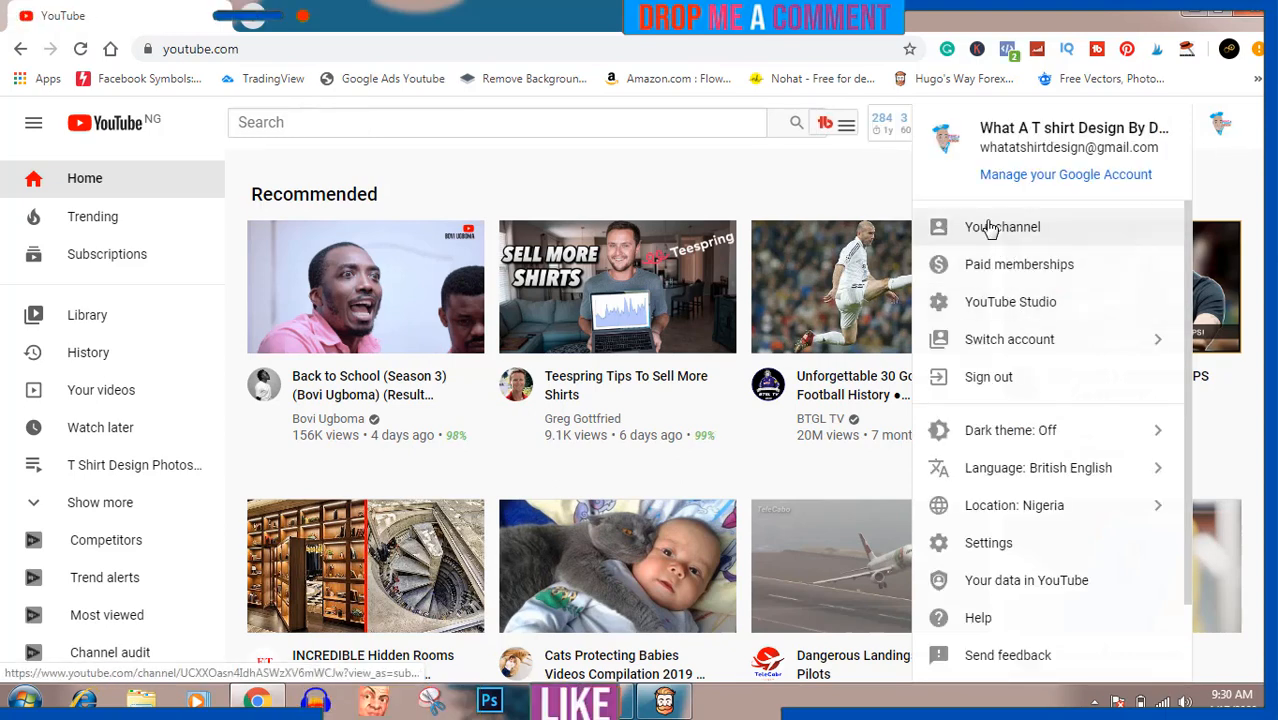
click(1001, 227)
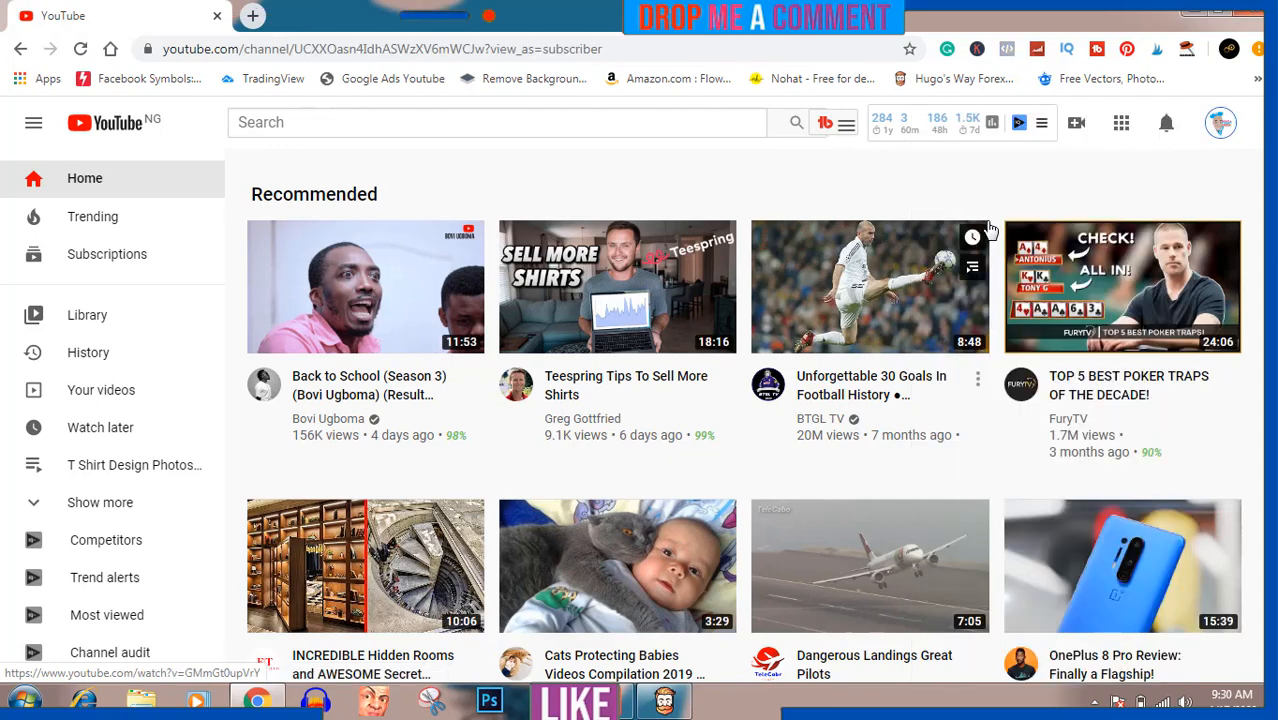
click(991, 122)
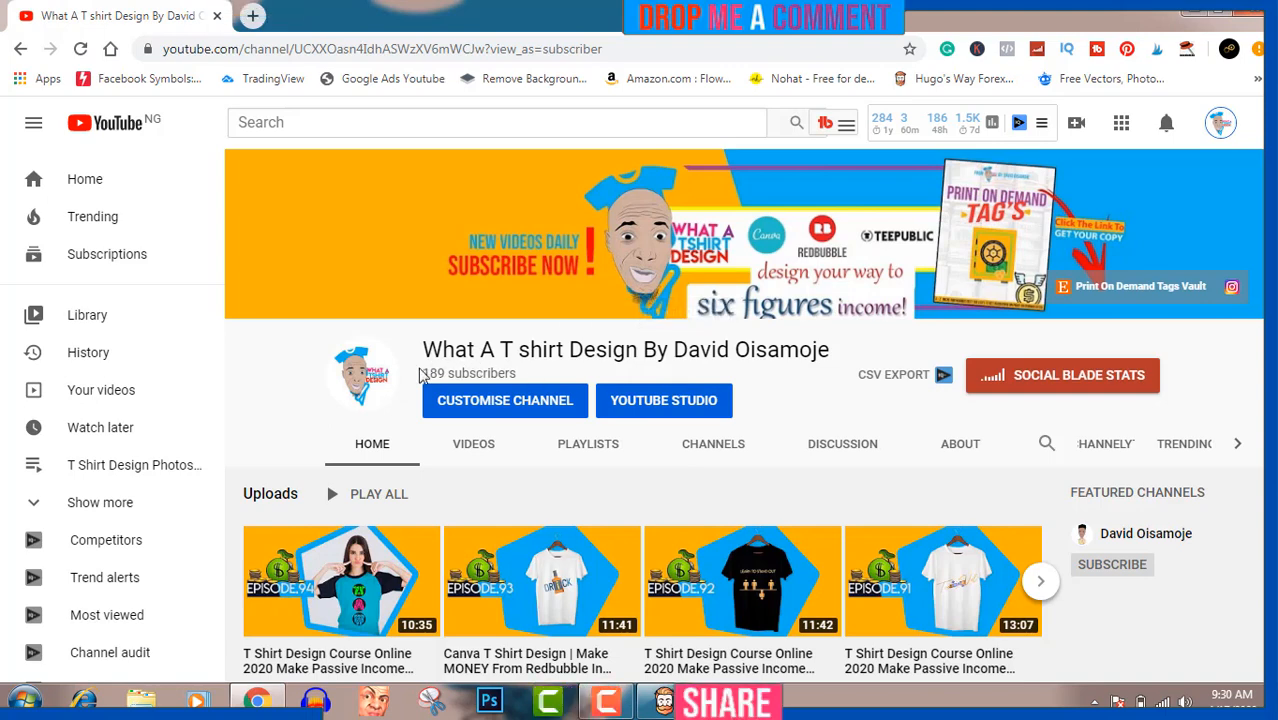
mouse_move(493, 350)
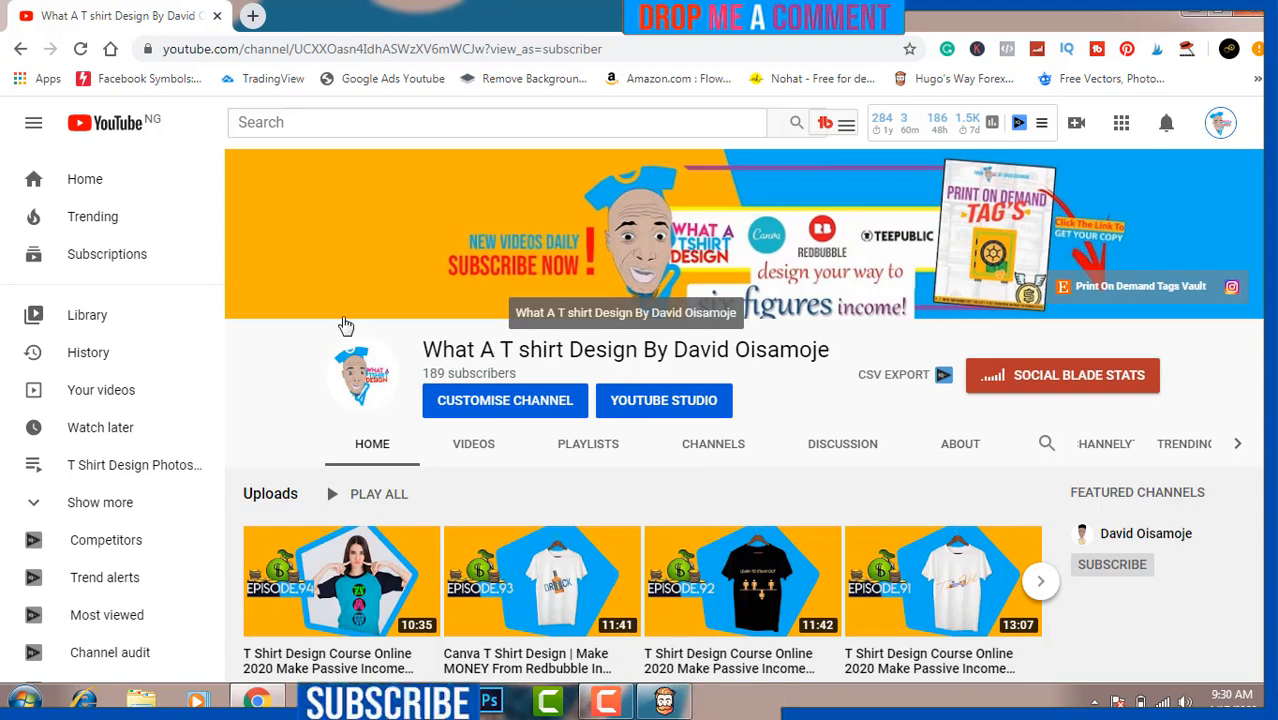
click(252, 16)
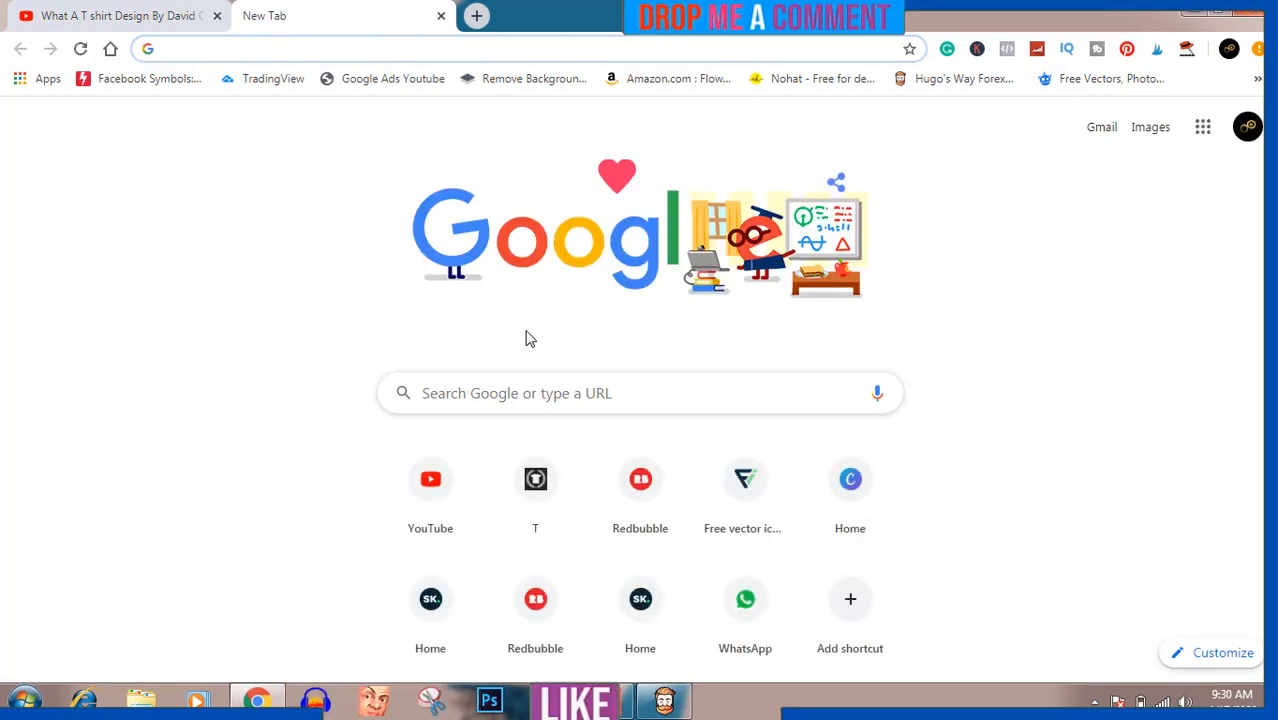
- From the Canva home page, create a custom-size blank design of 4500 × 5400 px
click(850, 479)
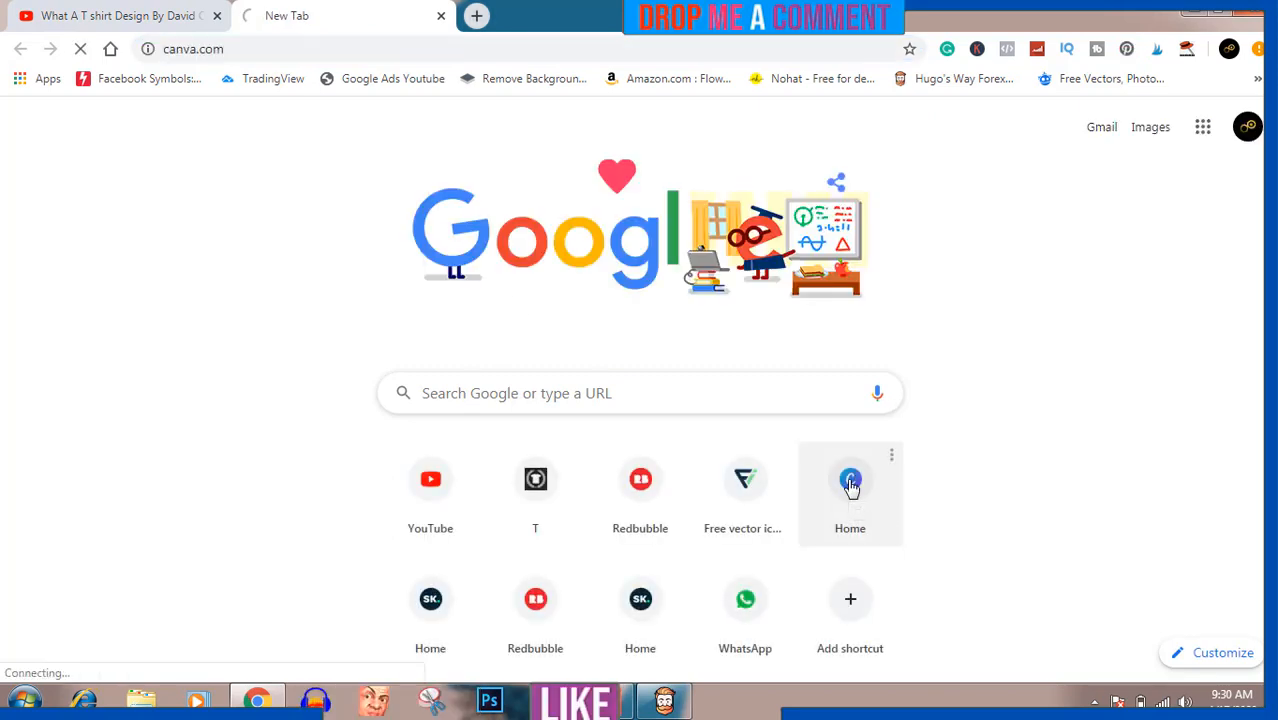
click(850, 485)
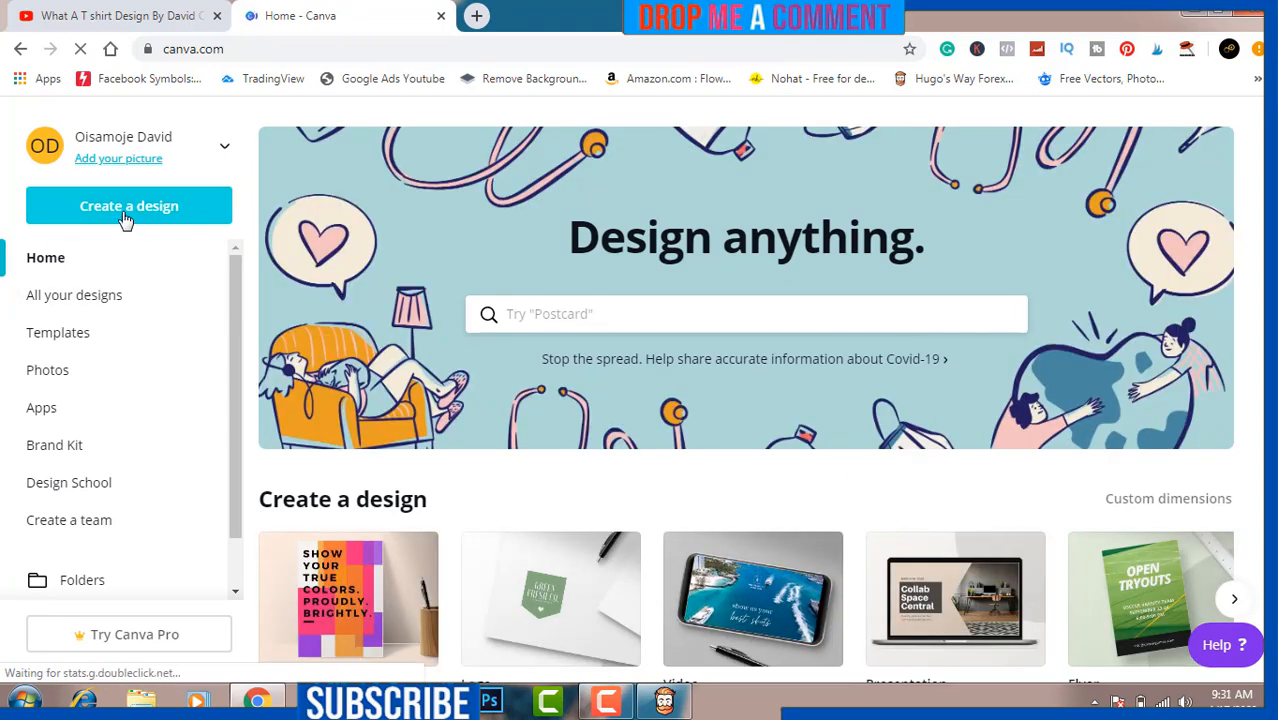
click(128, 205)
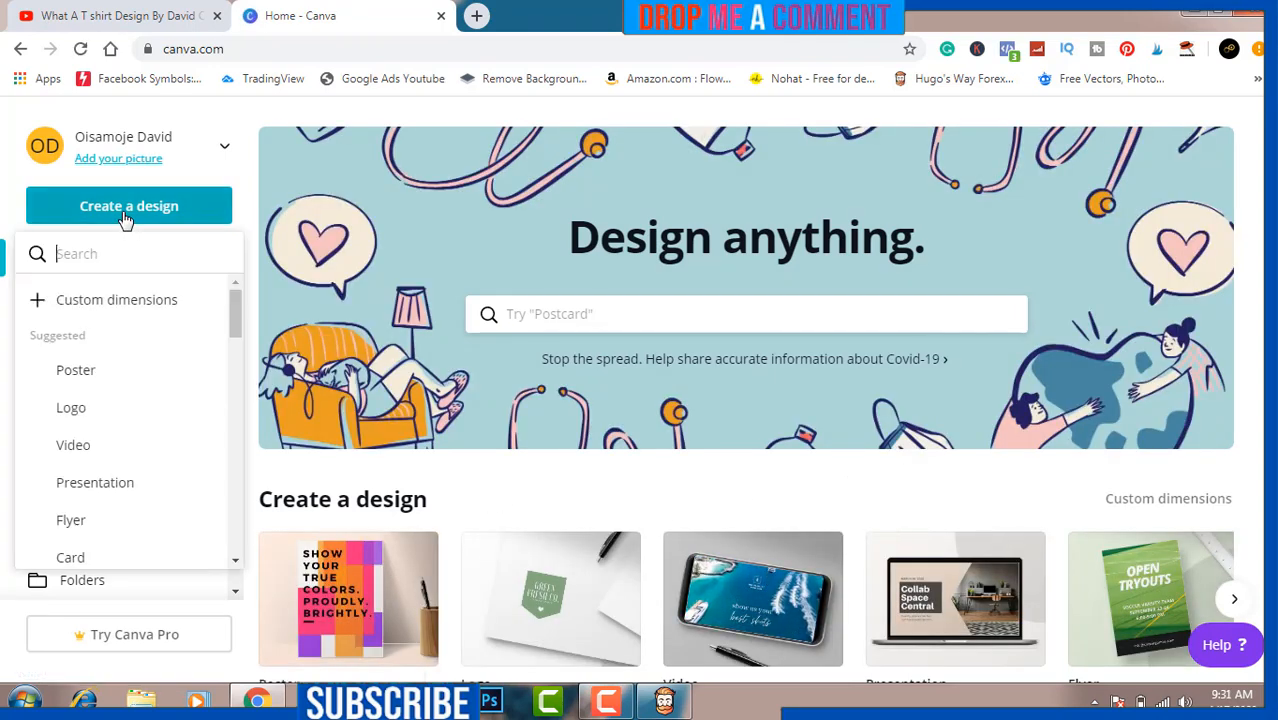
click(116, 299)
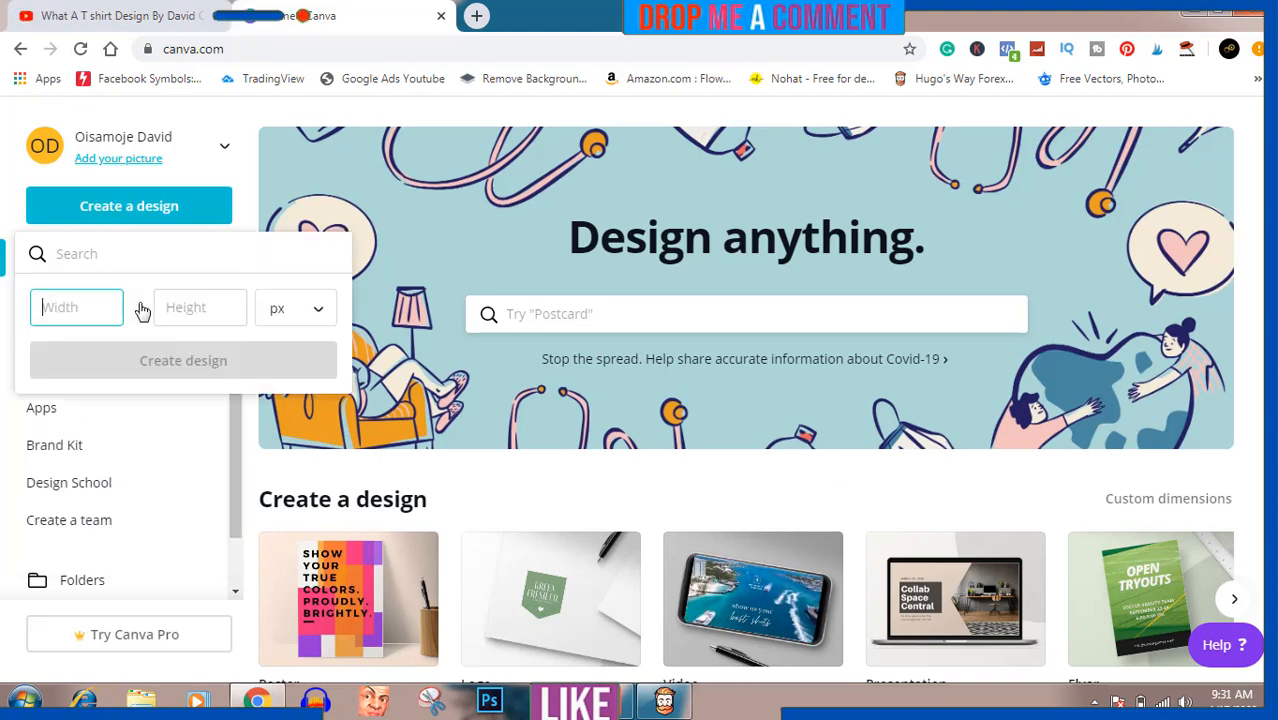
click(77, 307)
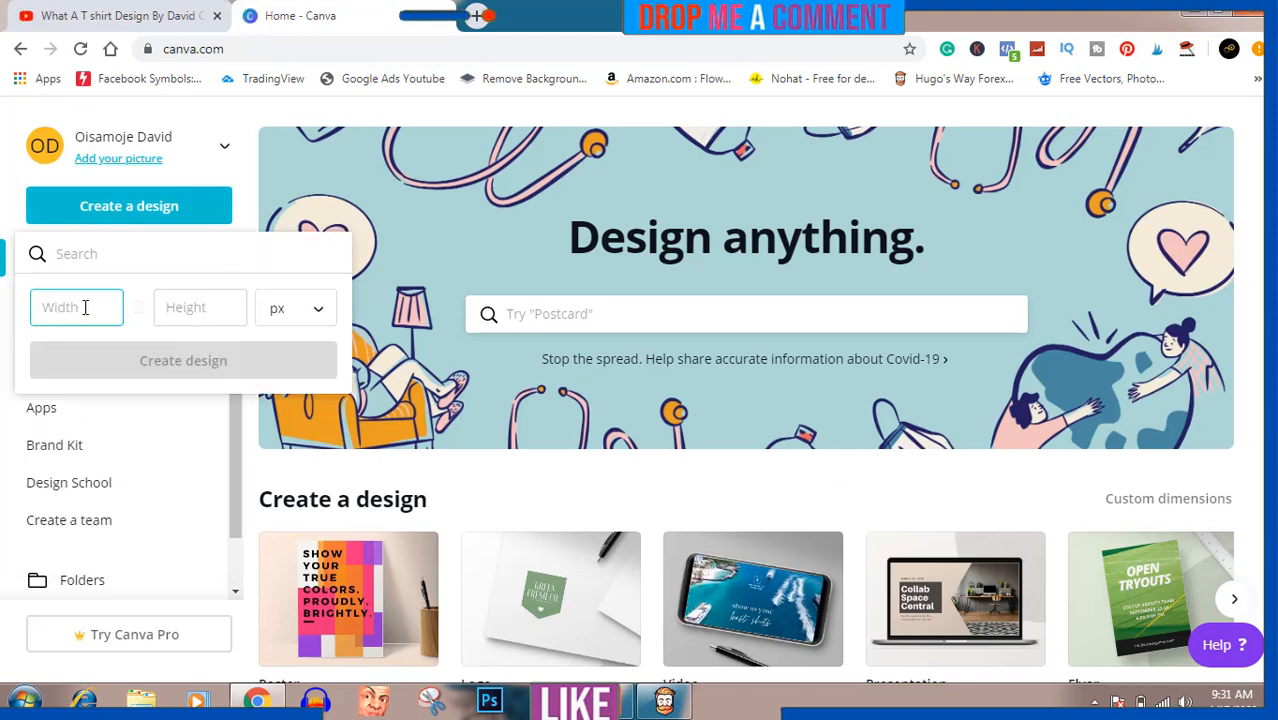
text(4)
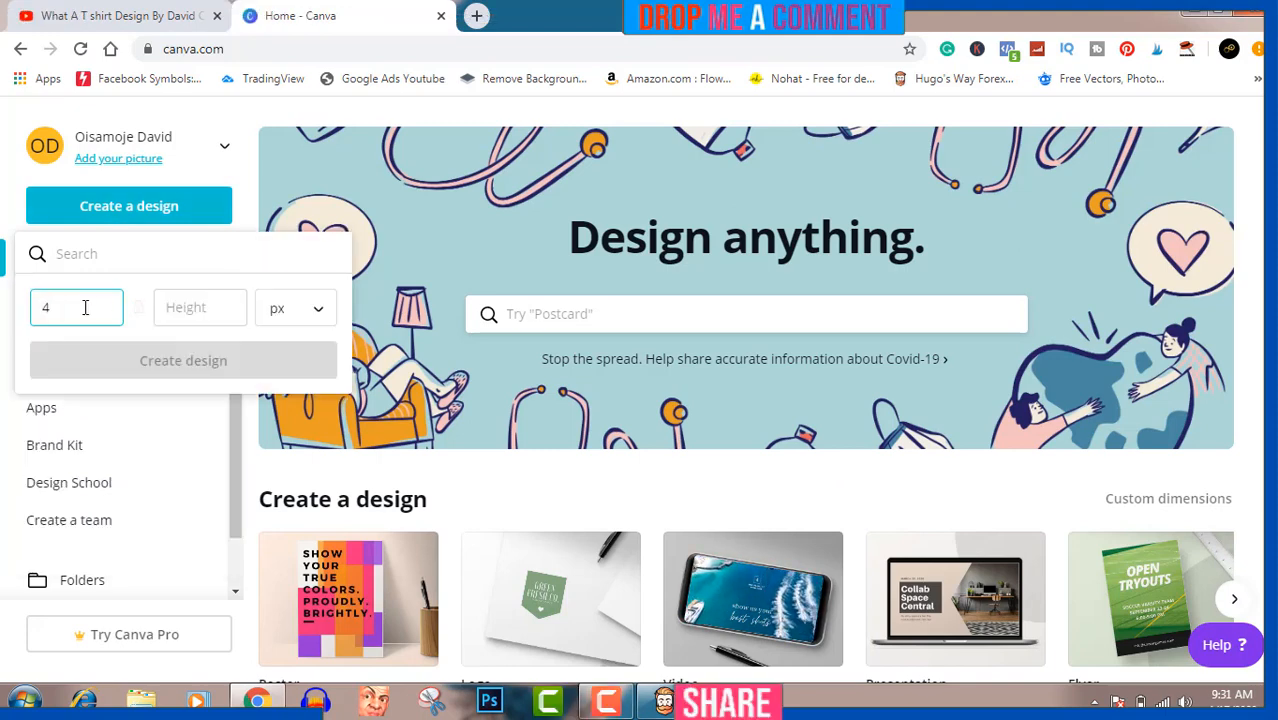
text(500)
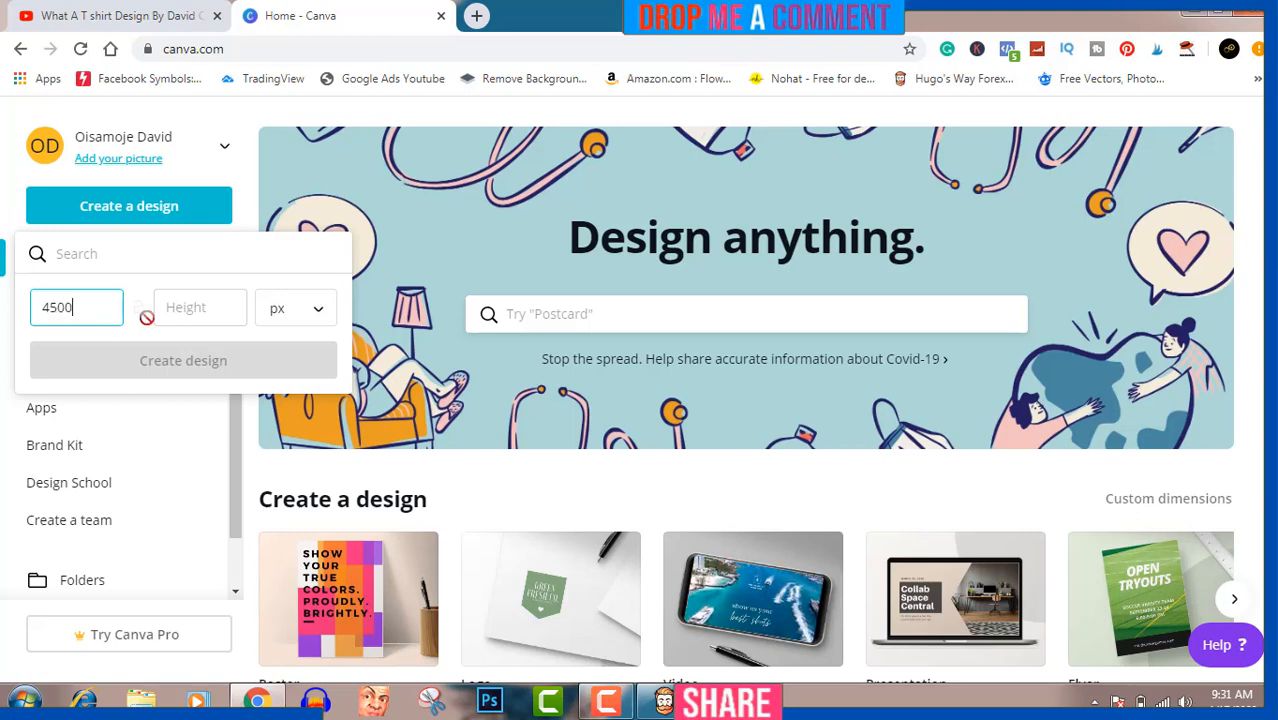
text(5)
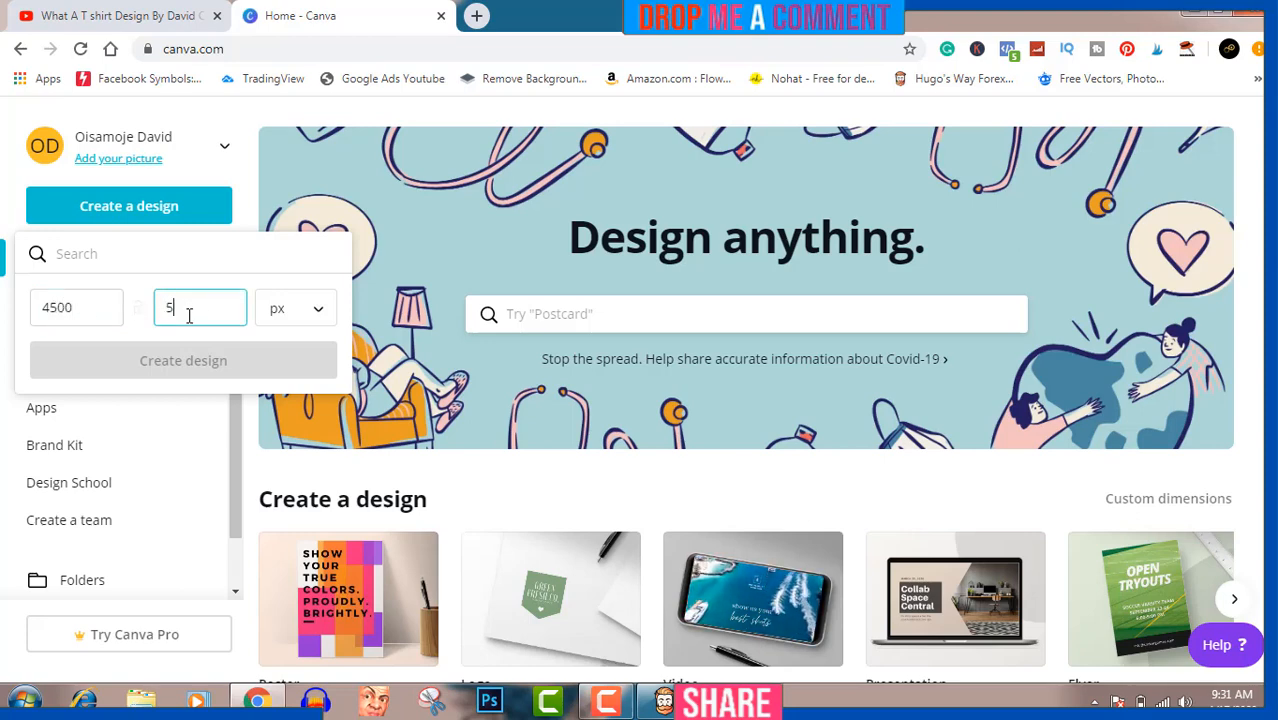
text(400)
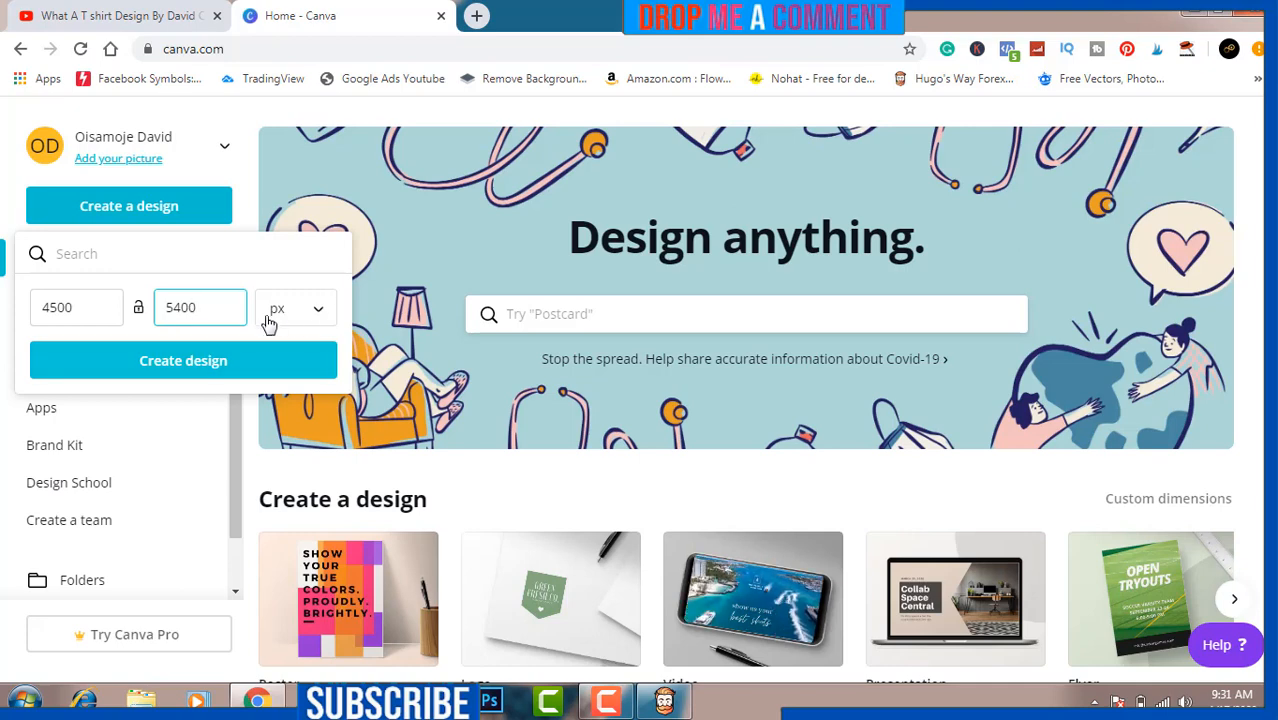
click(183, 360)
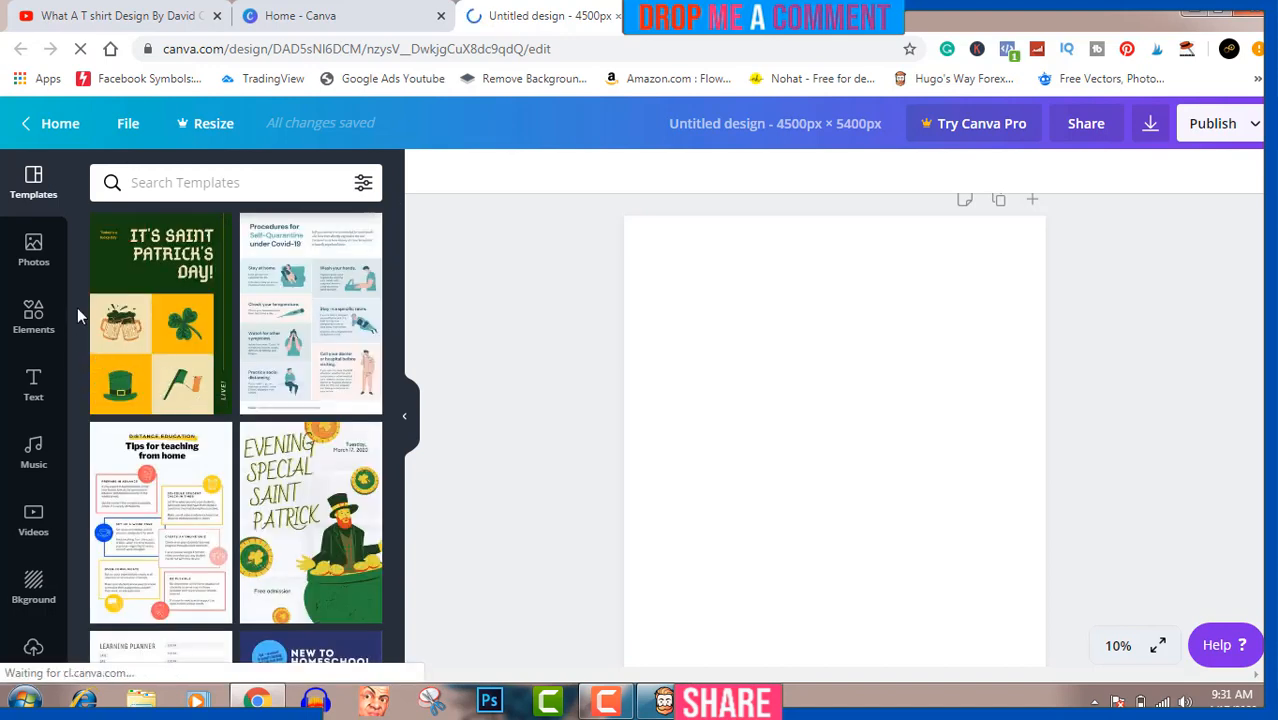
- Add a grey square from Elements, flatten it into a wide bar and centre it near the top
click(33, 315)
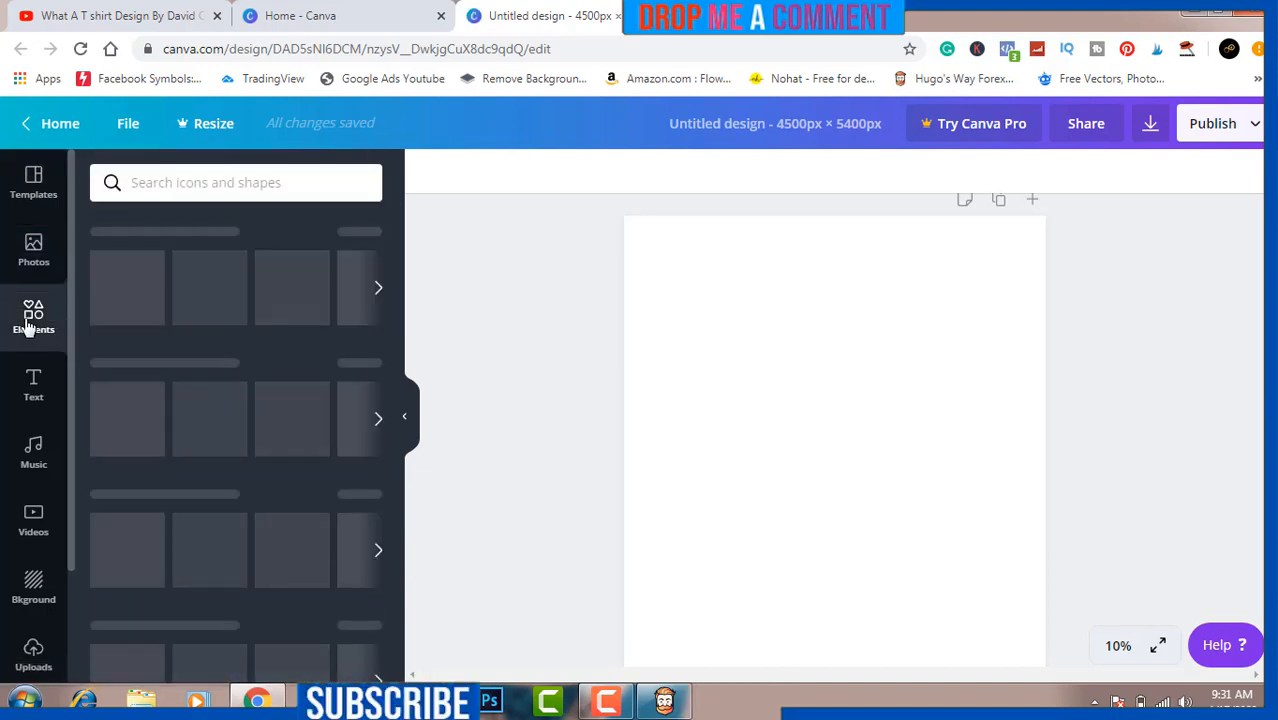
click(33, 315)
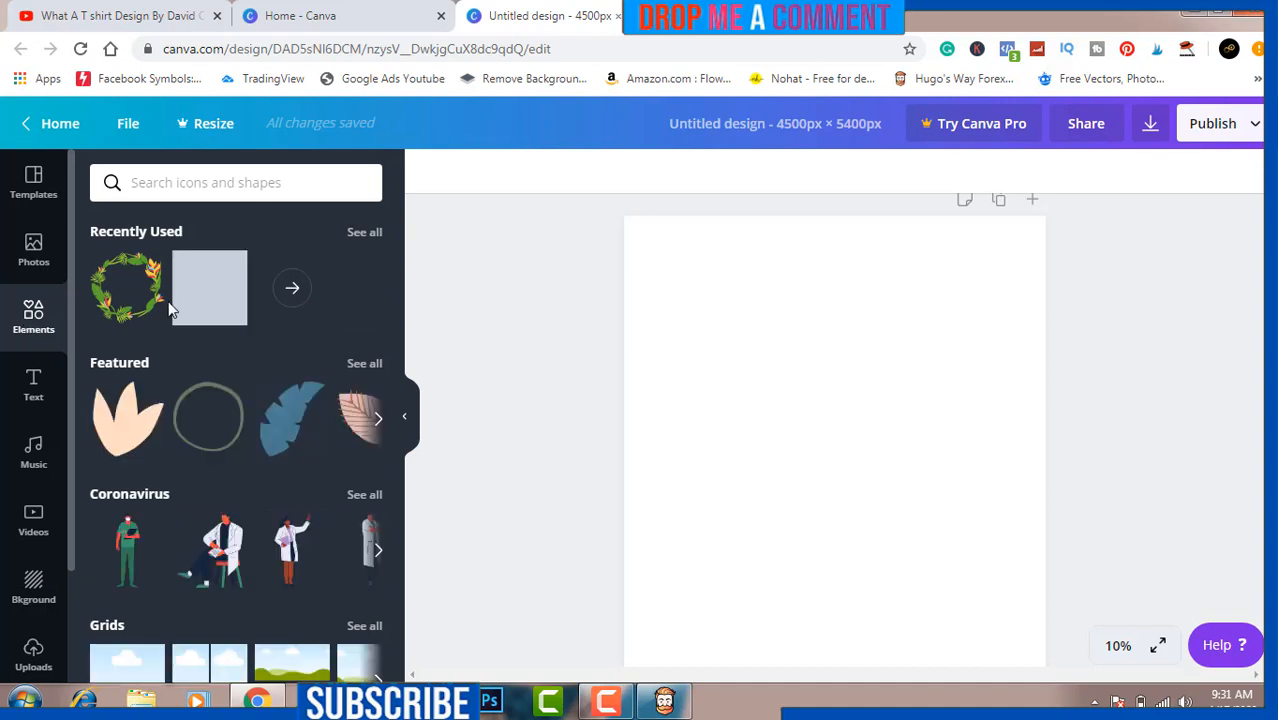
click(209, 288)
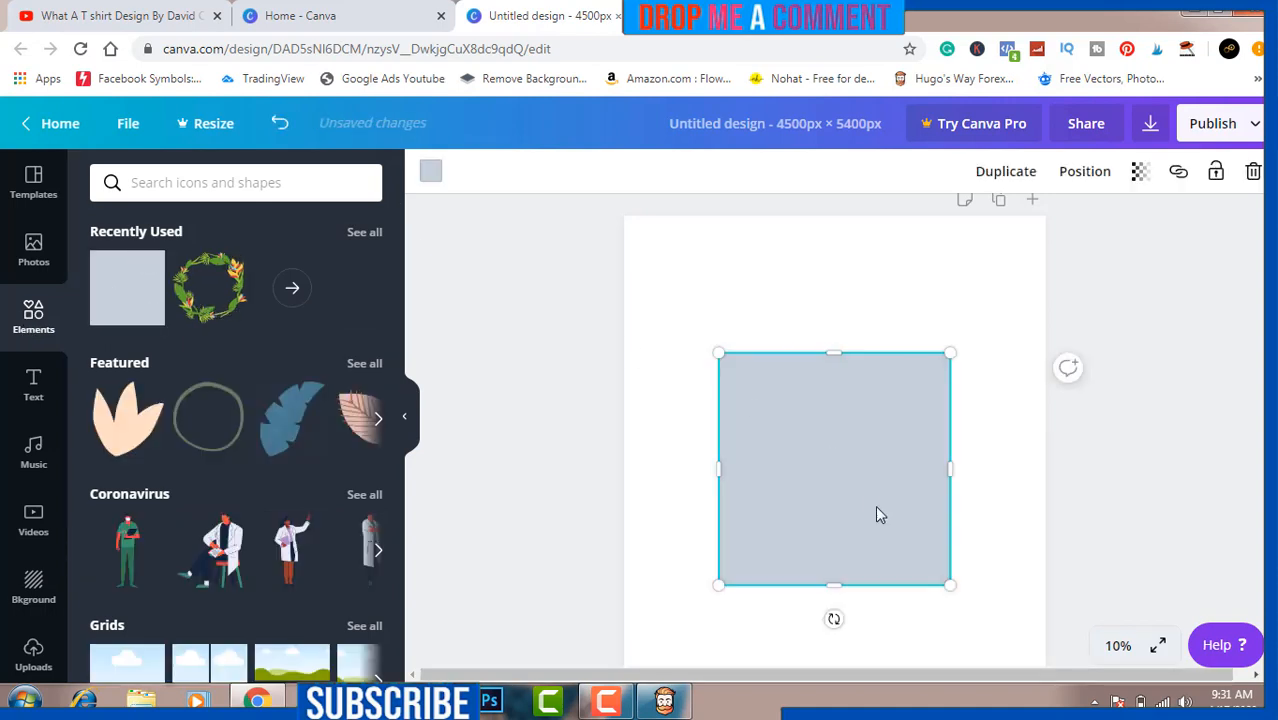
drag(834, 585, 834, 432)
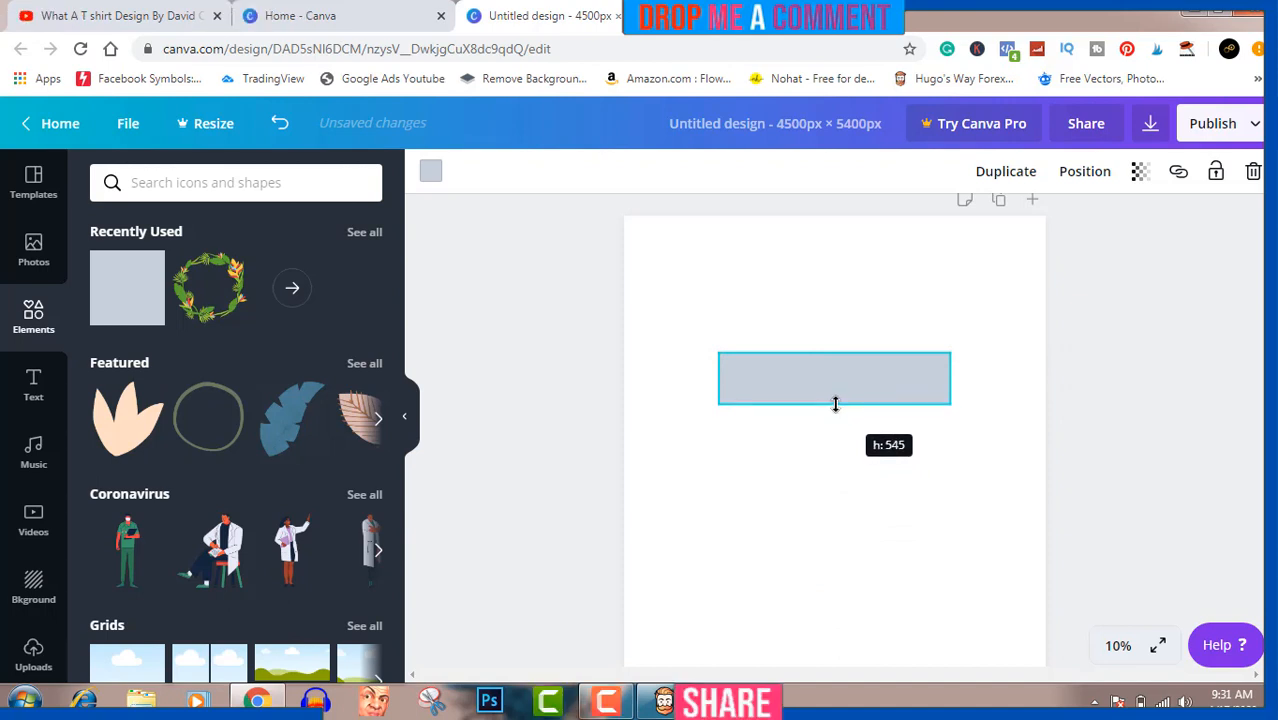
click(835, 404)
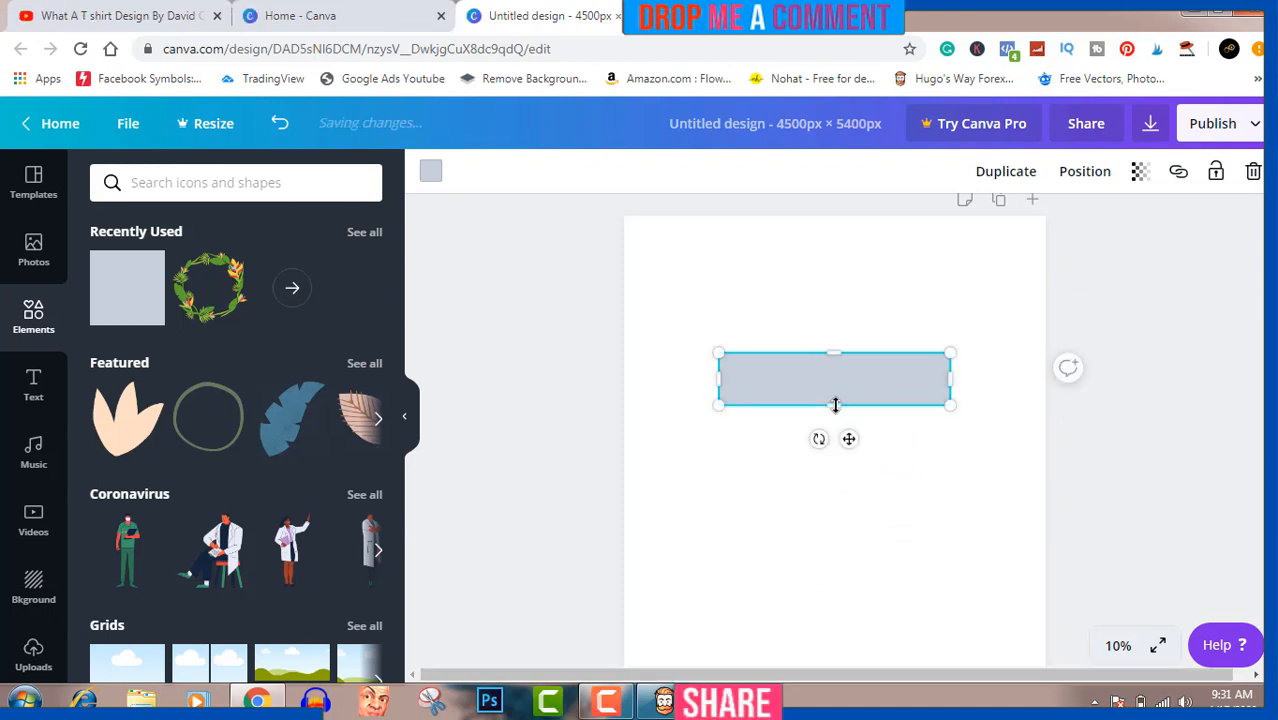
drag(834, 378, 834, 318)
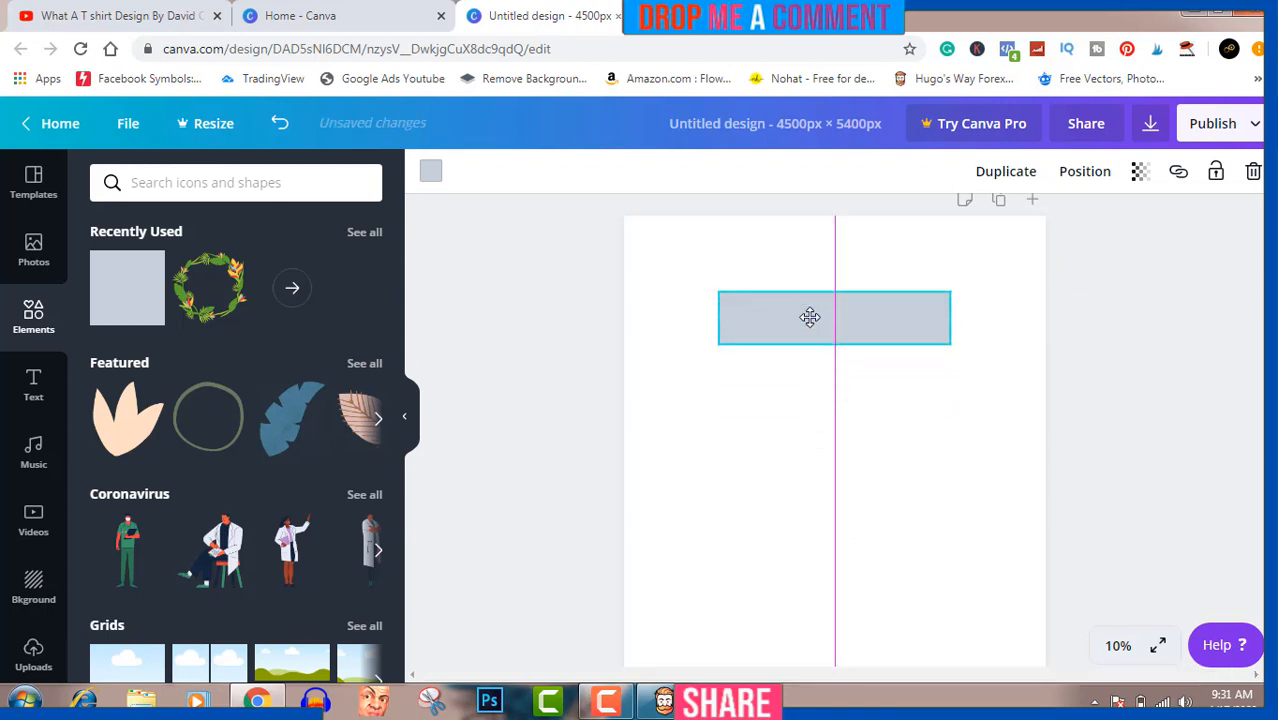
drag(834, 317, 834, 293)
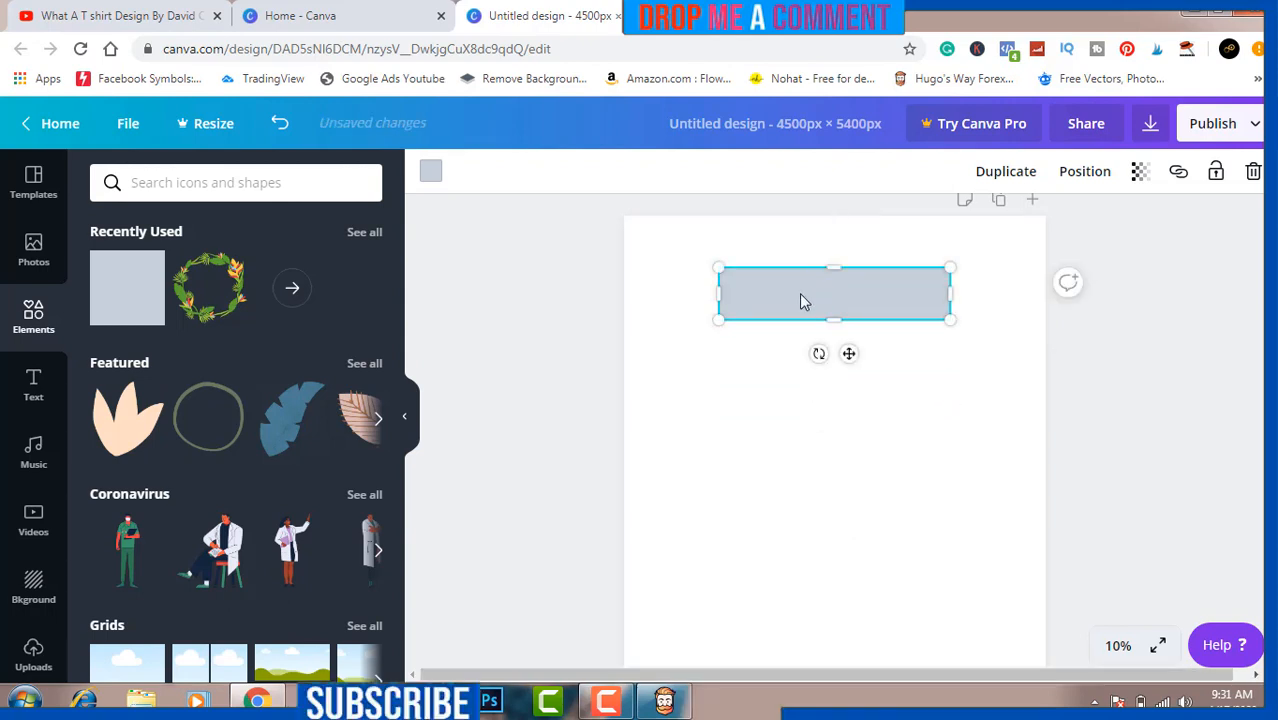
drag(834, 293, 834, 375)
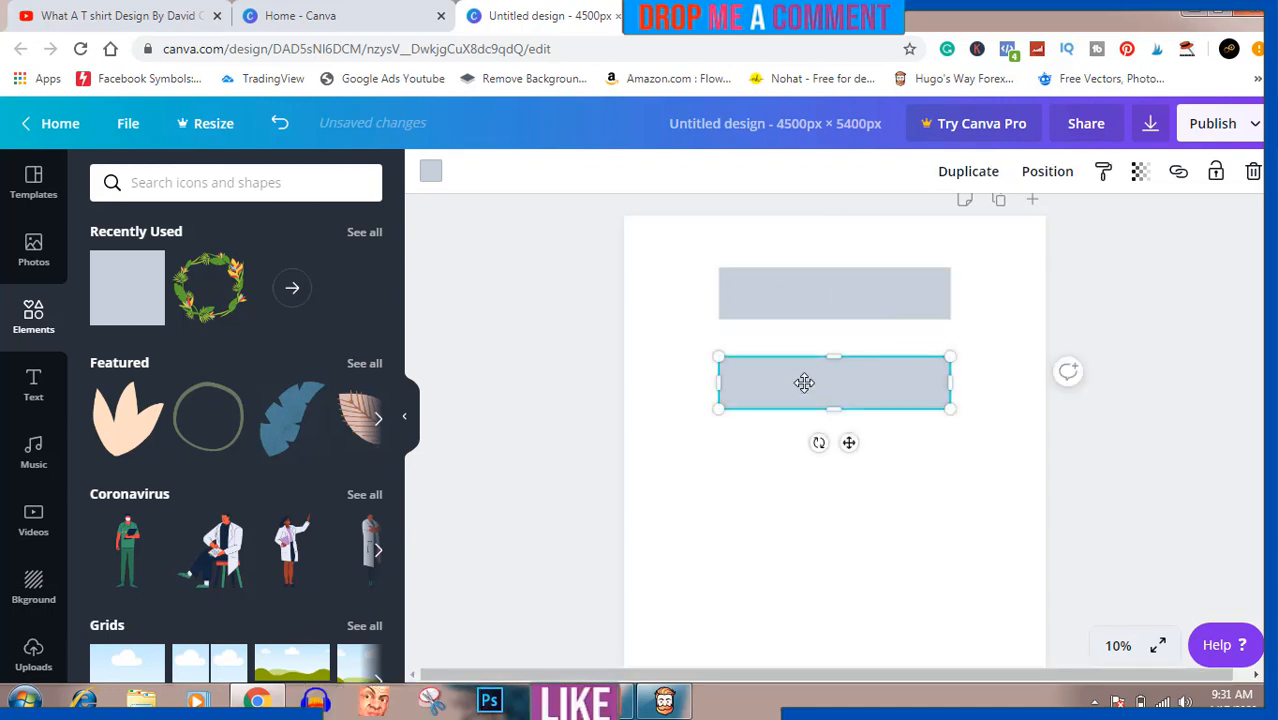
mouse_move(805, 388)
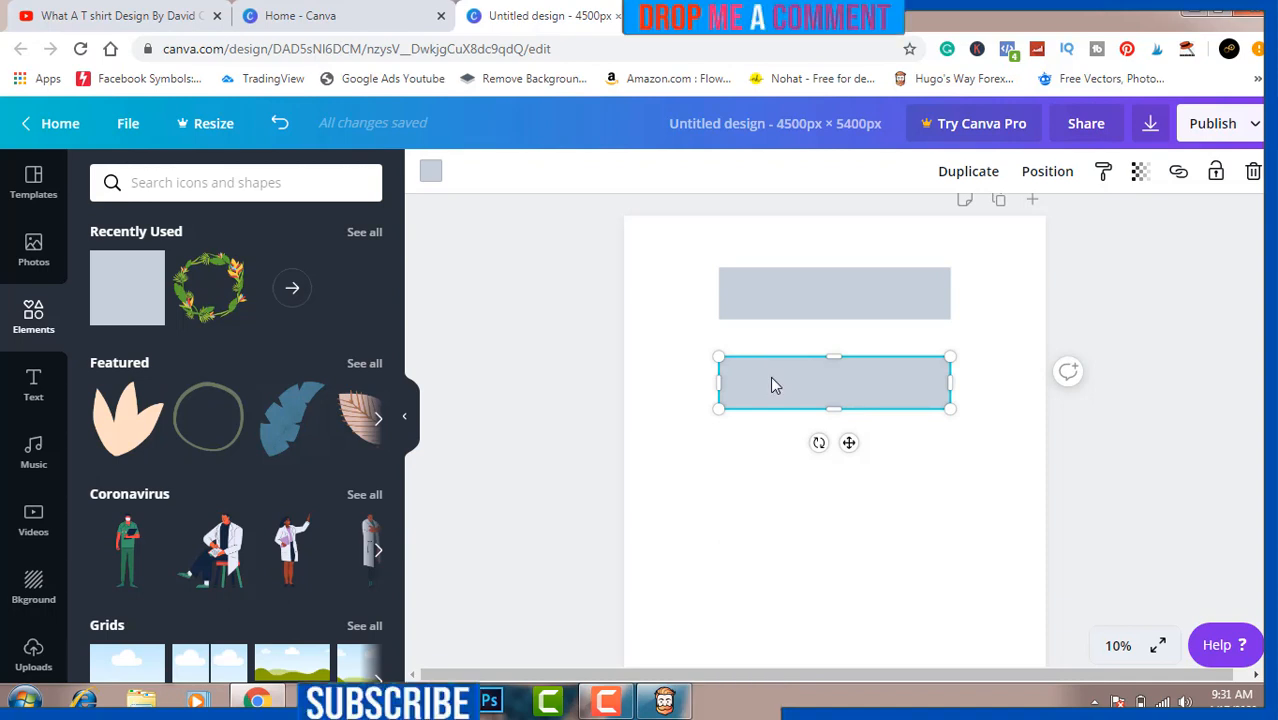
- Place a third rectangle below the bars and make it narrower
drag(835, 385, 875, 477)
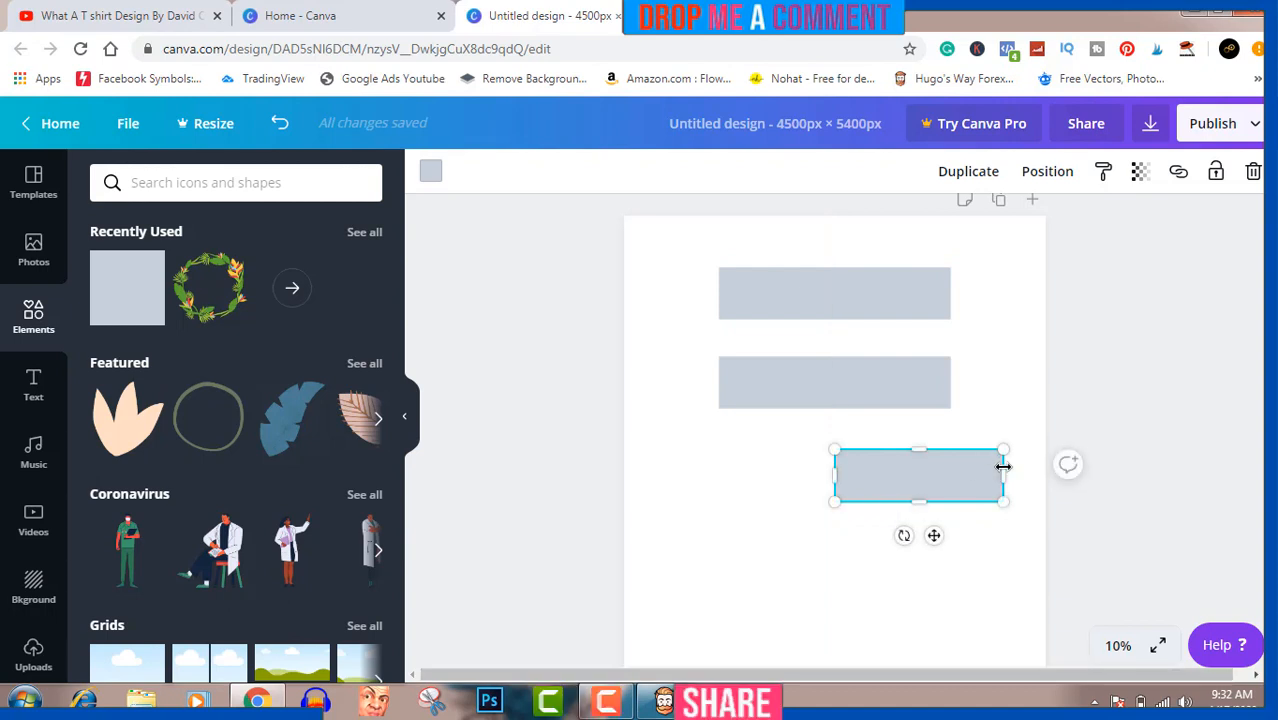
drag(1003, 476, 950, 465)
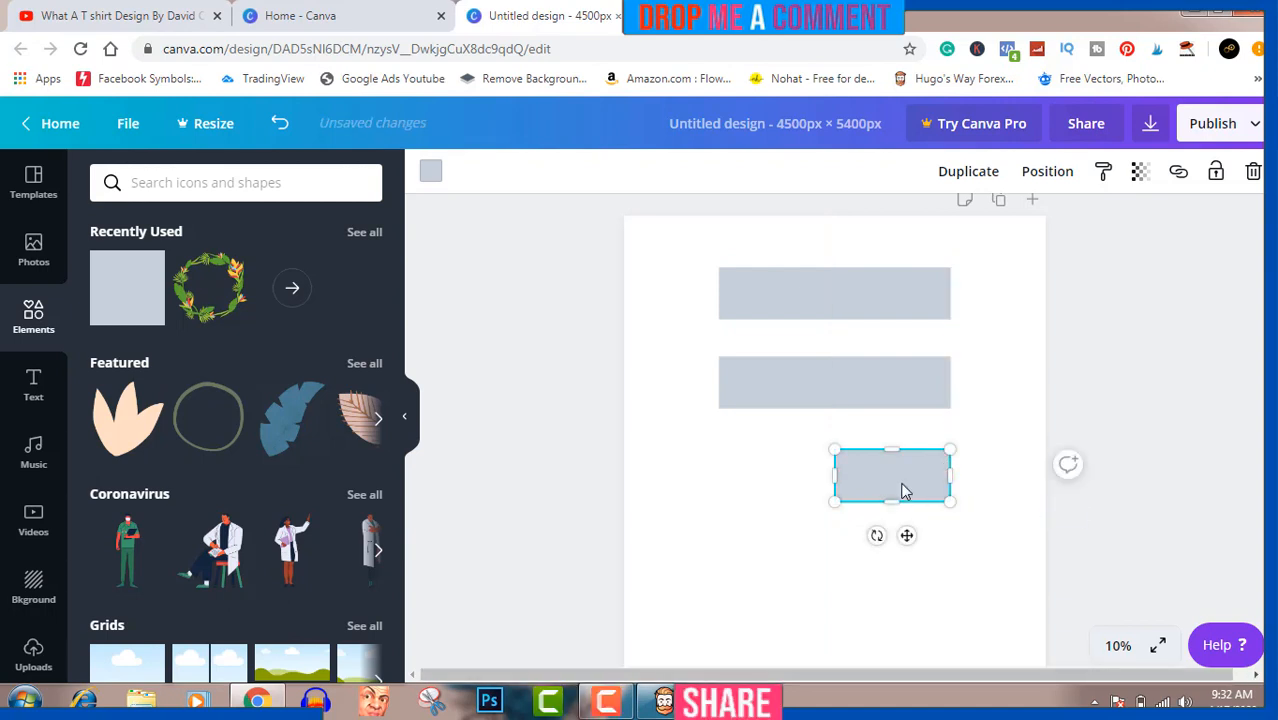
drag(890, 475, 925, 443)
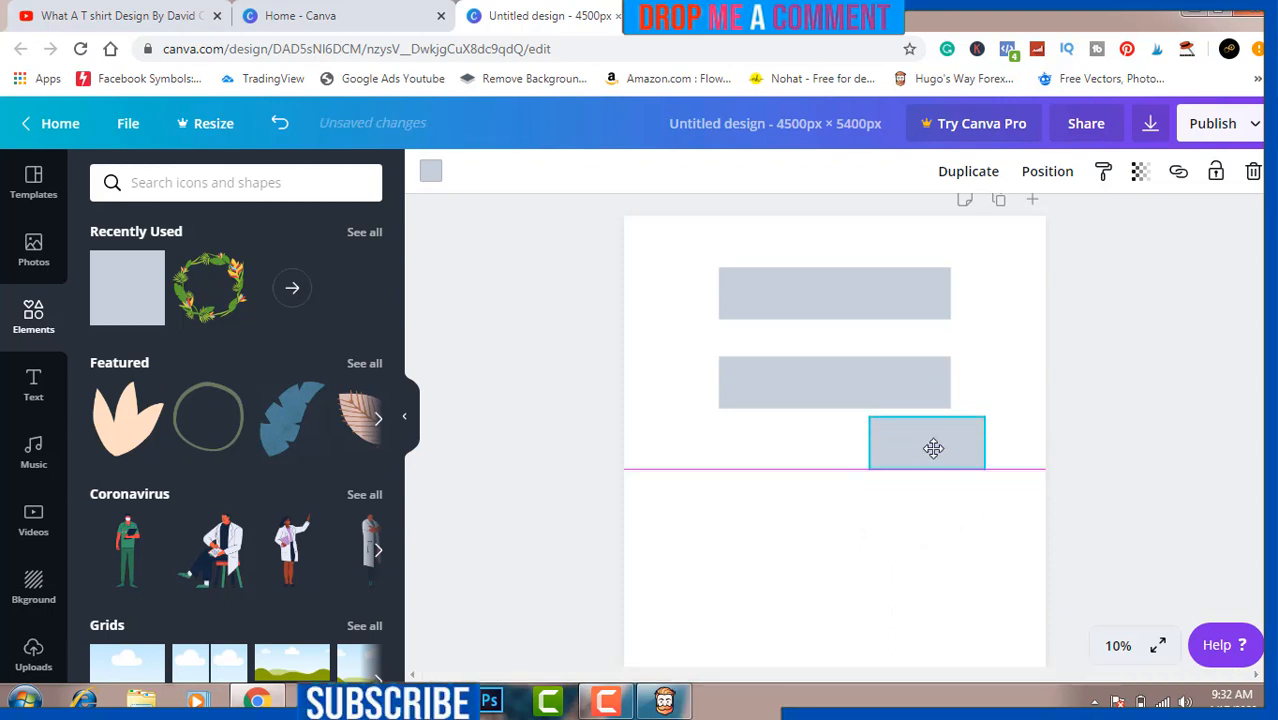
drag(933, 447, 848, 453)
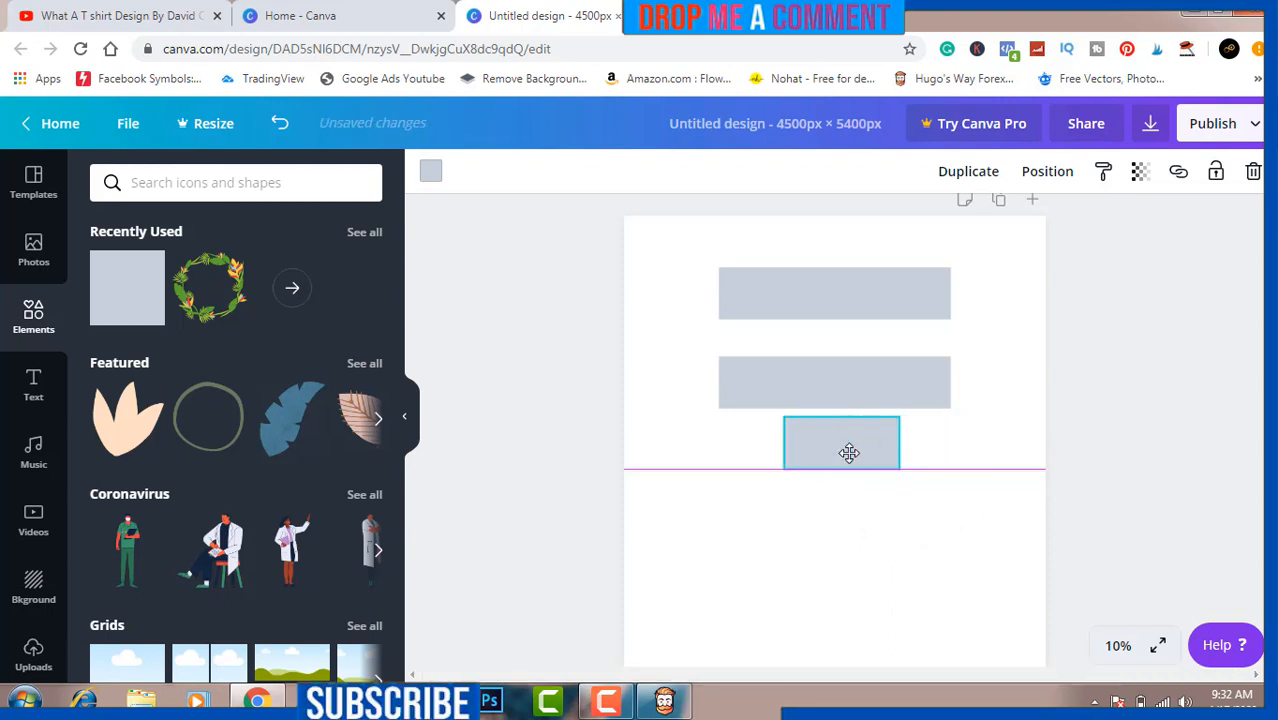
drag(848, 443, 926, 450)
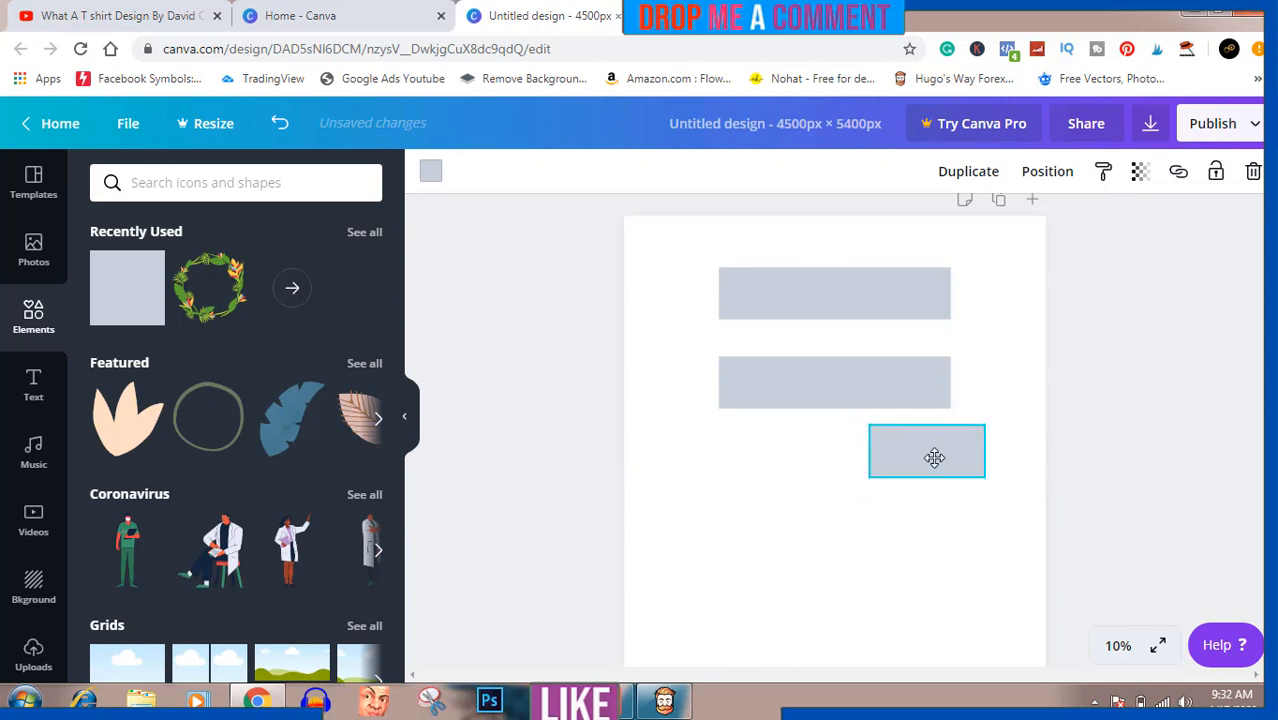
drag(934, 458, 941, 447)
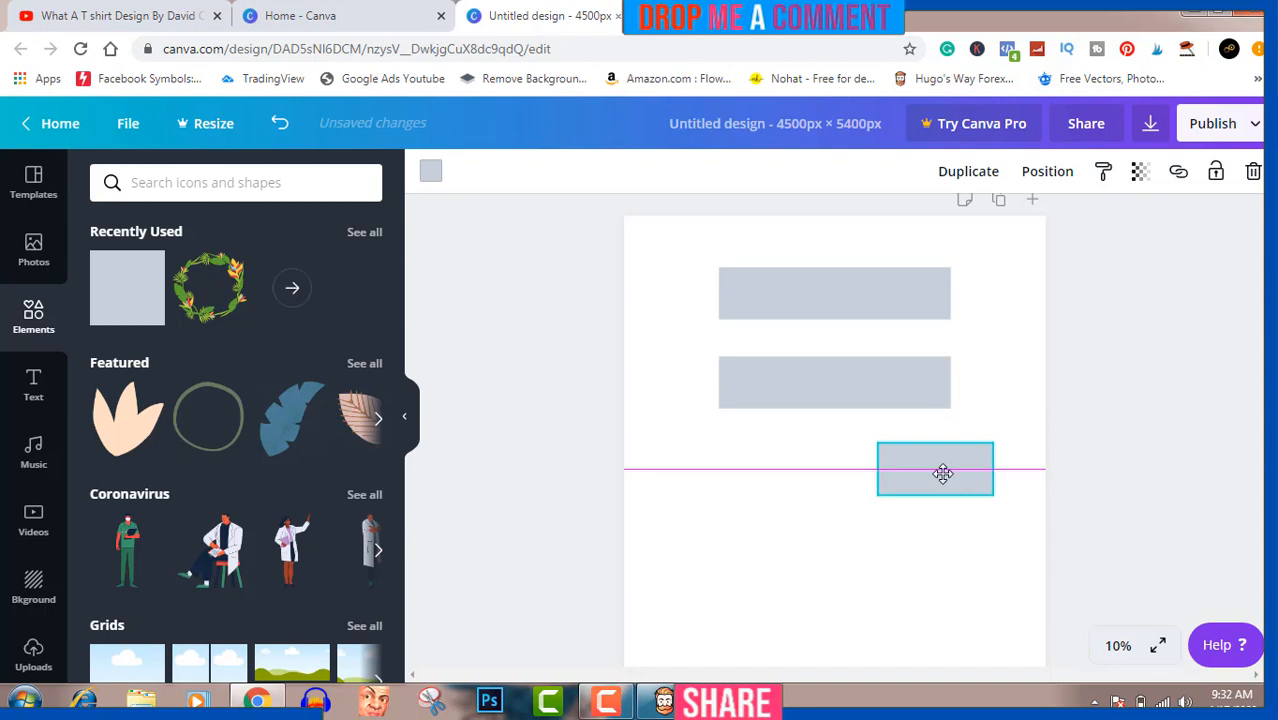
- Fine-tune the small rectangle's position and tilt it at an angle
click(935, 470)
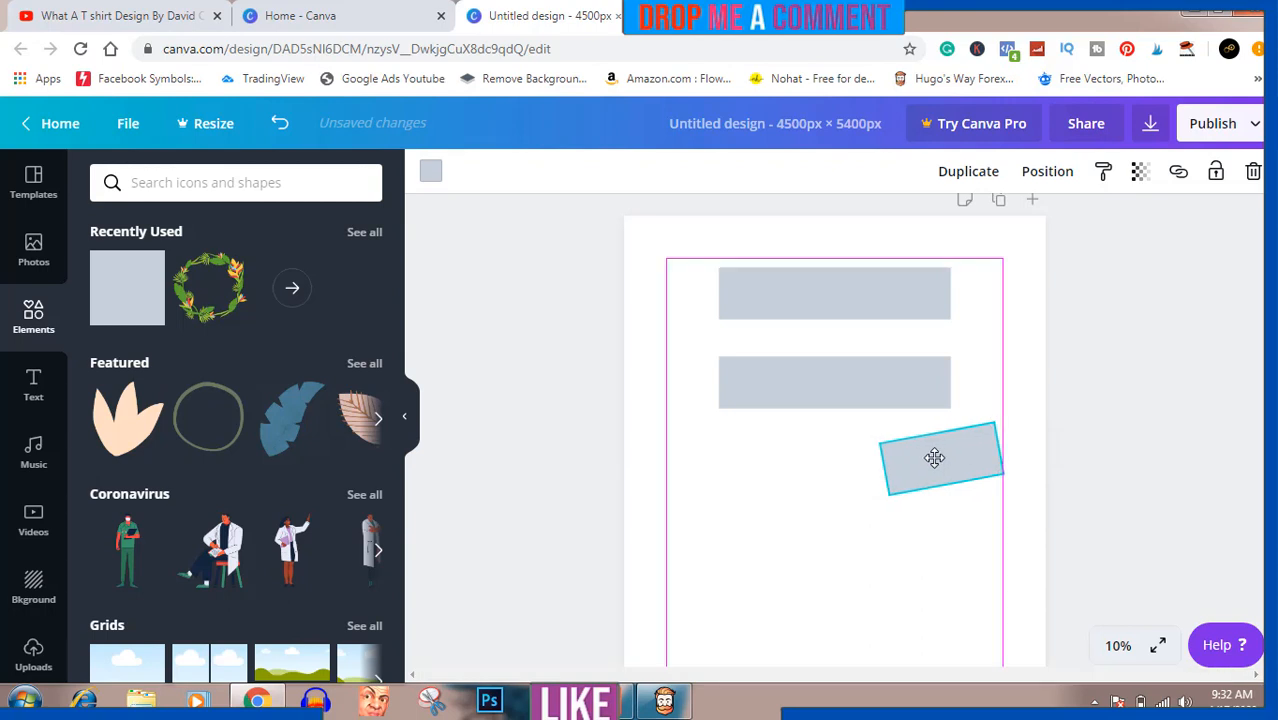
drag(935, 458, 897, 460)
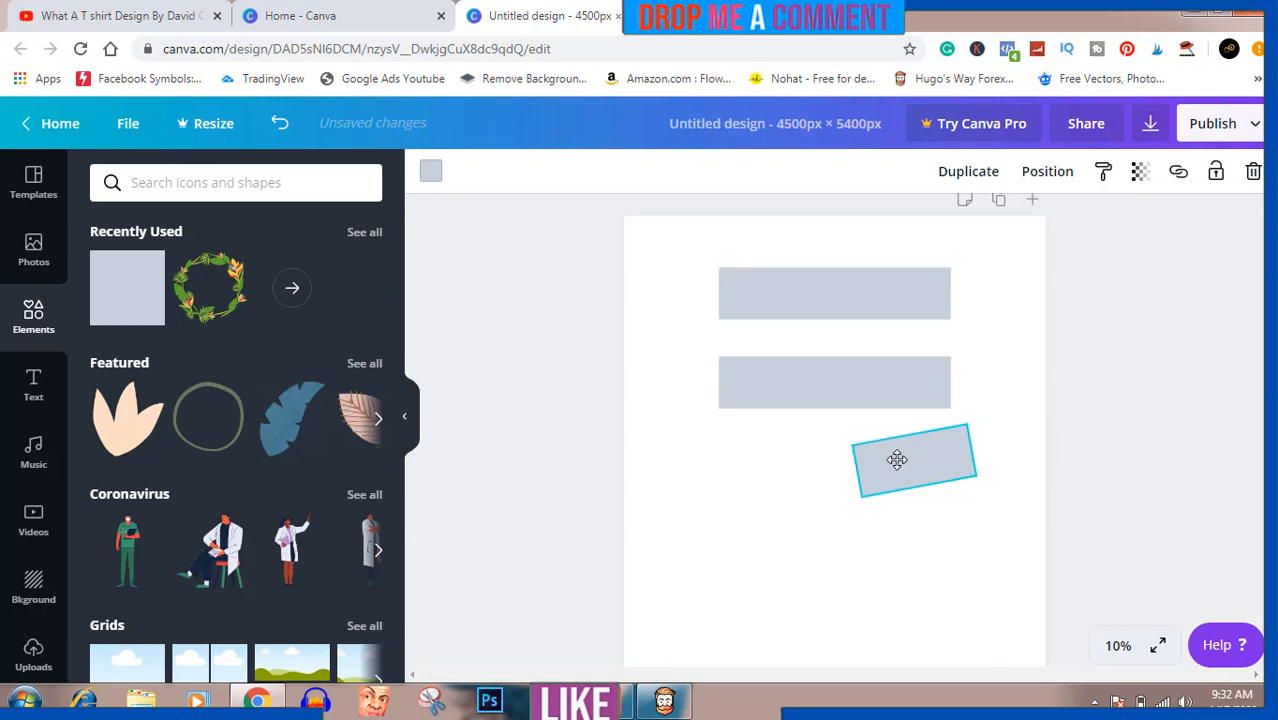
drag(897, 460, 890, 457)
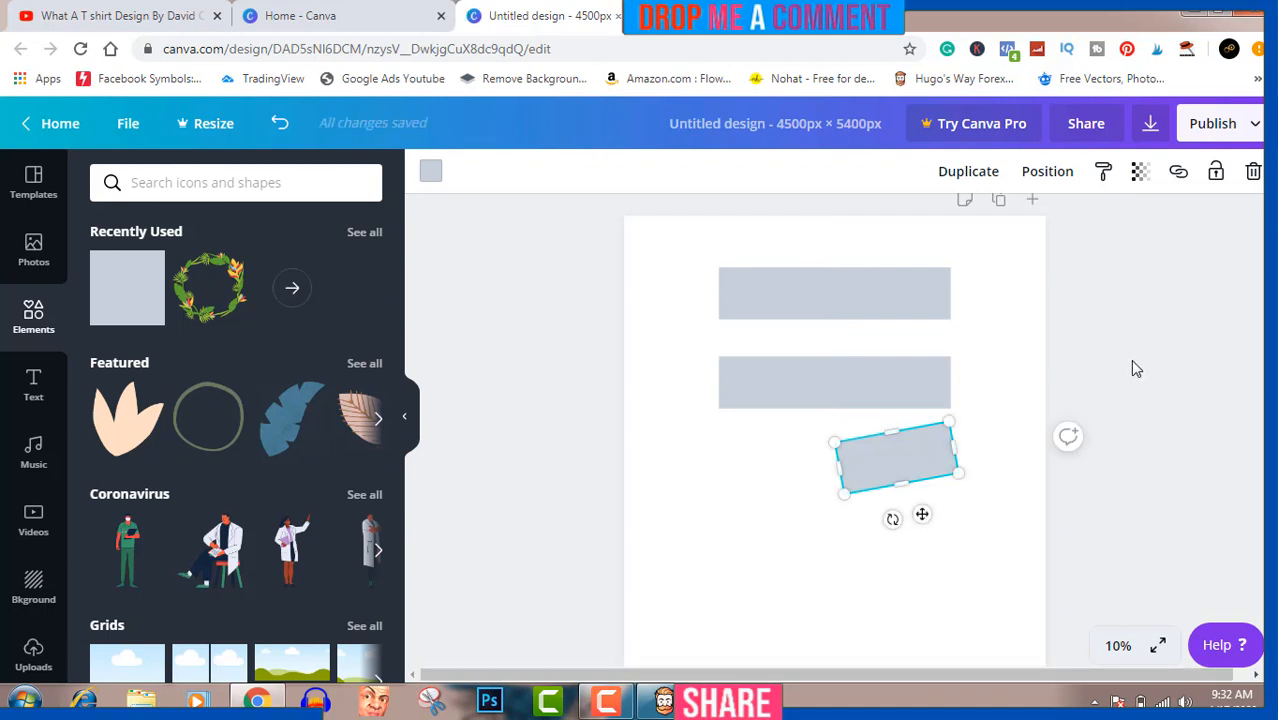
click(834, 293)
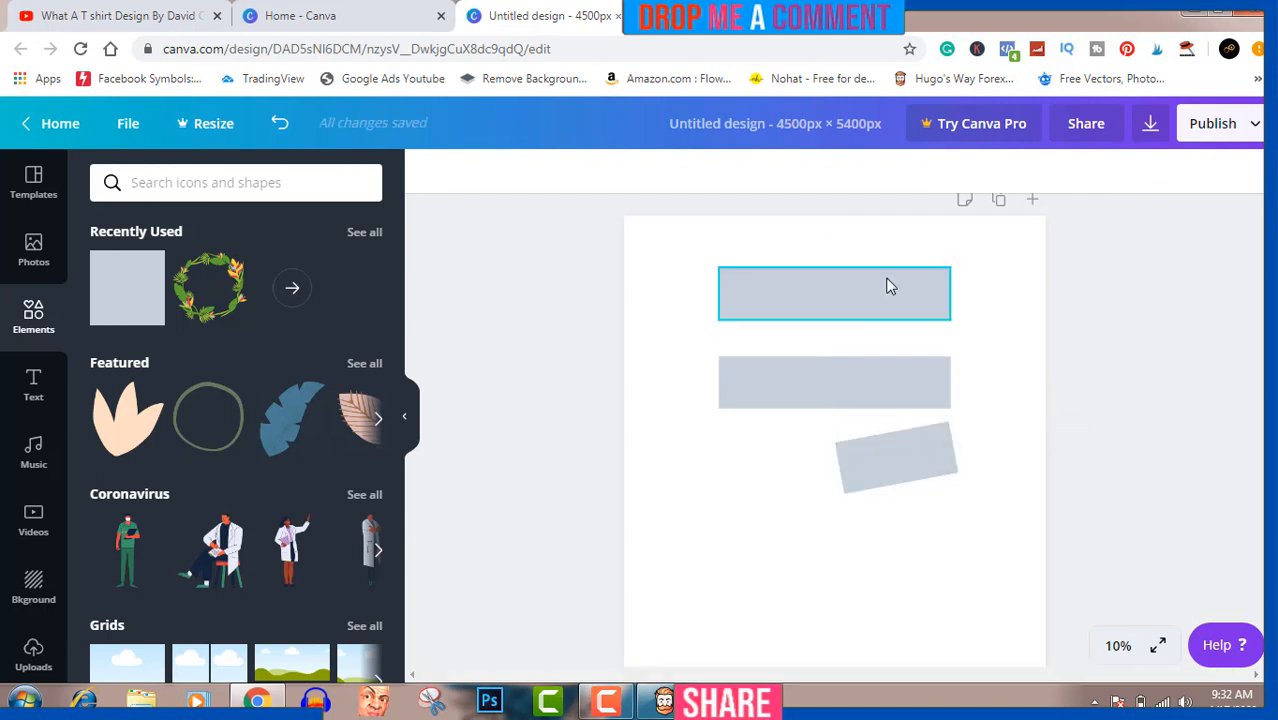
- Colour the top rectangle bright green (#79ff57) and the middle one bright red
click(835, 293)
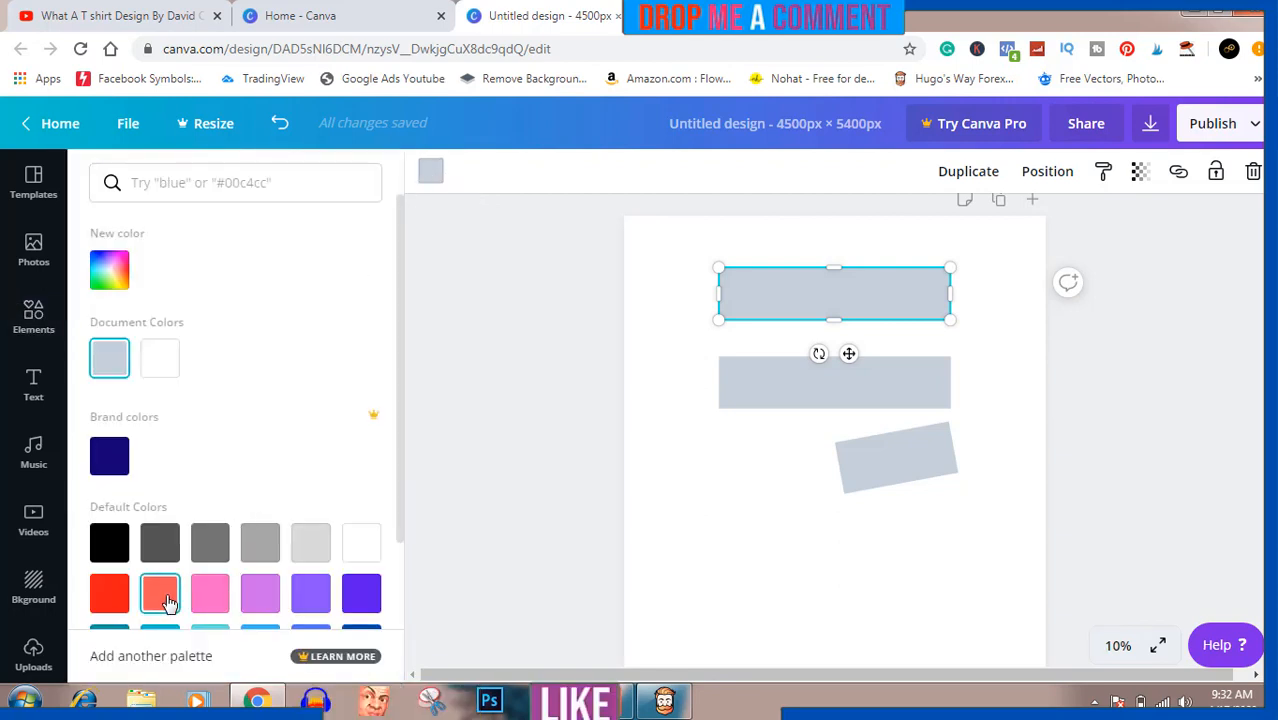
click(160, 593)
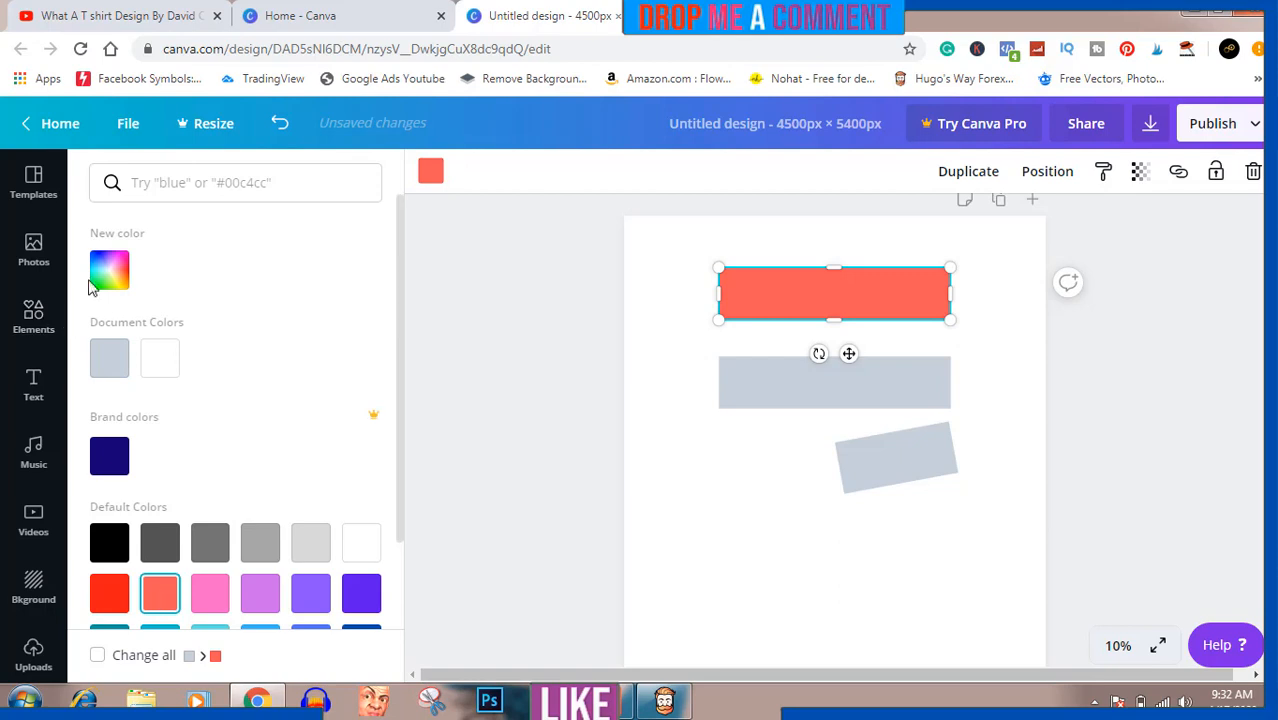
click(109, 270)
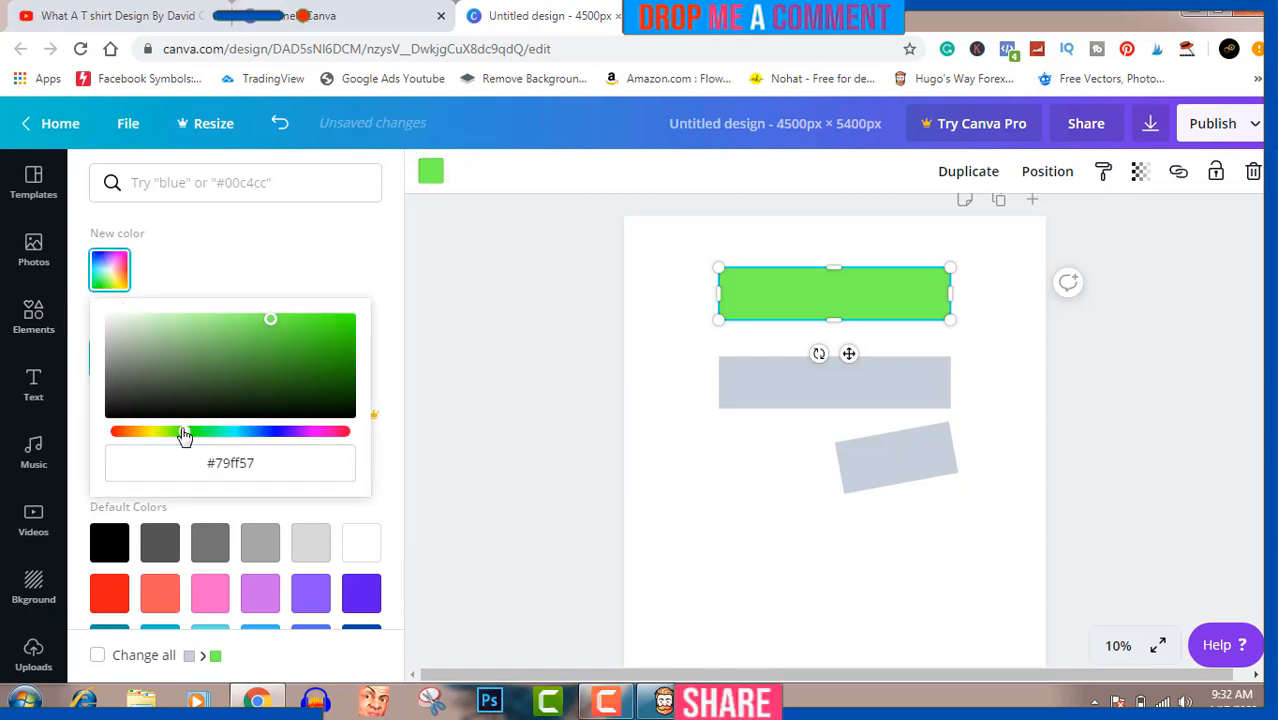
click(834, 382)
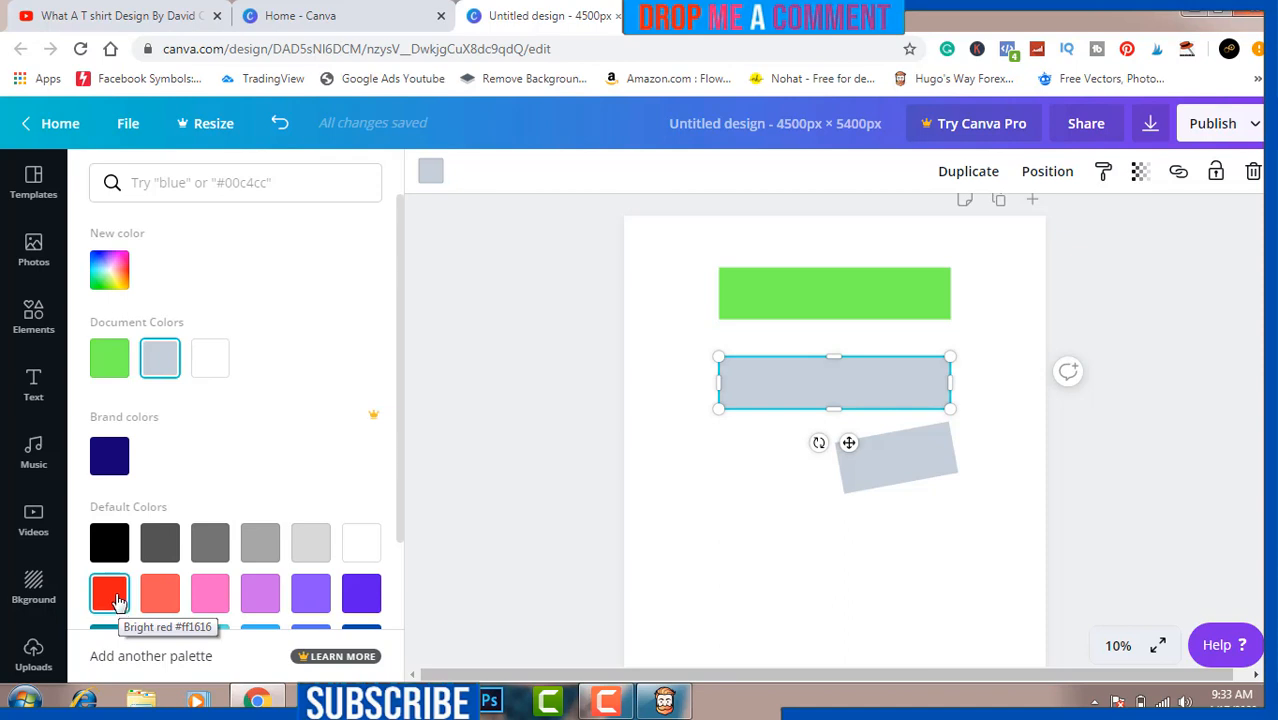
click(109, 592)
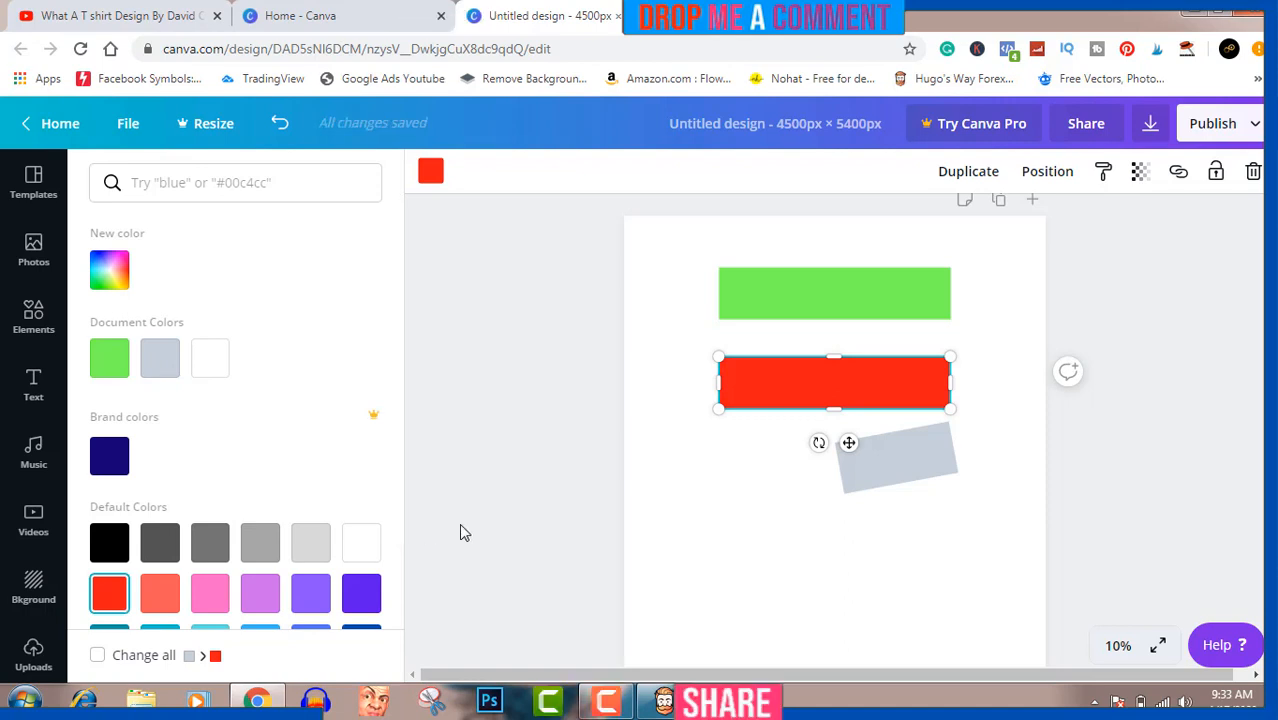
- Try colours on the tilted rectangle and set it to orange-yellow (#ffc452)
click(897, 458)
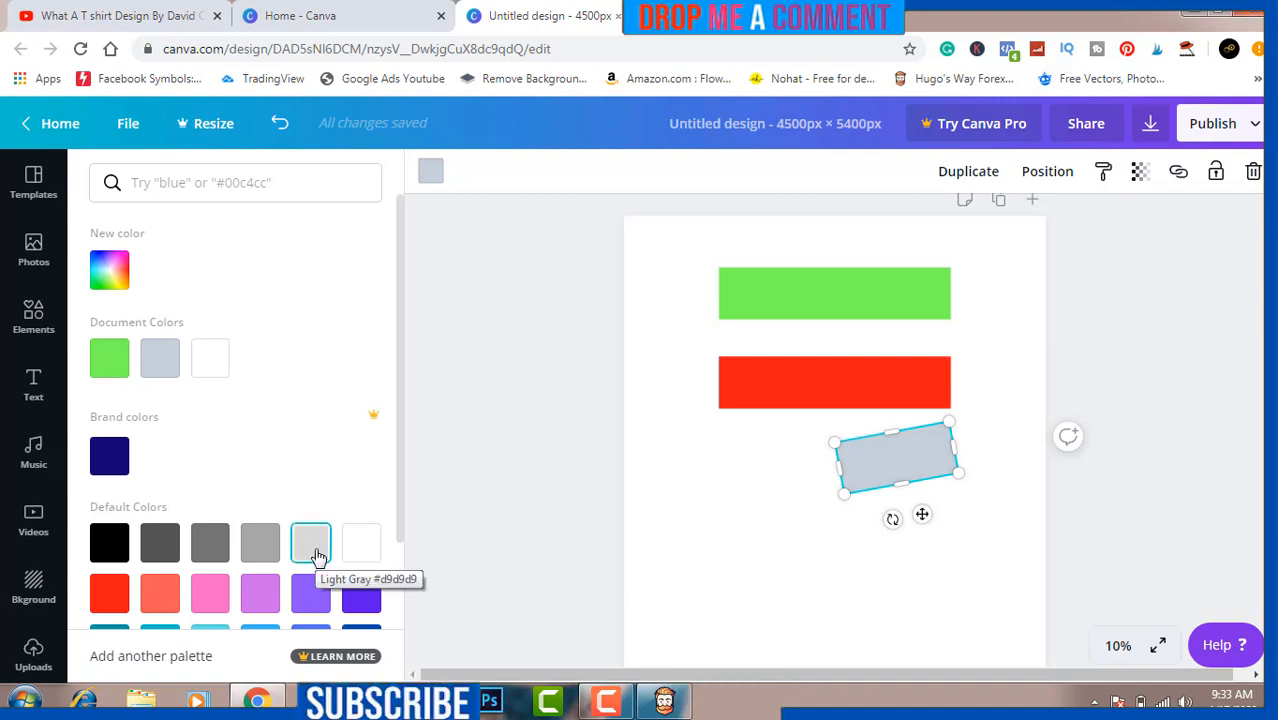
click(260, 542)
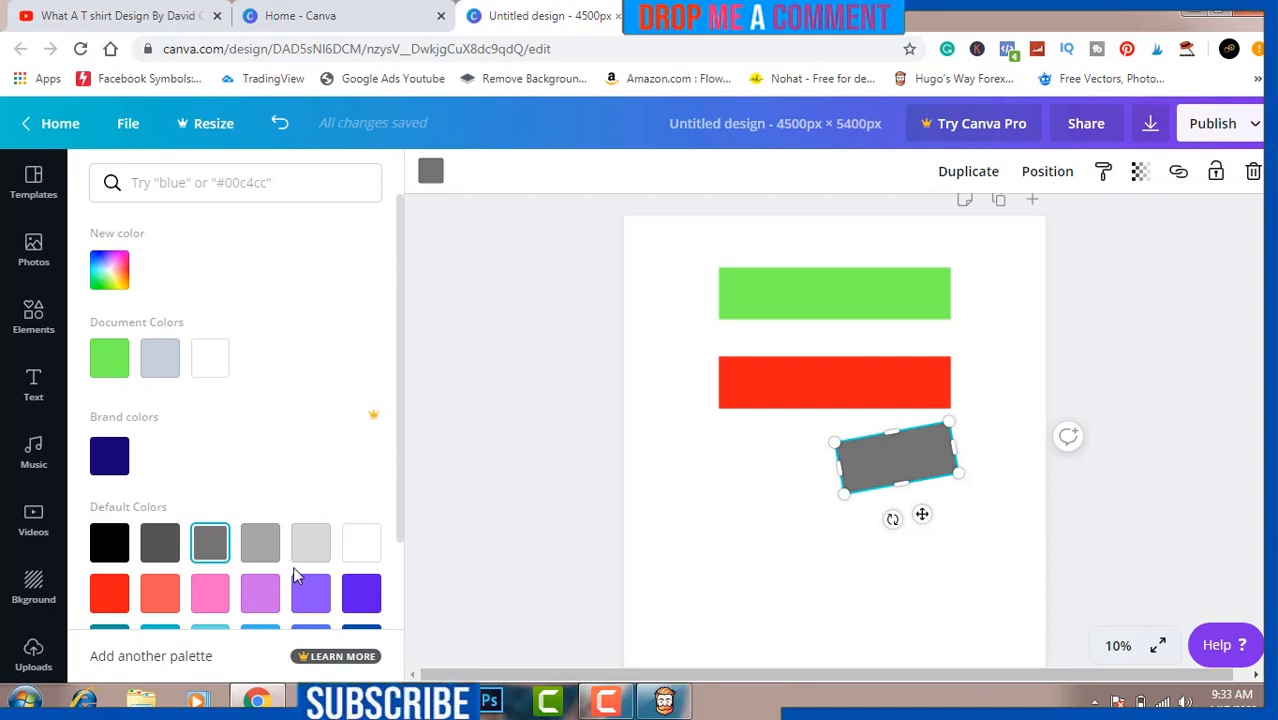
click(310, 593)
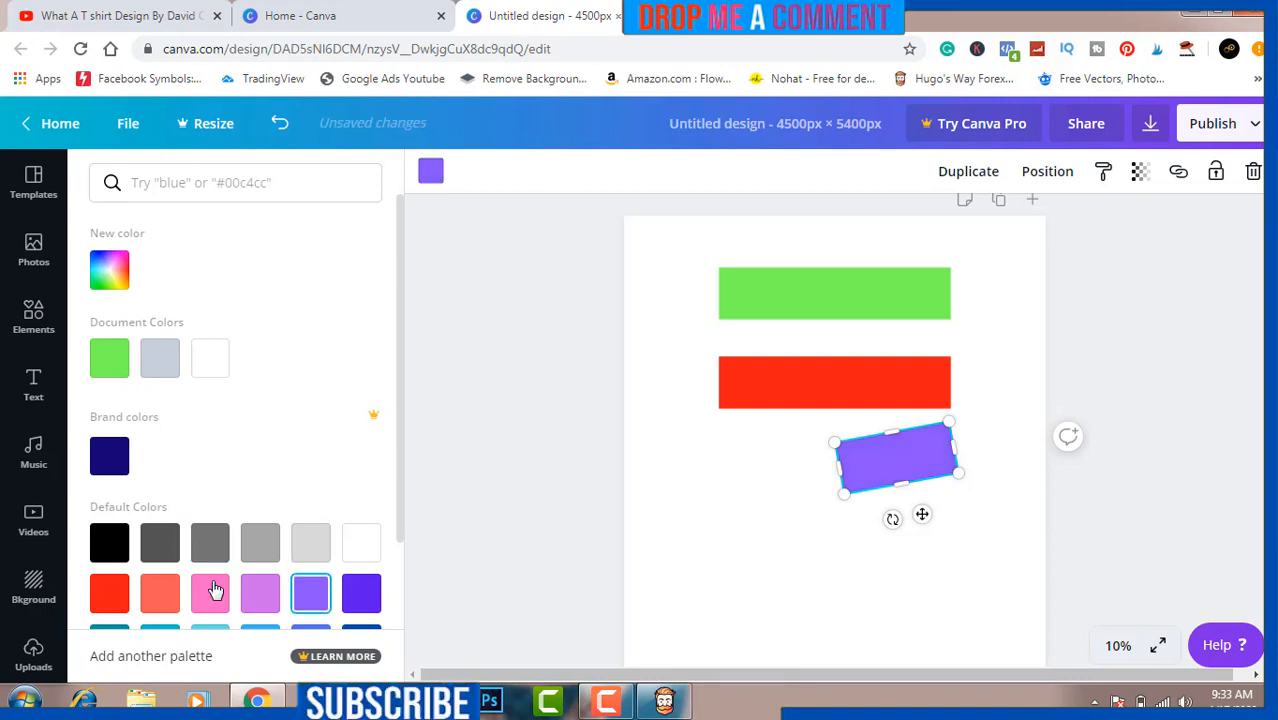
click(109, 269)
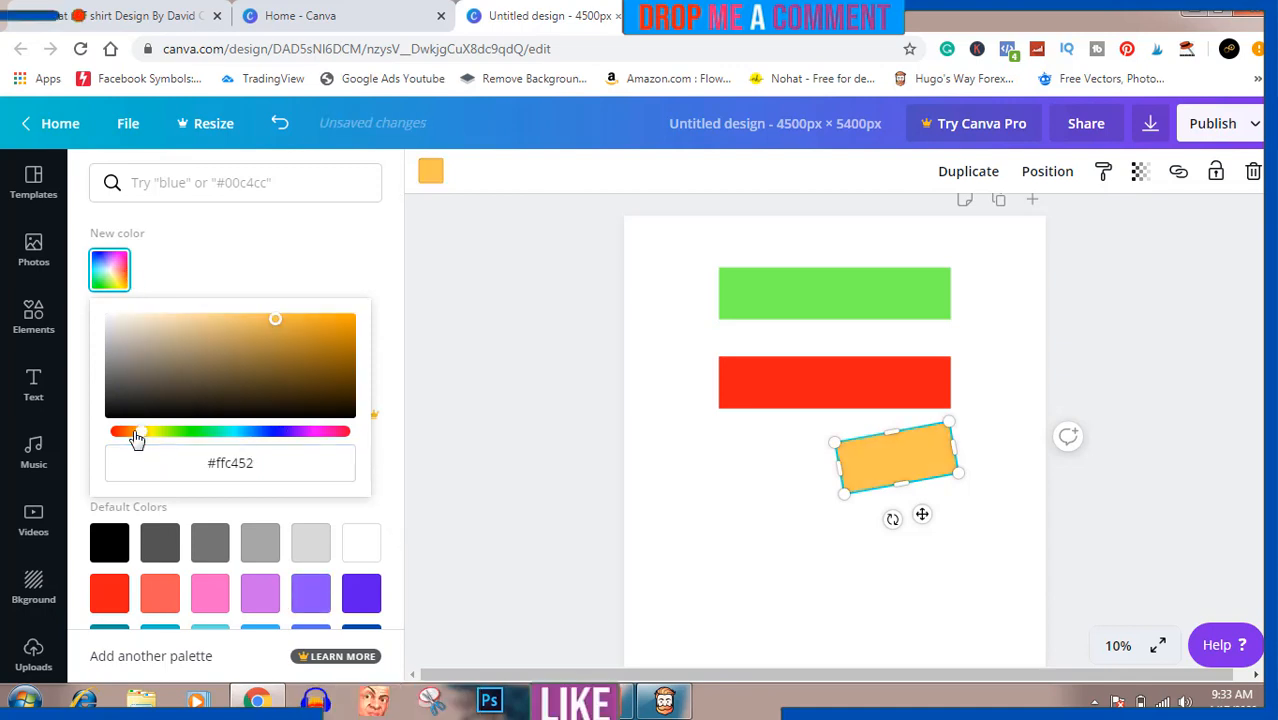
mouse_move(545, 388)
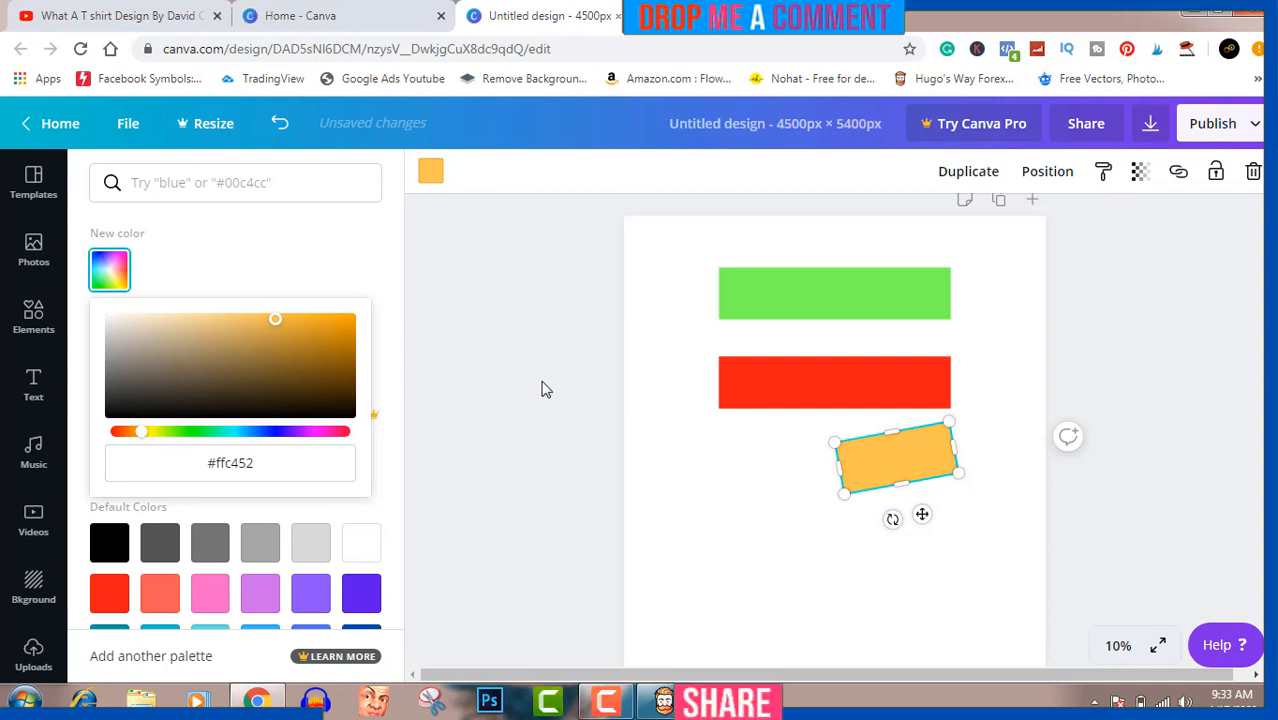
click(33, 315)
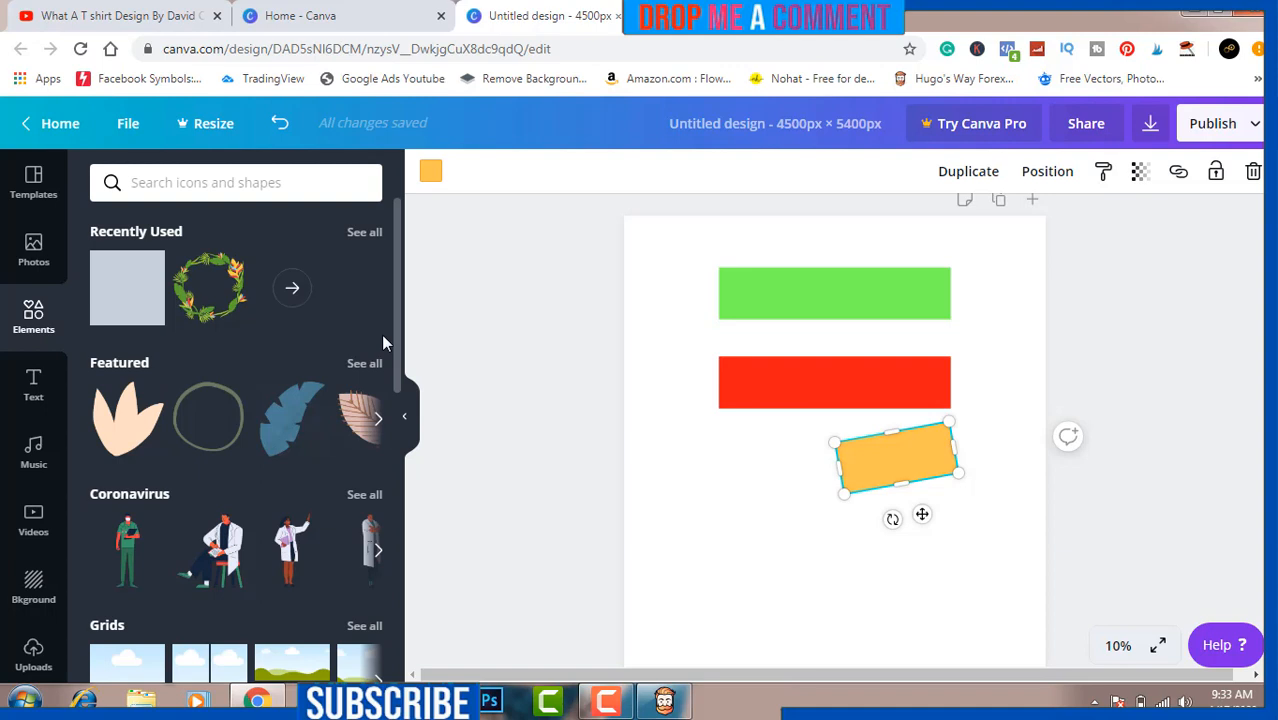
mouse_move(368, 353)
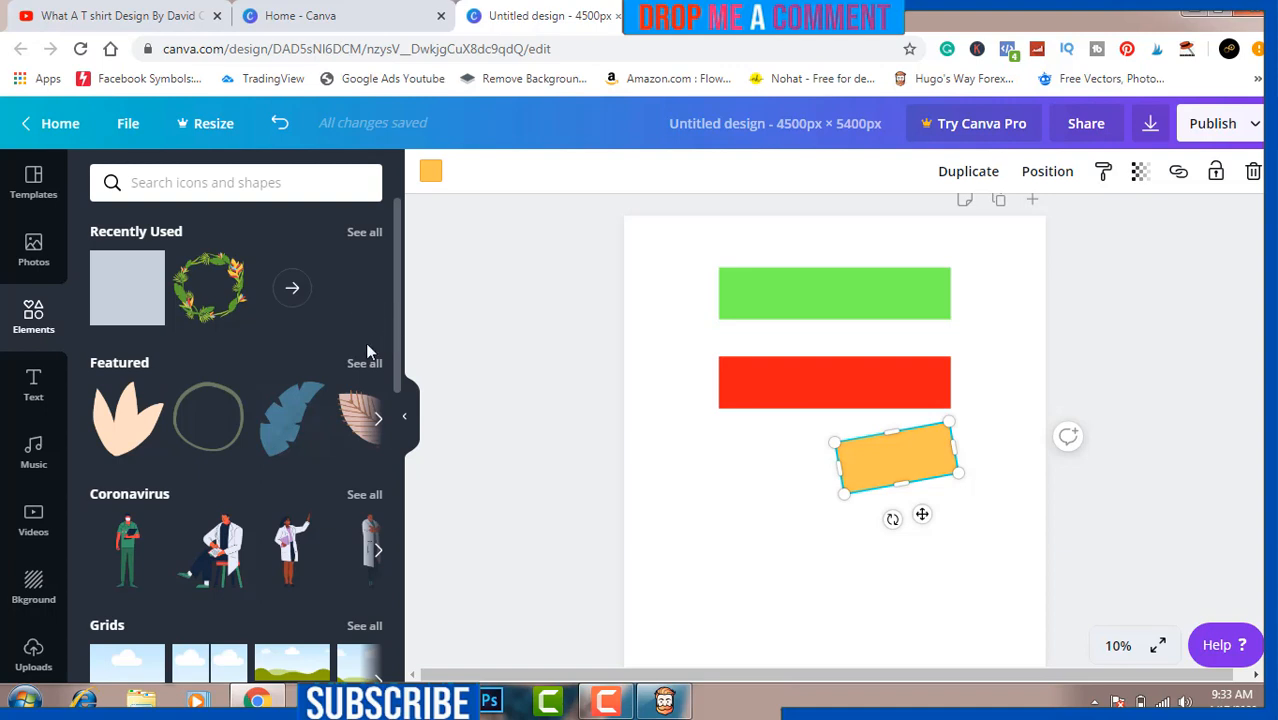
mouse_move(455, 485)
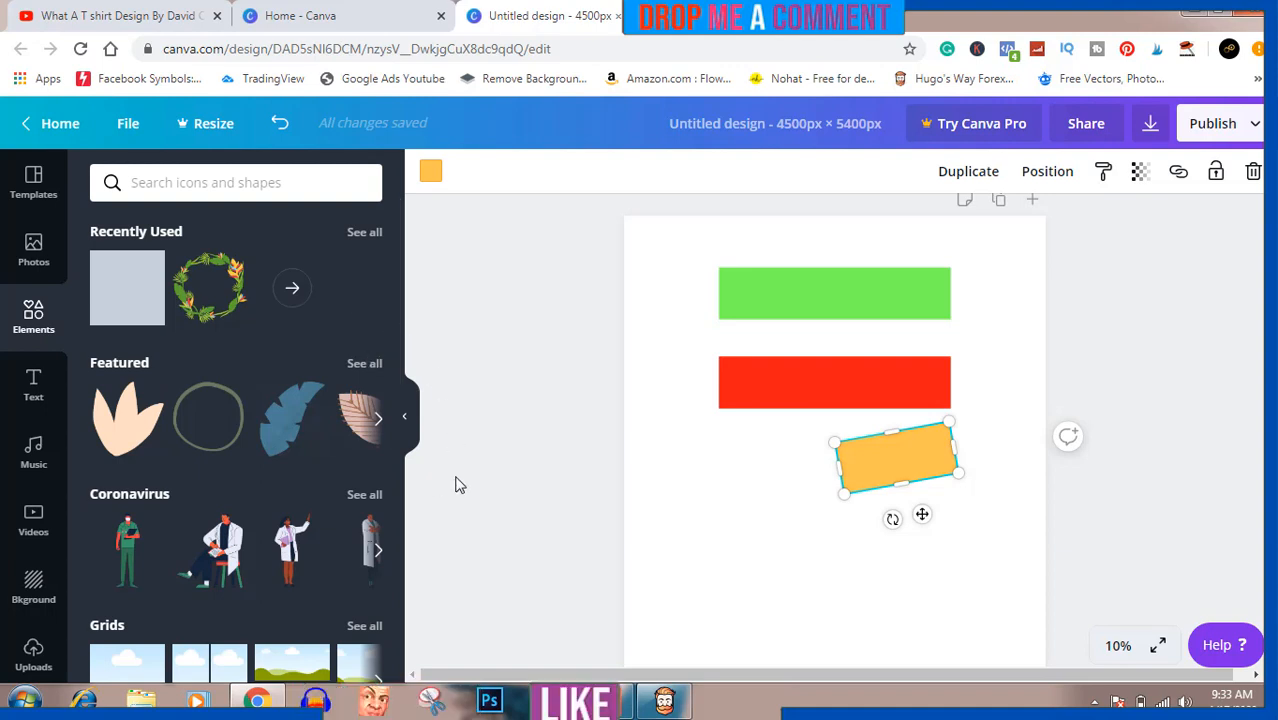
mouse_move(465, 513)
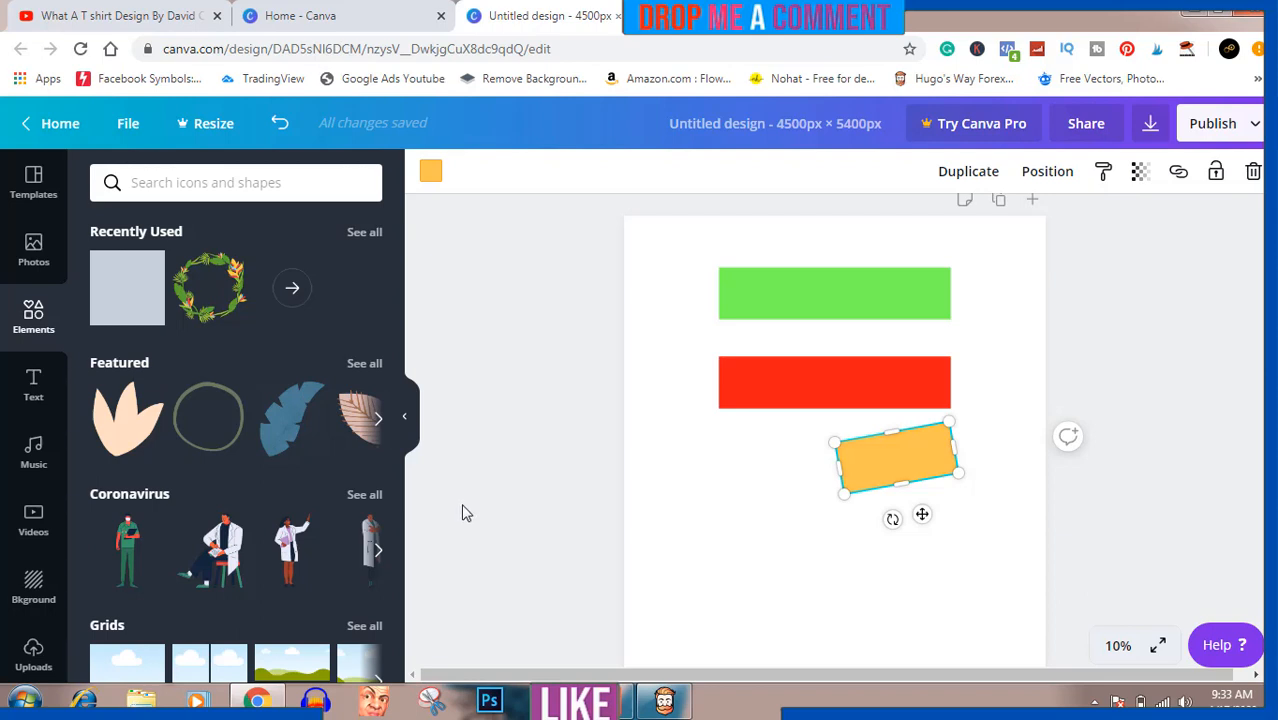
mouse_move(422, 522)
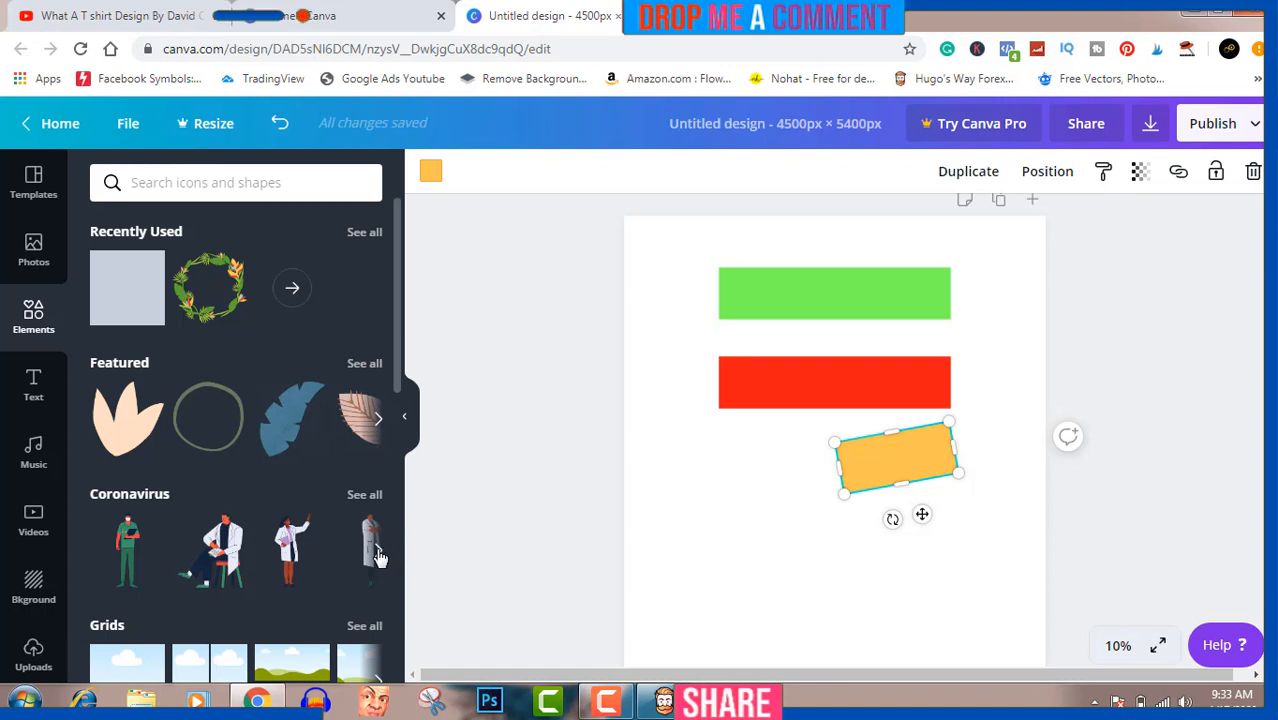
- Add a doctor illustration from the Coronavirus graphics beside the coloured bars
click(378, 550)
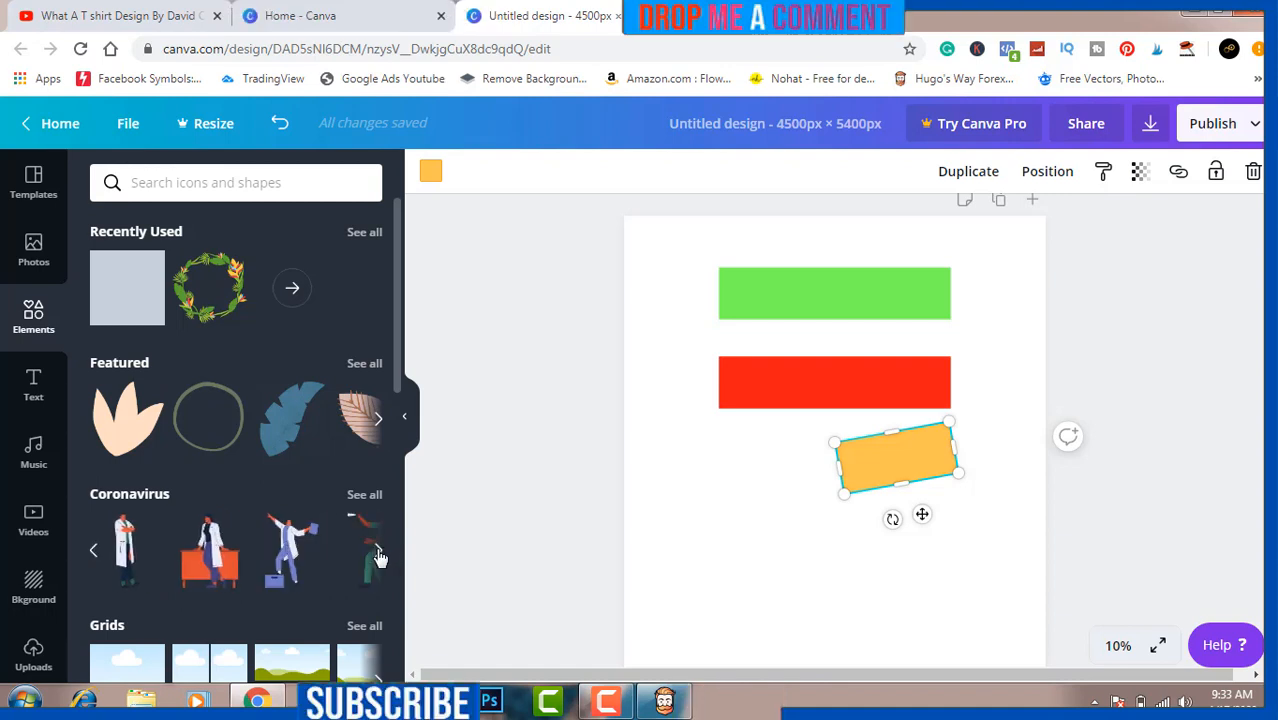
mouse_move(291, 550)
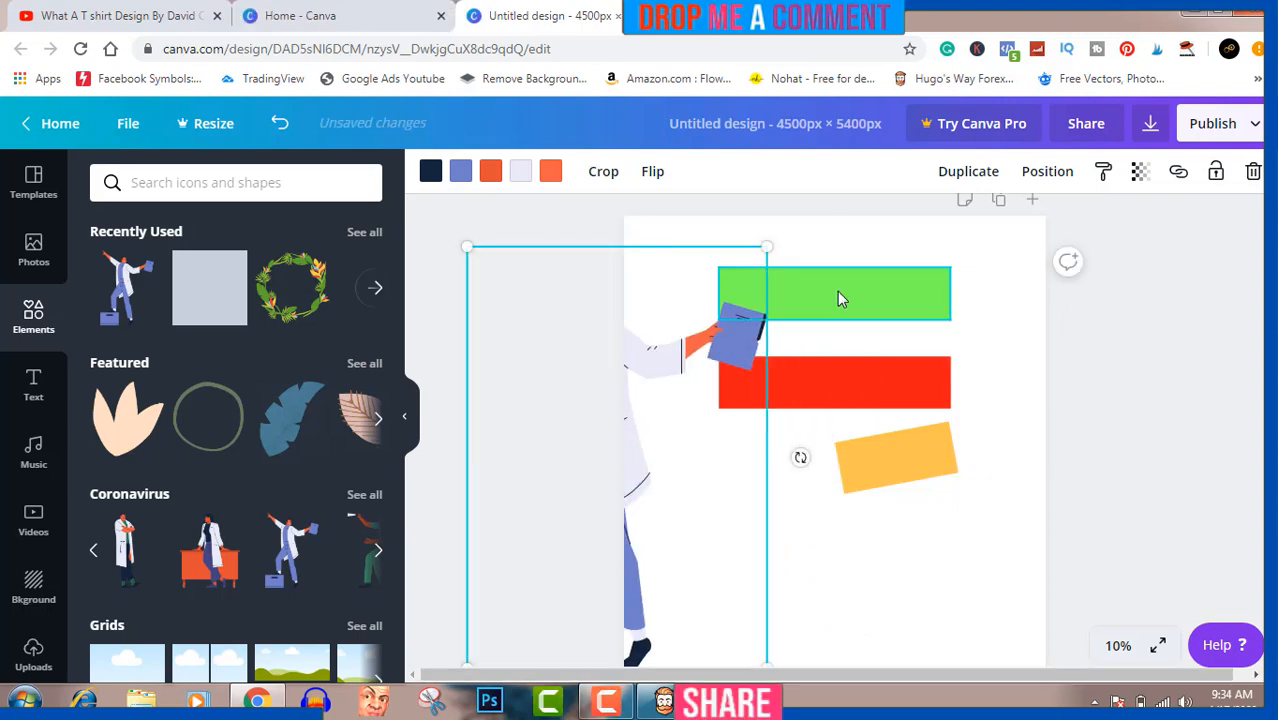
click(834, 293)
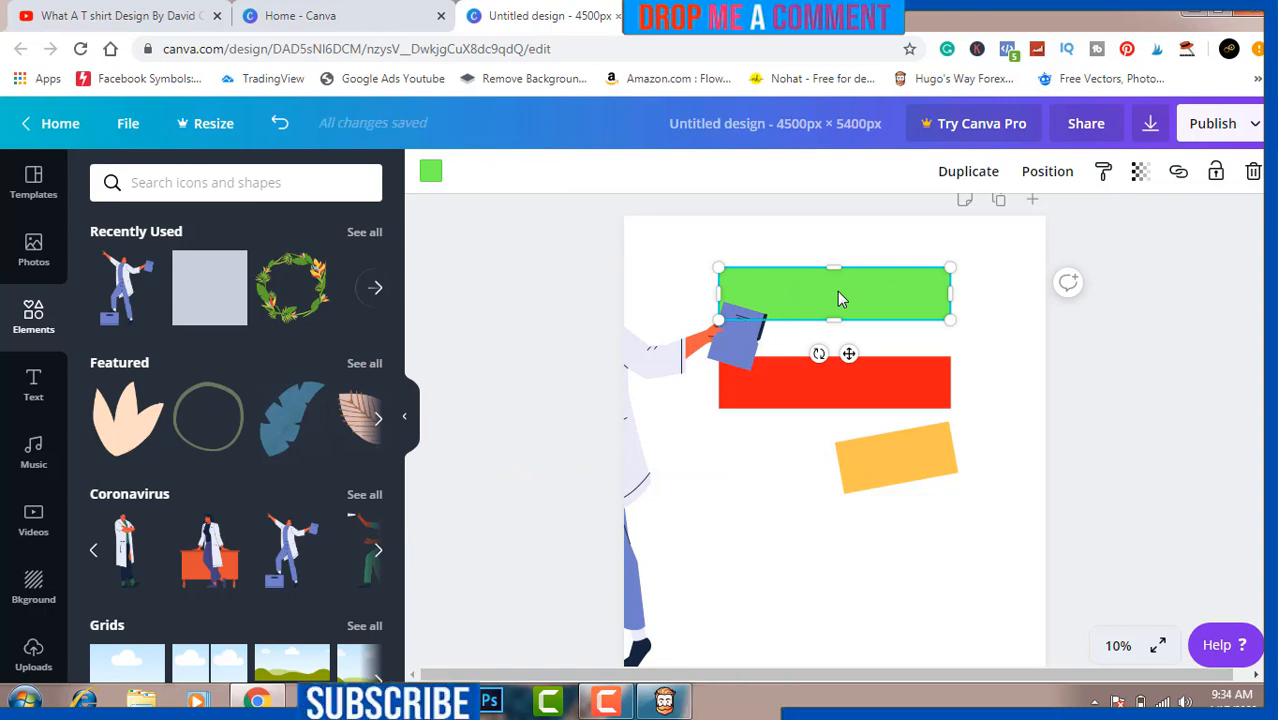
mouse_move(435, 418)
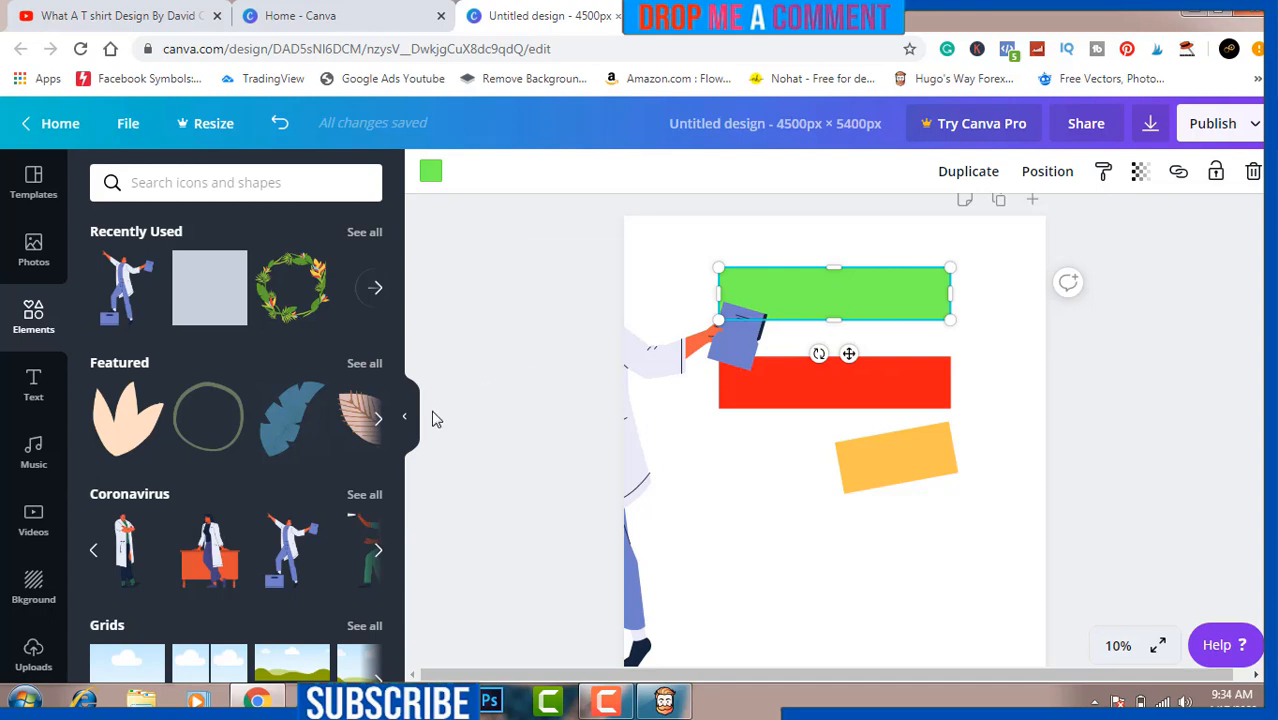
click(33, 383)
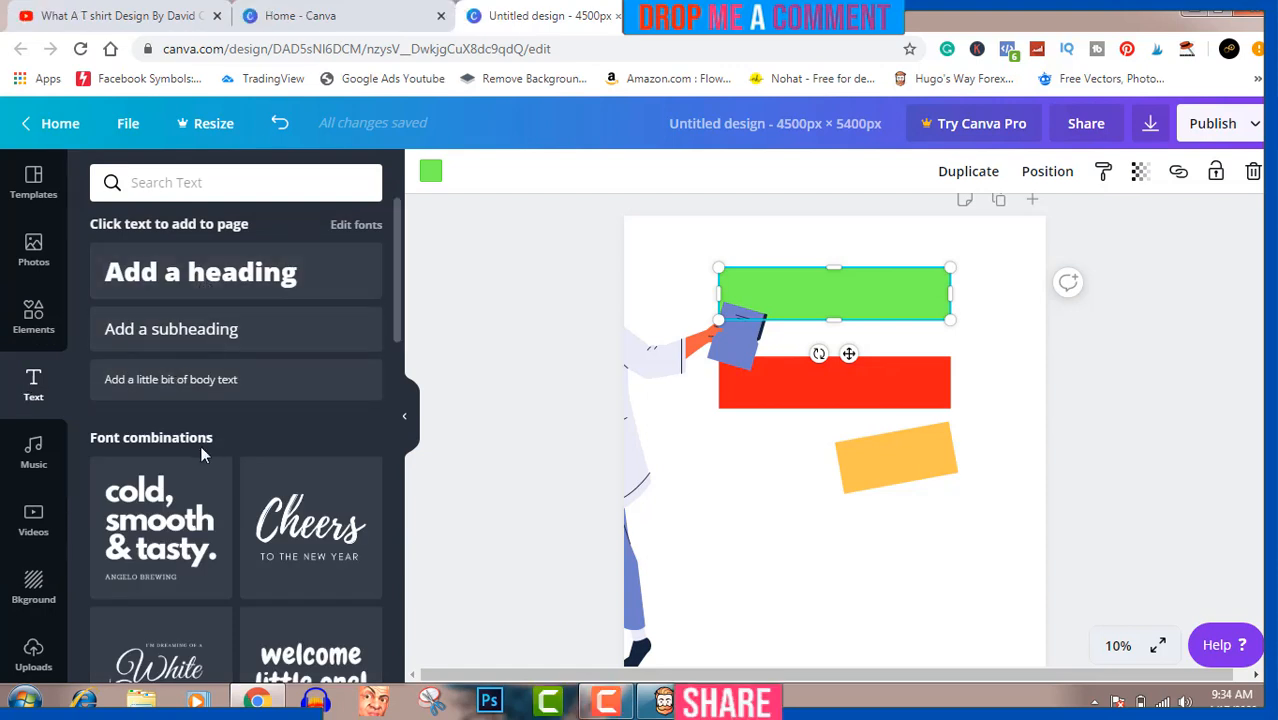
- Add a bold 'I WON!' heading, enlarge it and place it on the green bar
click(200, 272)
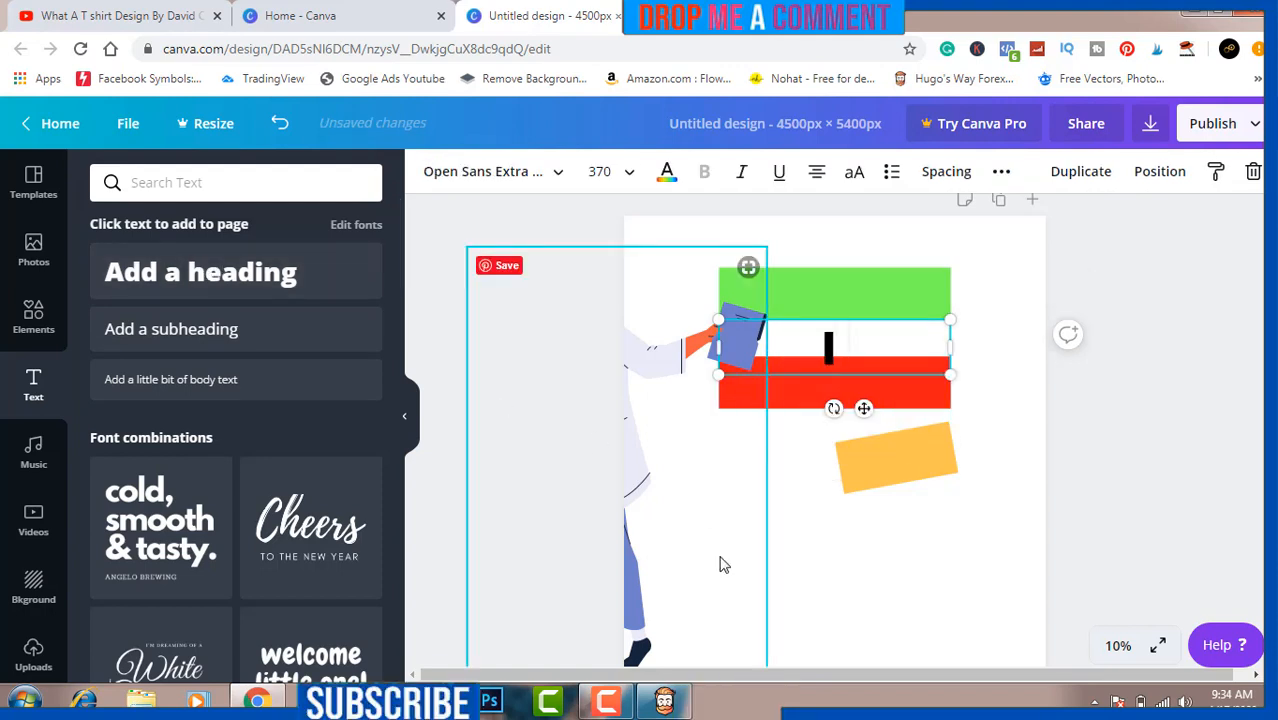
text(I WON)
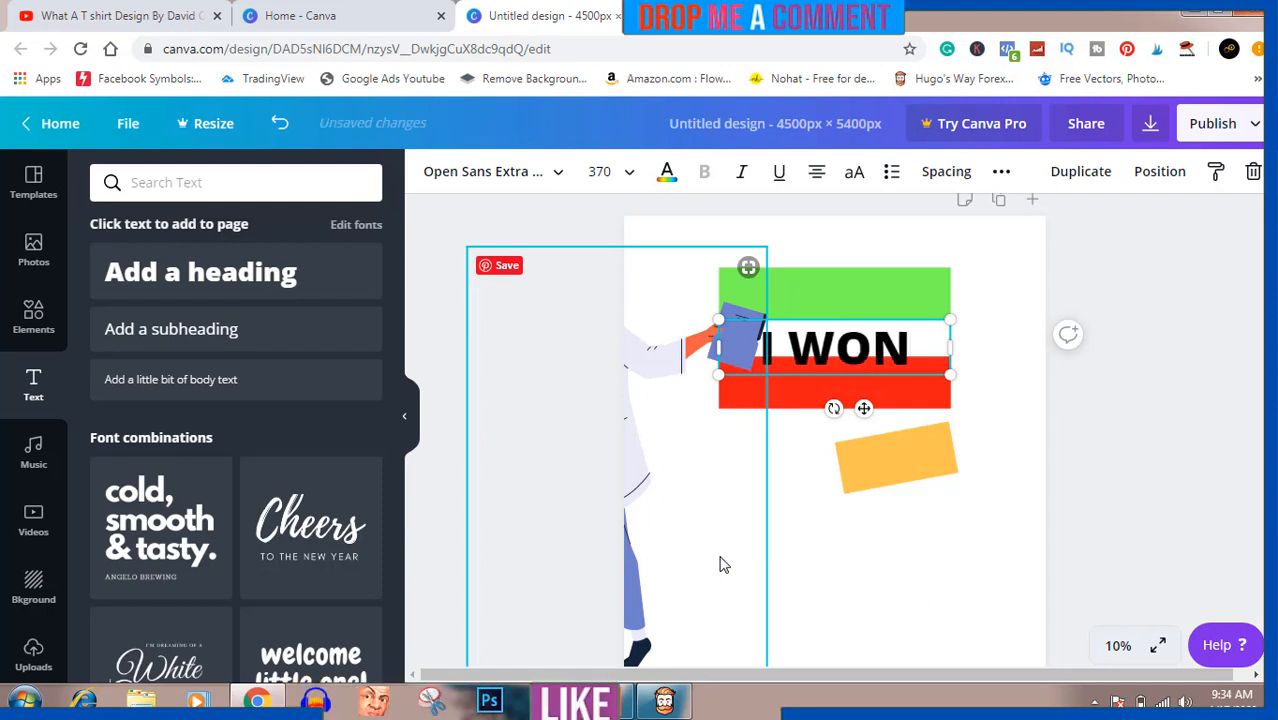
text(!)
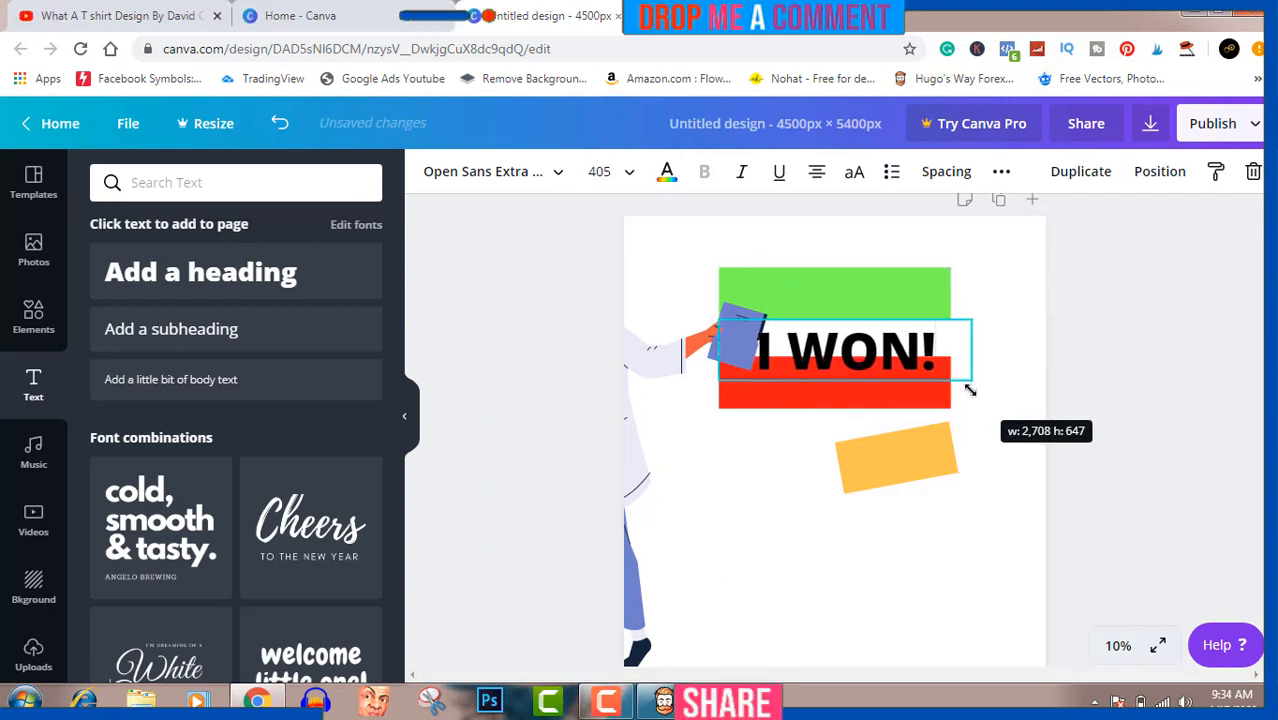
click(845, 350)
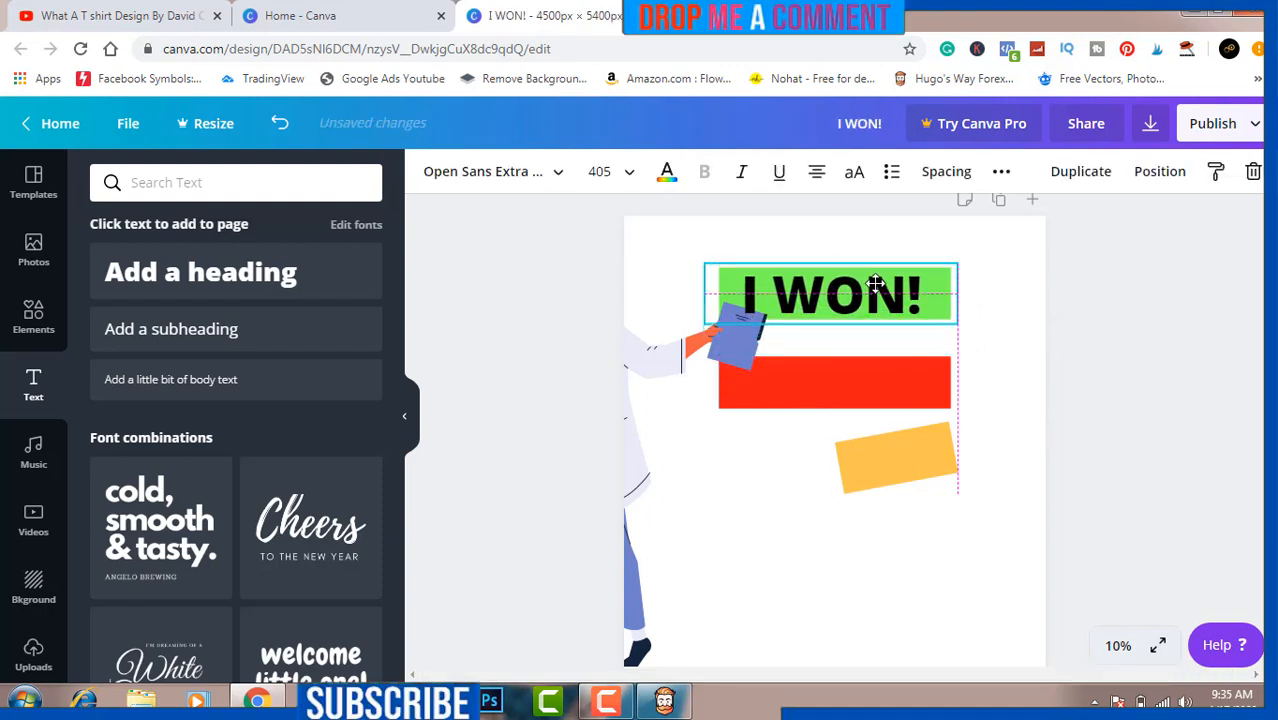
click(830, 294)
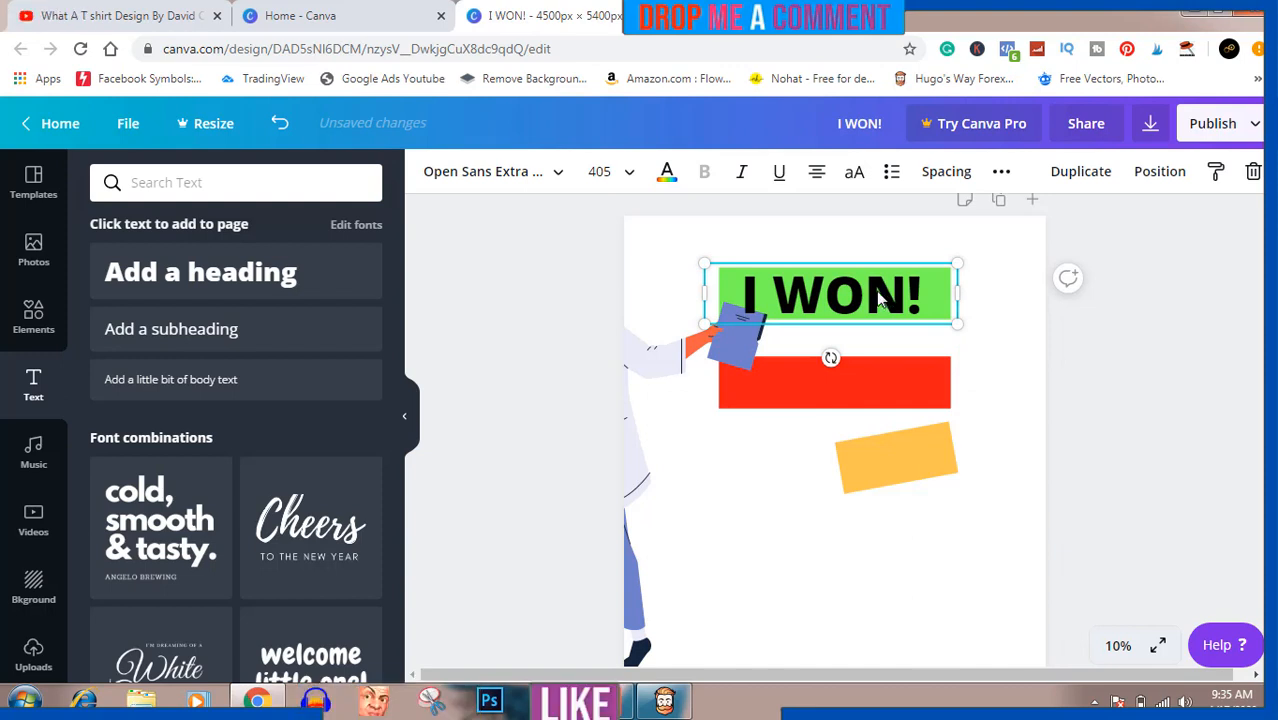
mouse_move(878, 300)
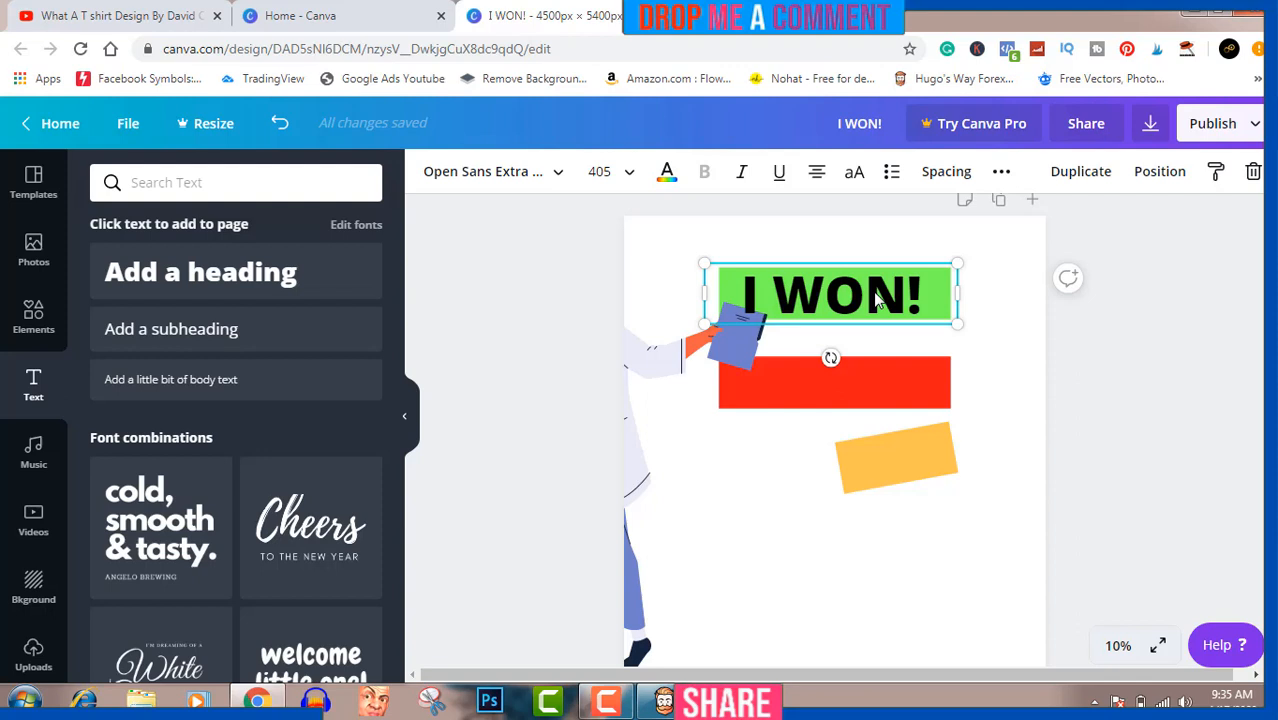
click(834, 383)
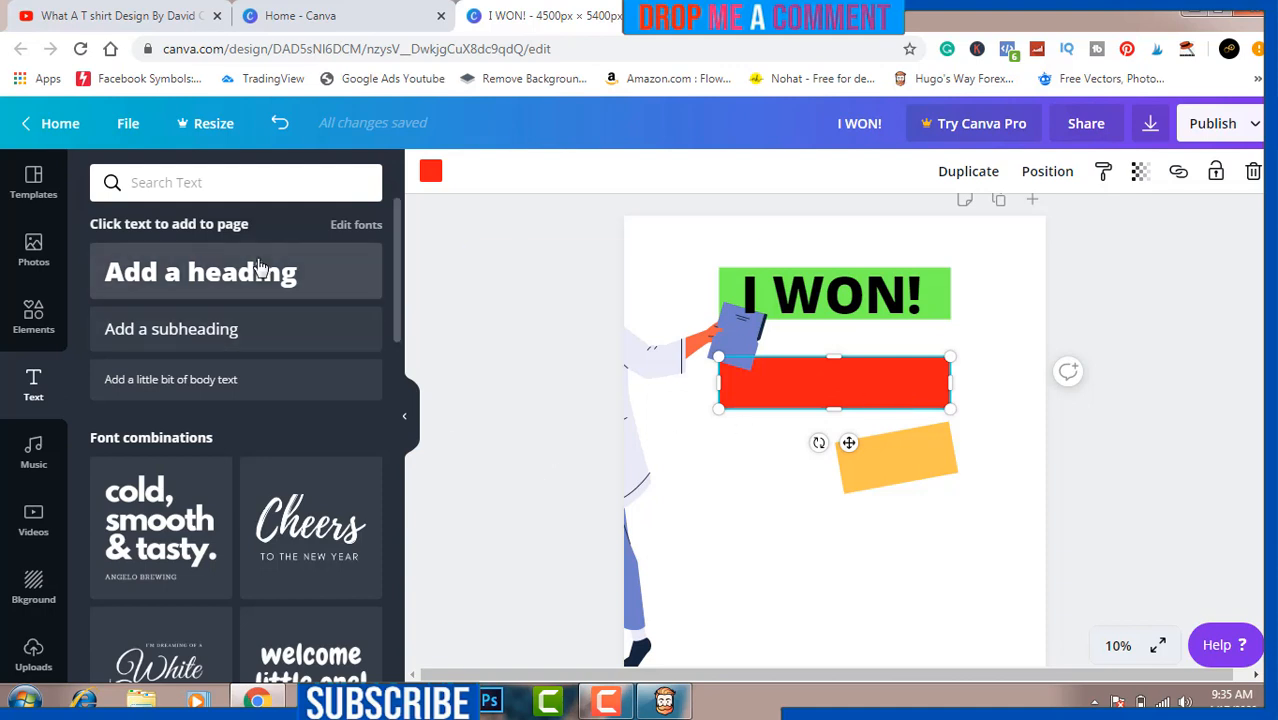
- Add a 'CORONA' heading and move it onto the red bar
click(200, 271)
text(C)
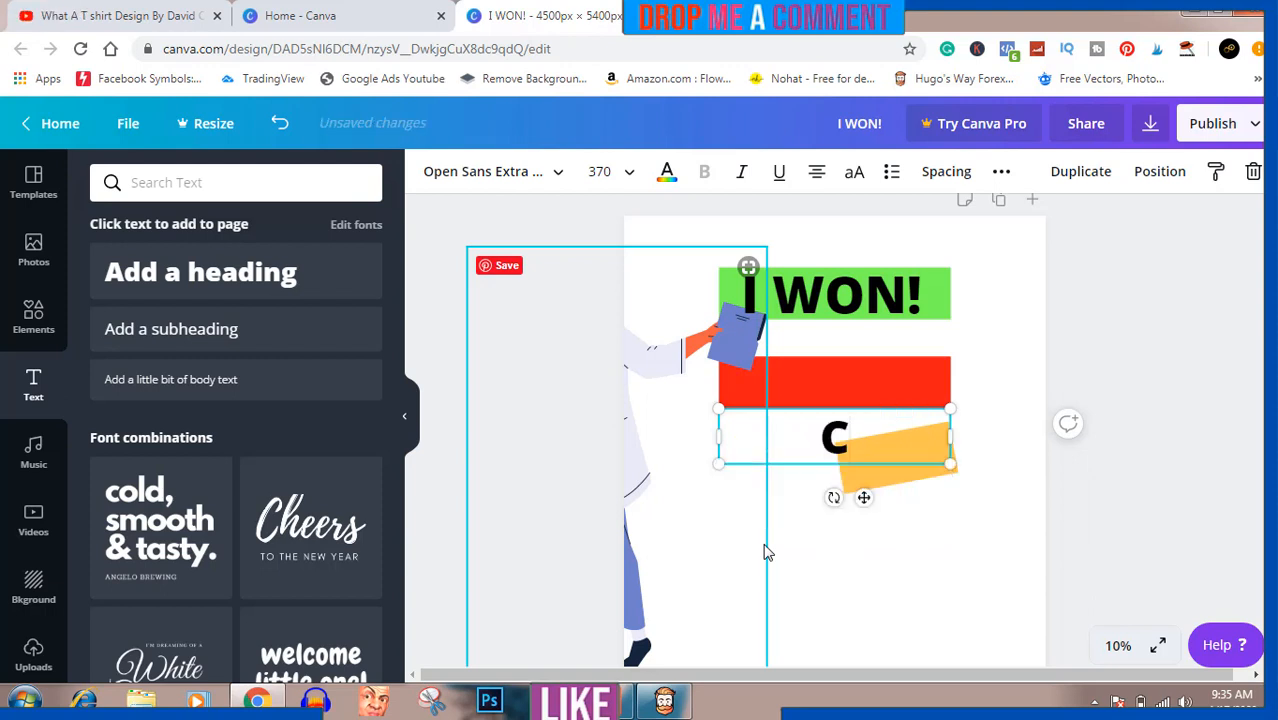
text(ORONA)
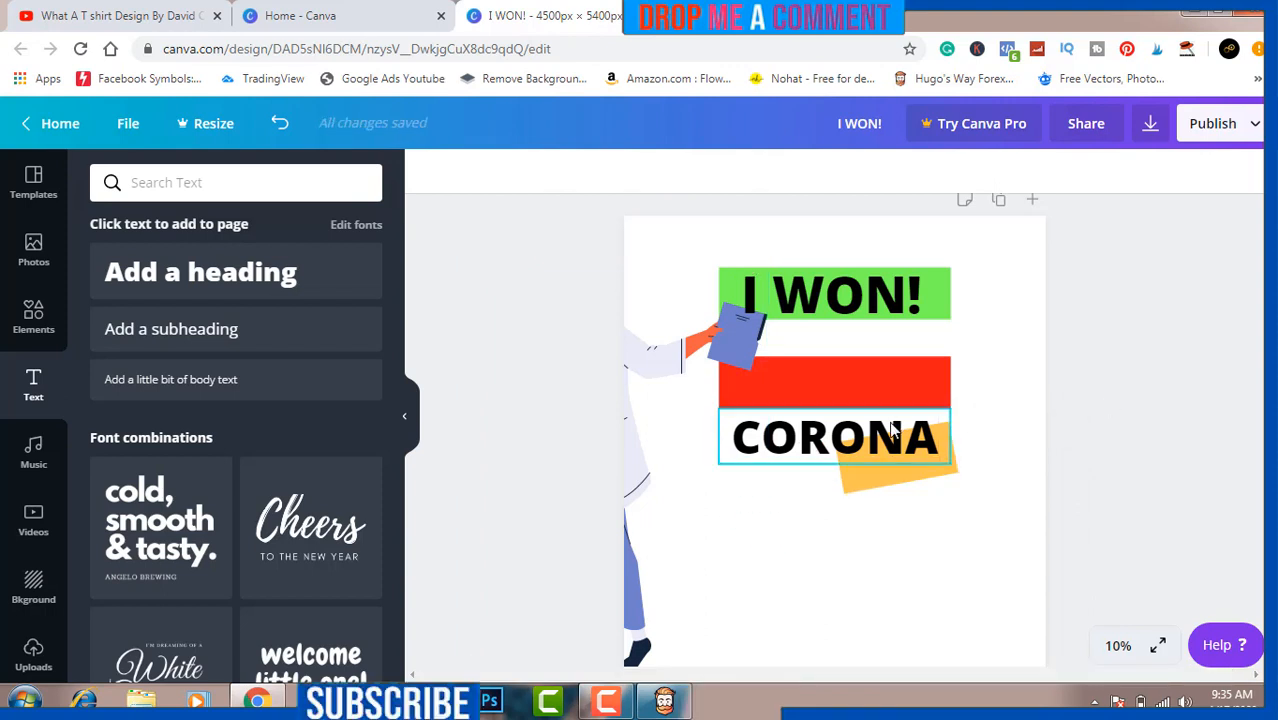
drag(834, 437, 834, 385)
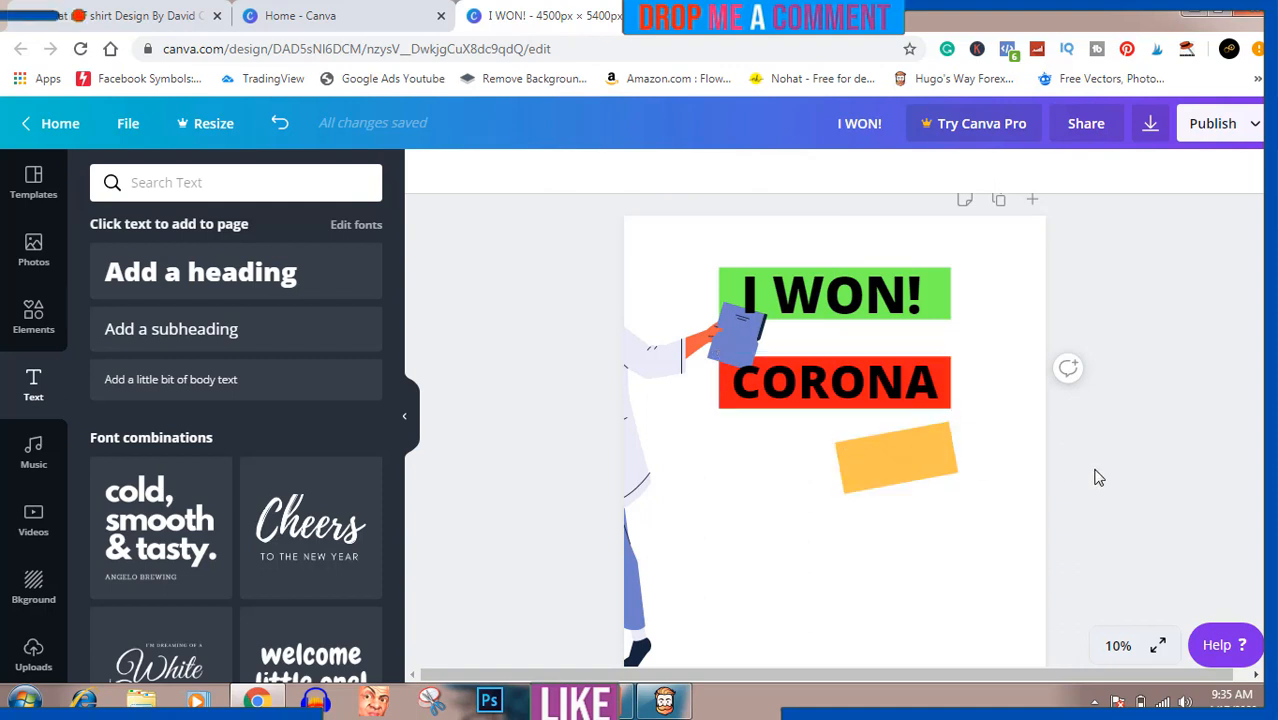
click(200, 271)
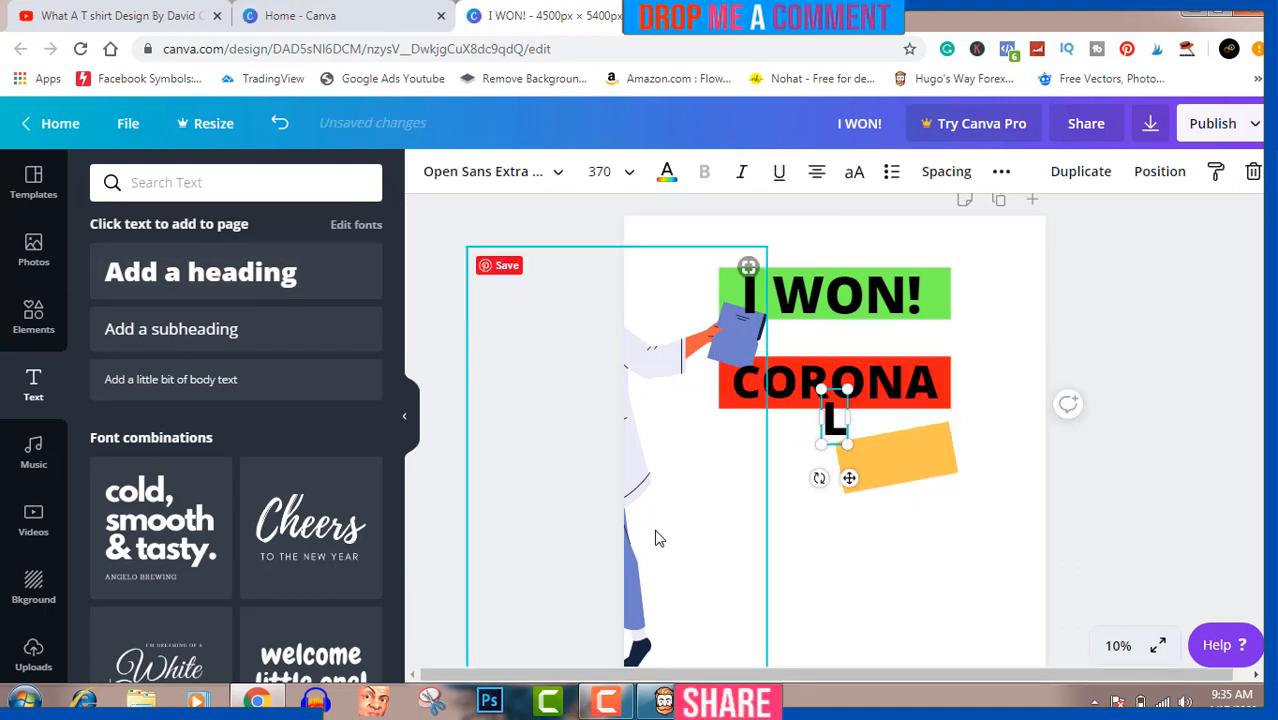
- Add 'LOST!!' tilted about -12°, widened to one line, over the yellow bar
text(LOST!!)
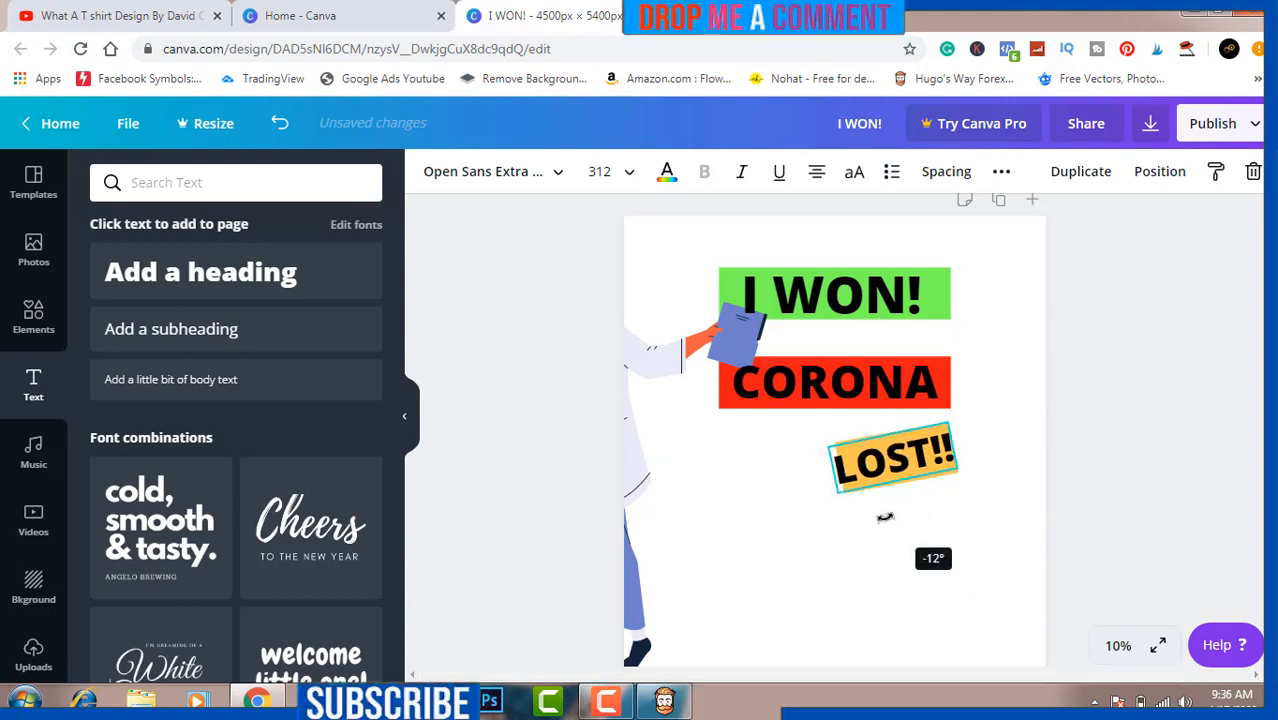
click(890, 458)
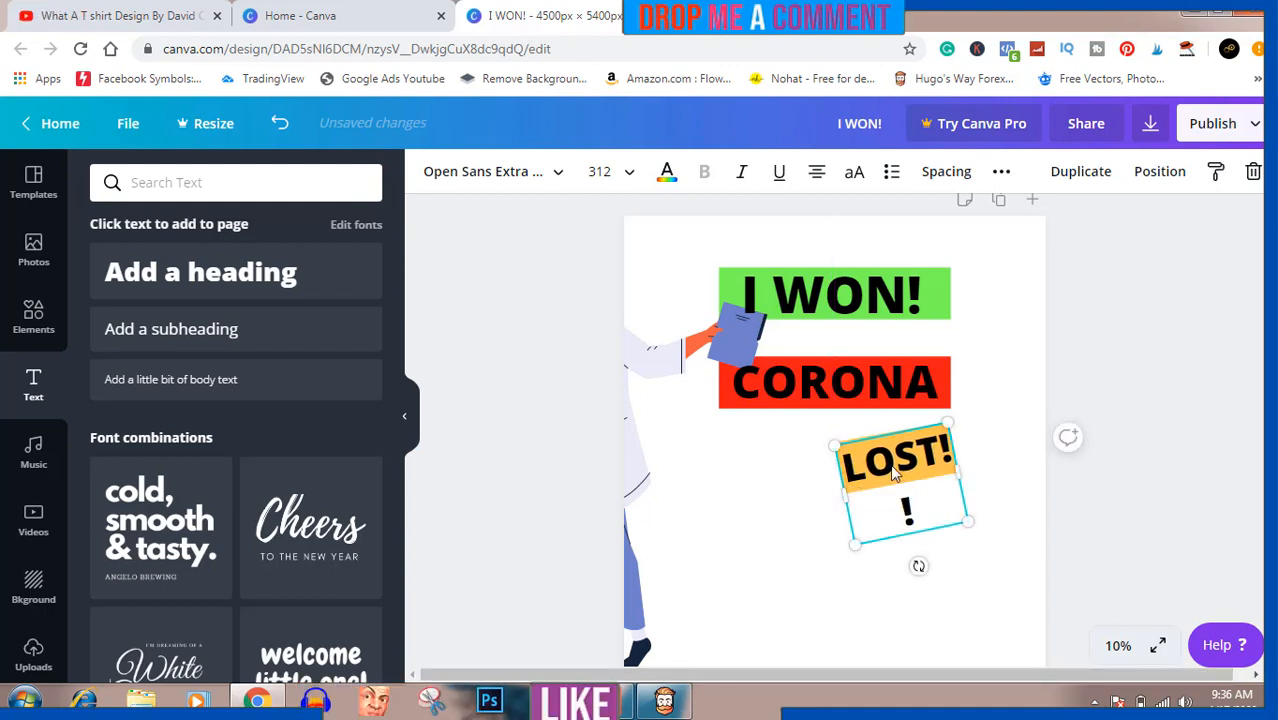
click(1107, 485)
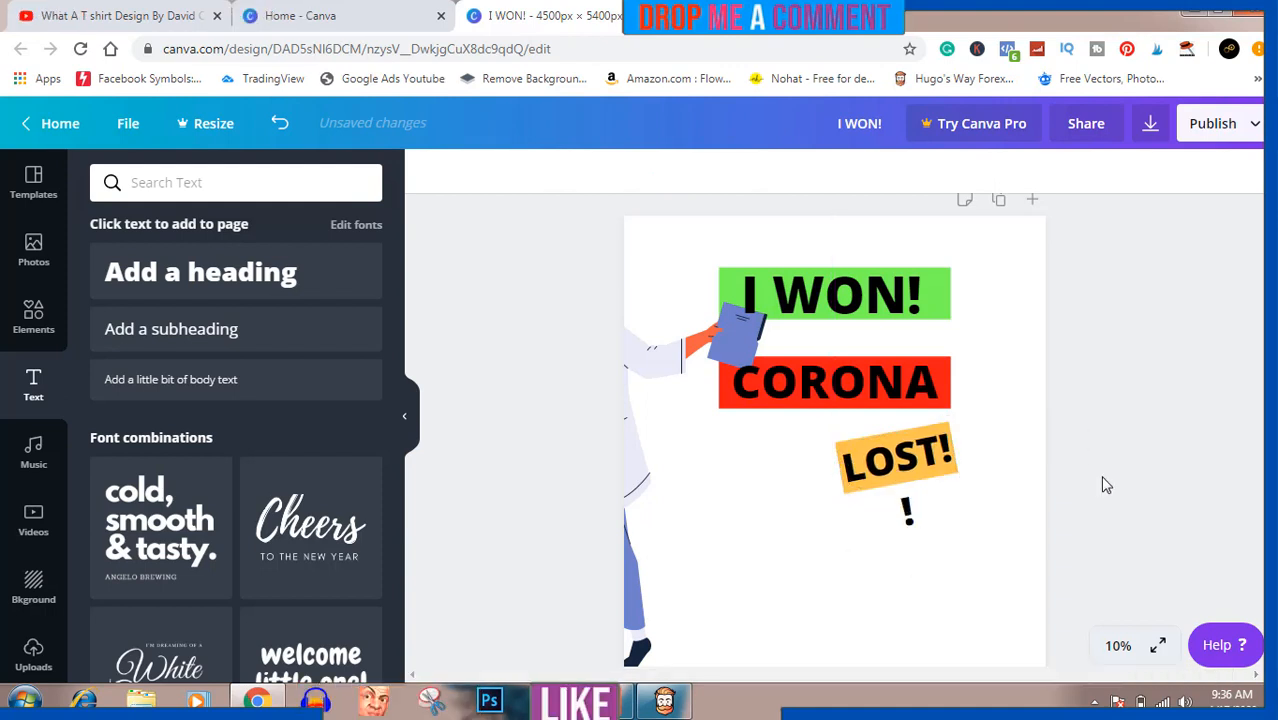
click(895, 460)
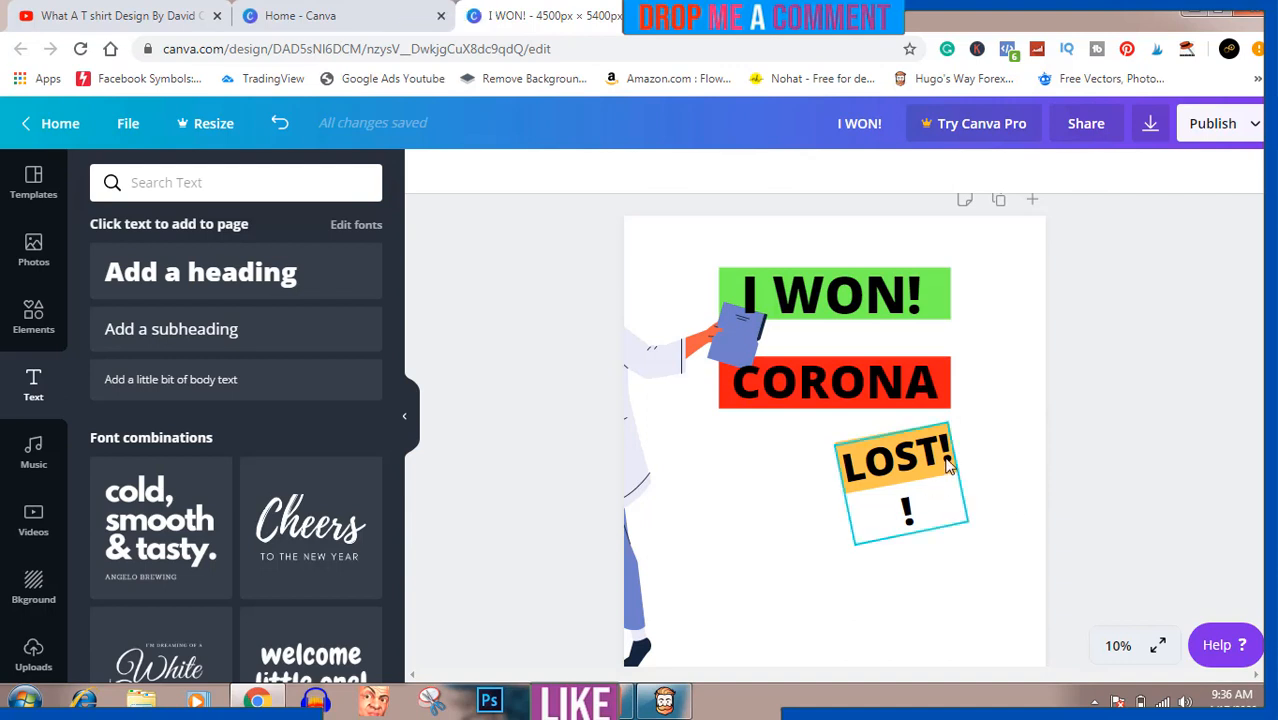
click(898, 460)
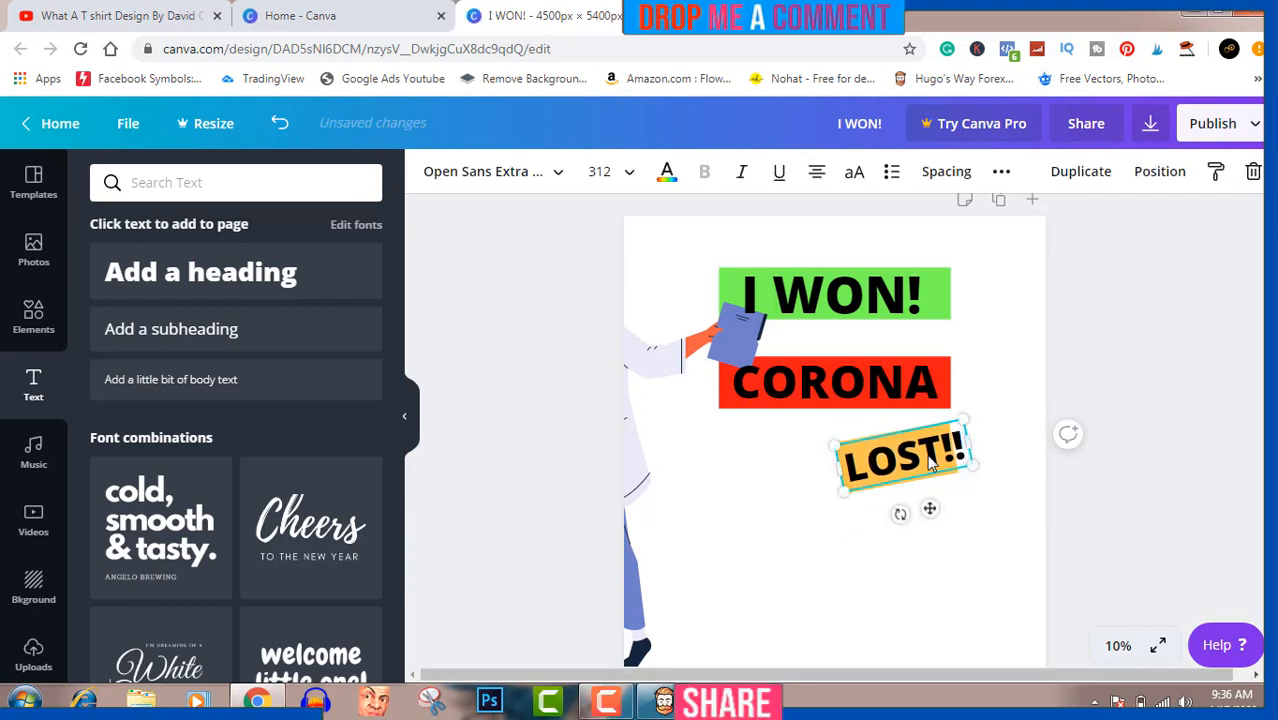
drag(905, 455, 897, 460)
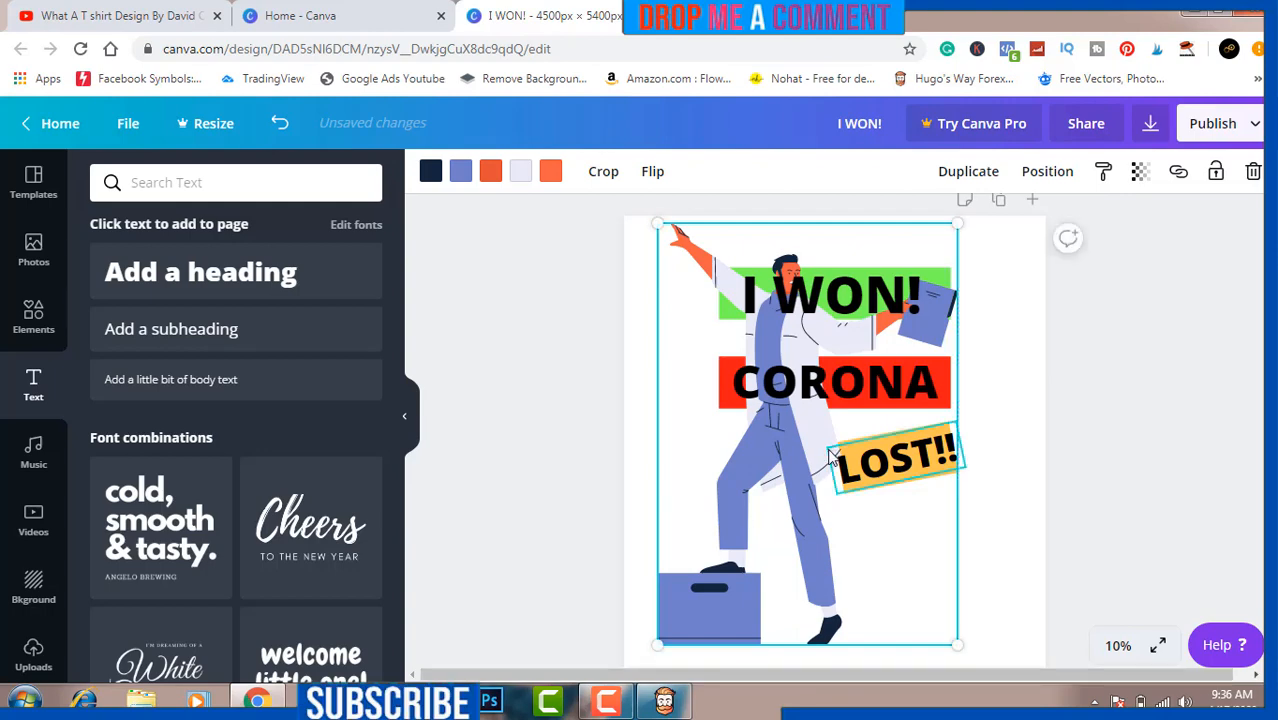
- Enlarge the doctor illustration to fill the page behind the text, then deselect it
drag(830, 460, 818, 444)
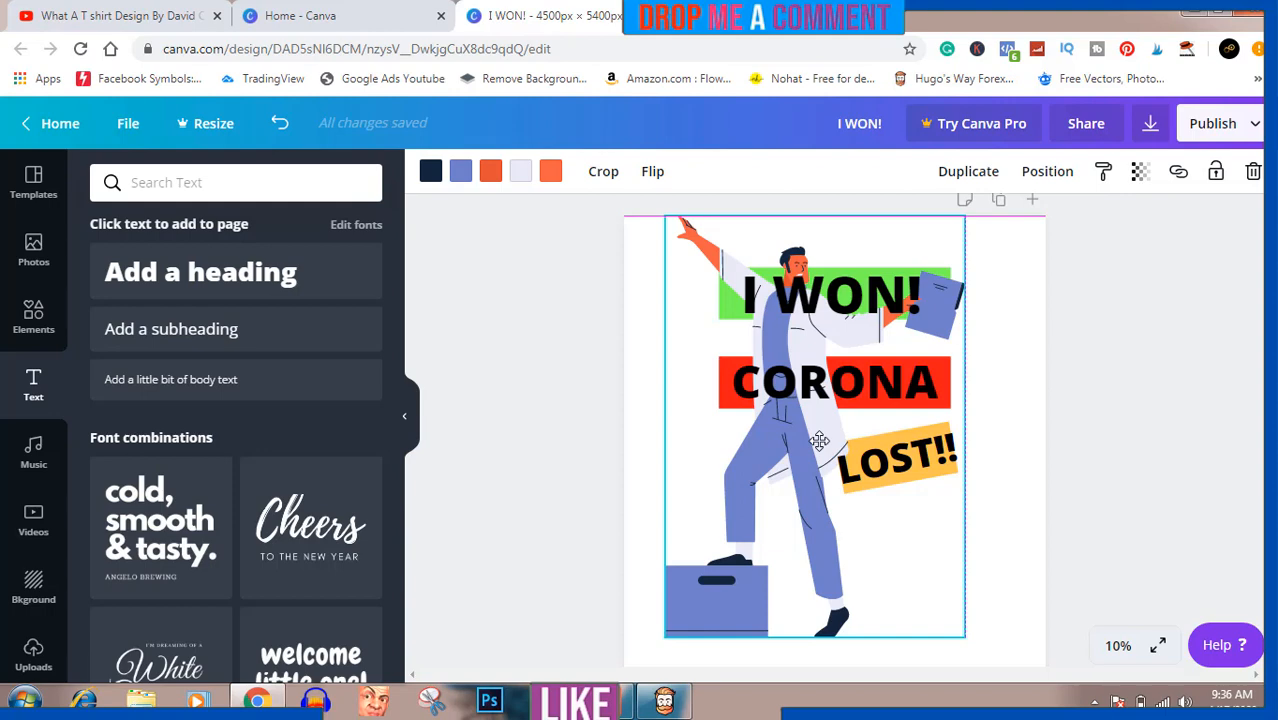
click(818, 440)
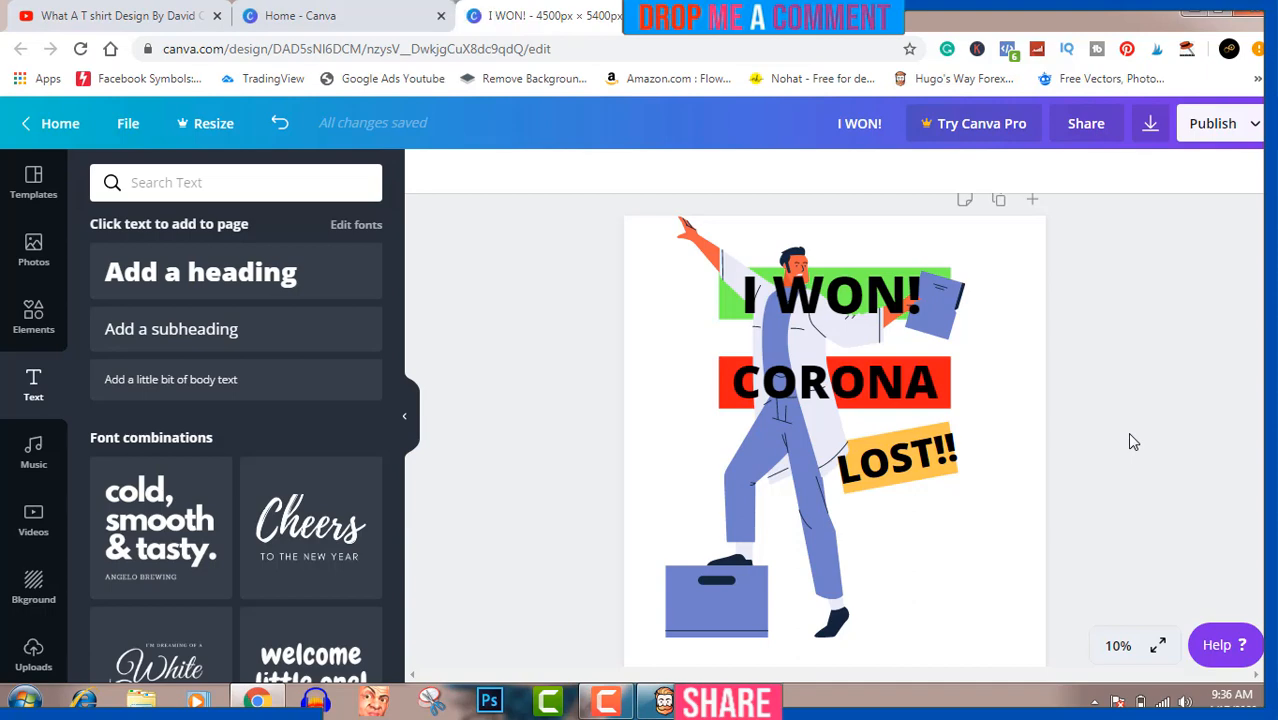
click(1149, 123)
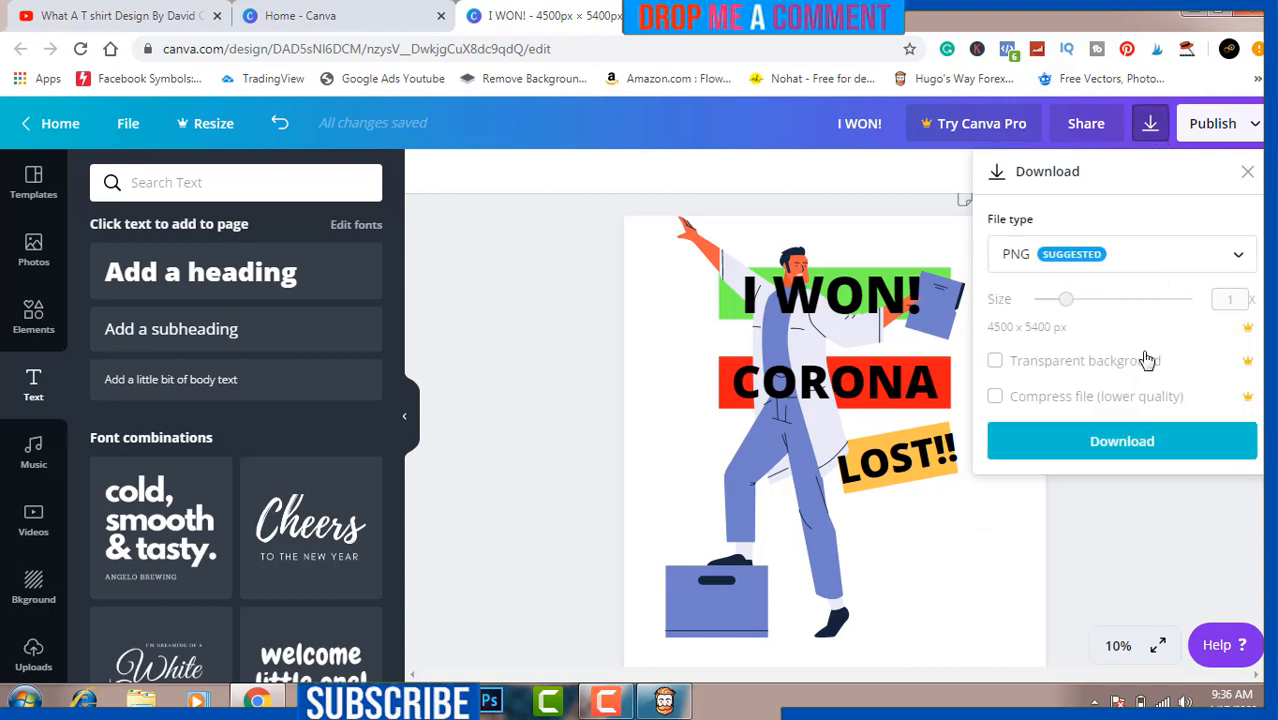
mouse_move(1087, 391)
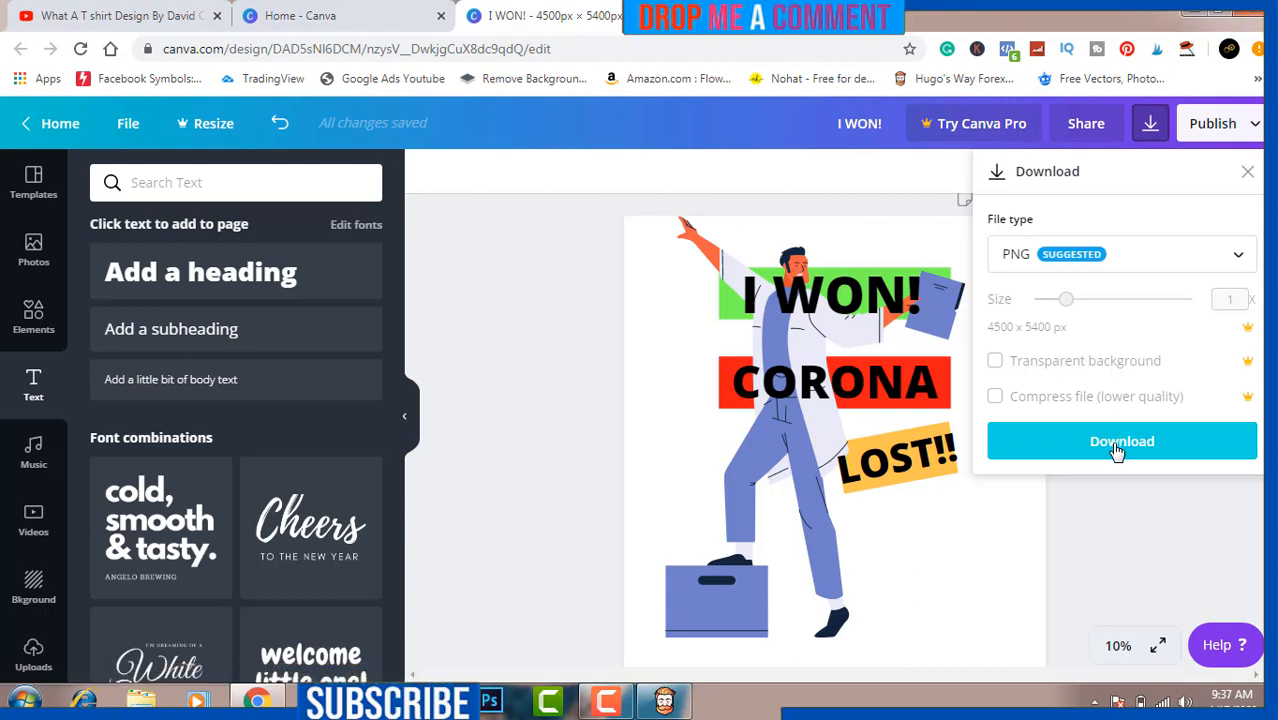
- Download the Canva design as the PNG file I WON!.png
click(1121, 441)
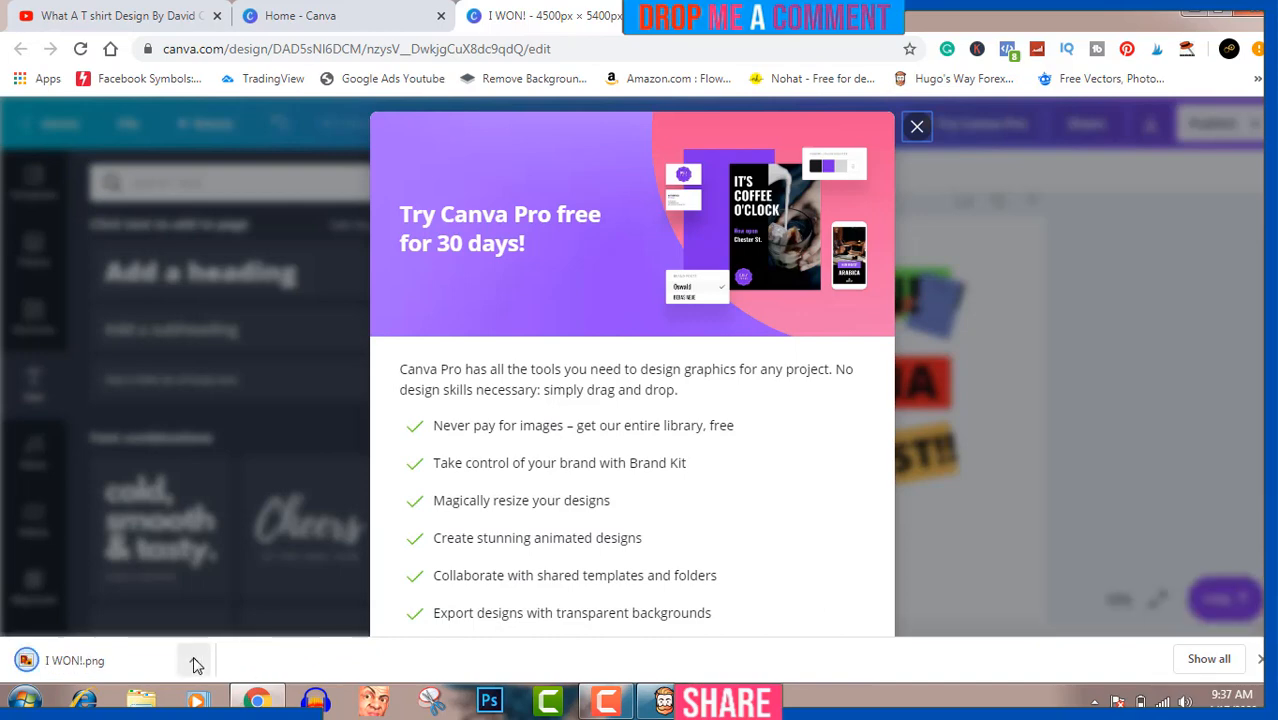
mouse_move(275, 603)
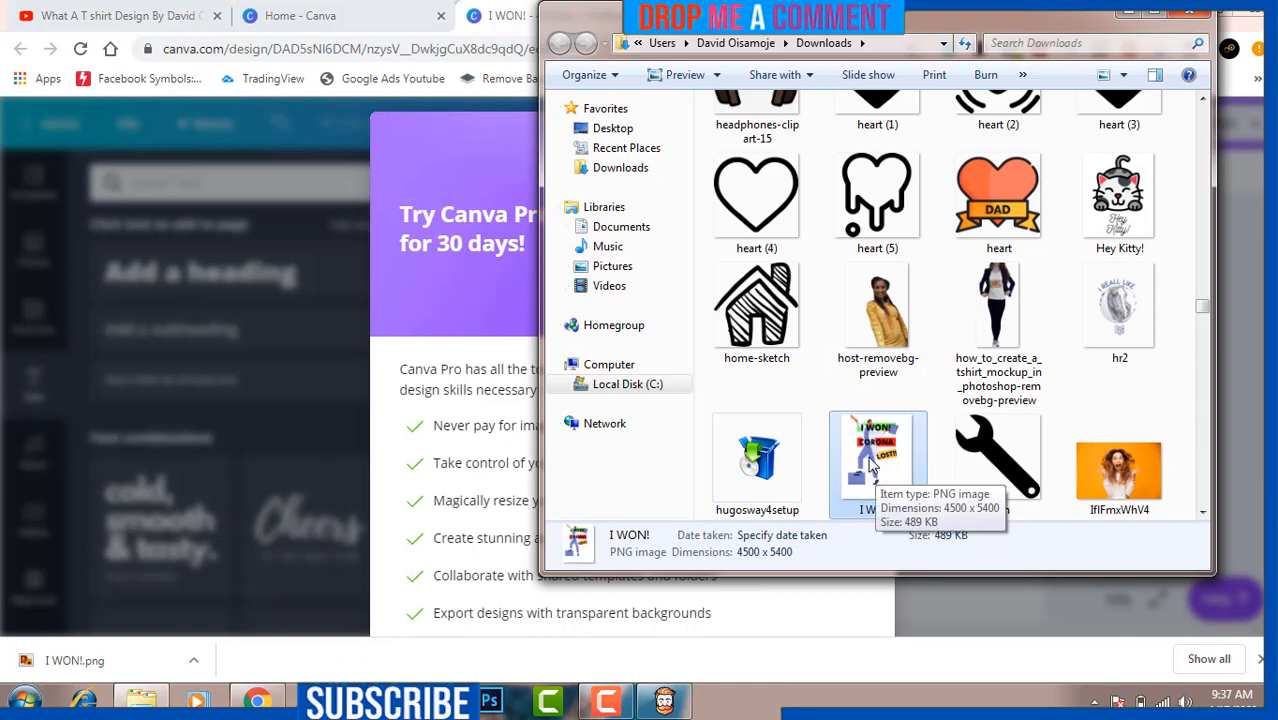
- Open the downloaded 4500 × 5400 I WON! PNG in Adobe Photoshop
right_click(877, 460)
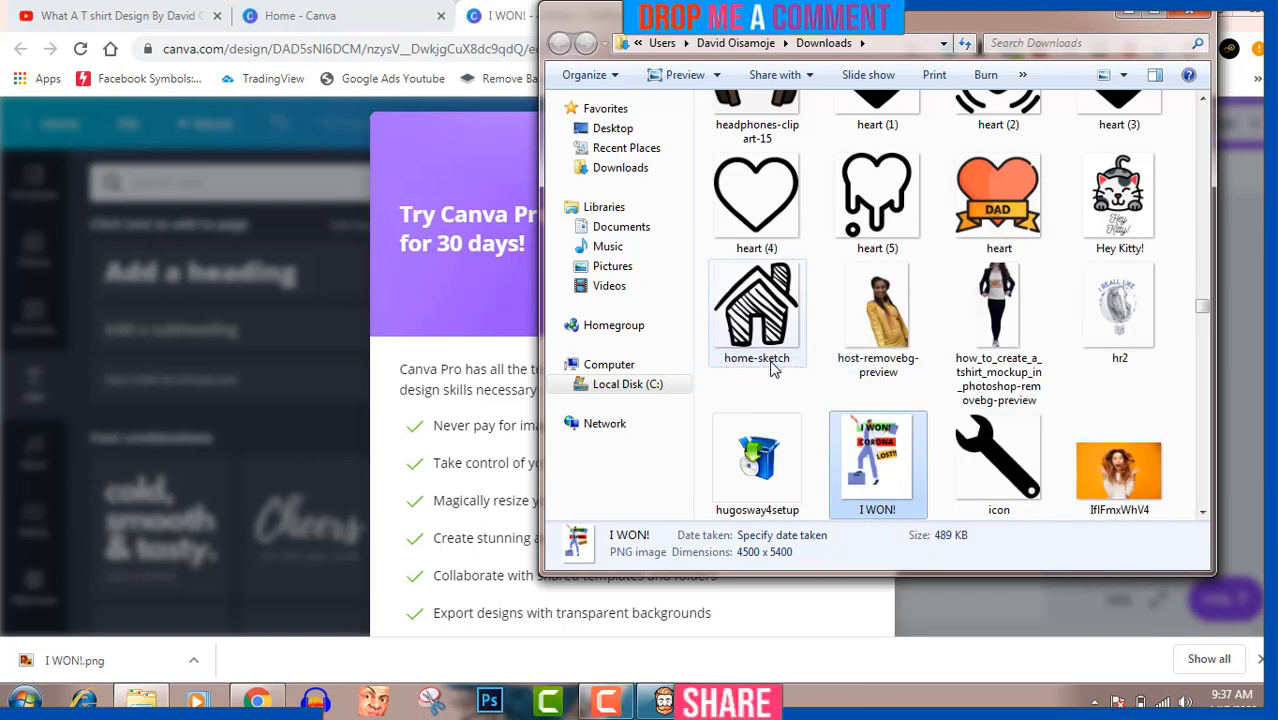
click(489, 699)
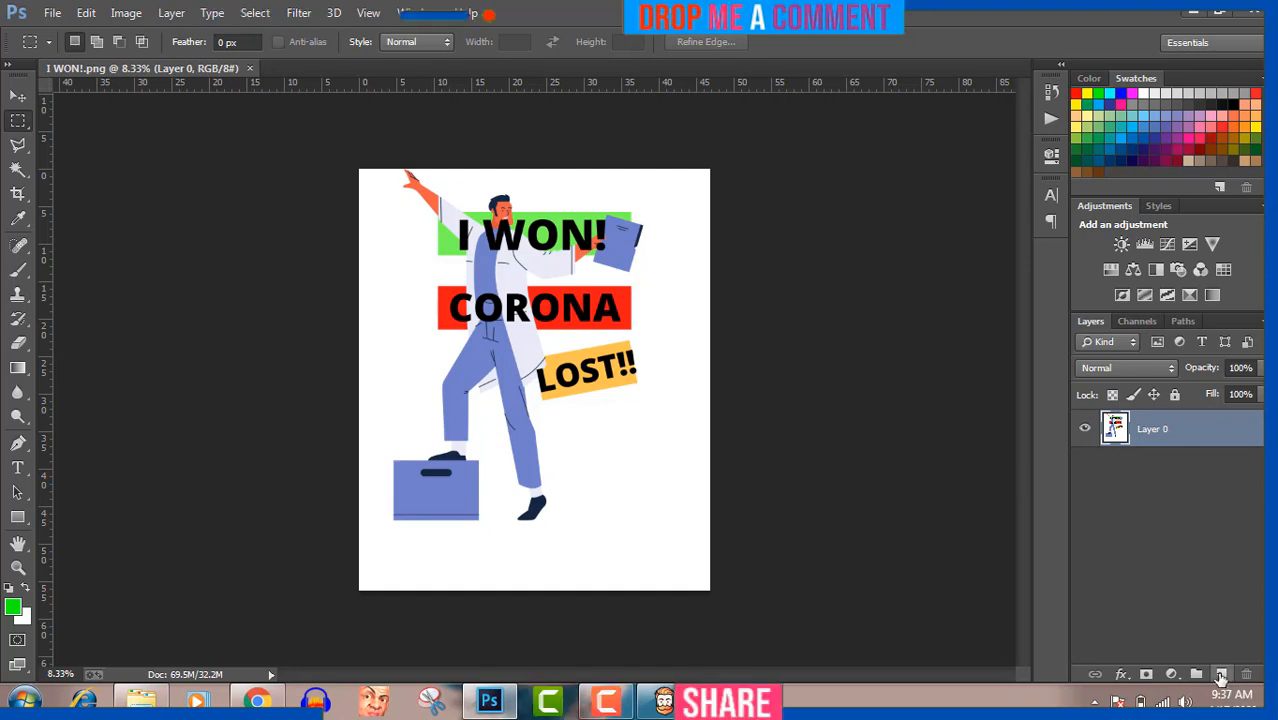
- Add empty Layer 1, Magic-Wand away Layer 0's white background, and nudge the design down-right
click(1221, 674)
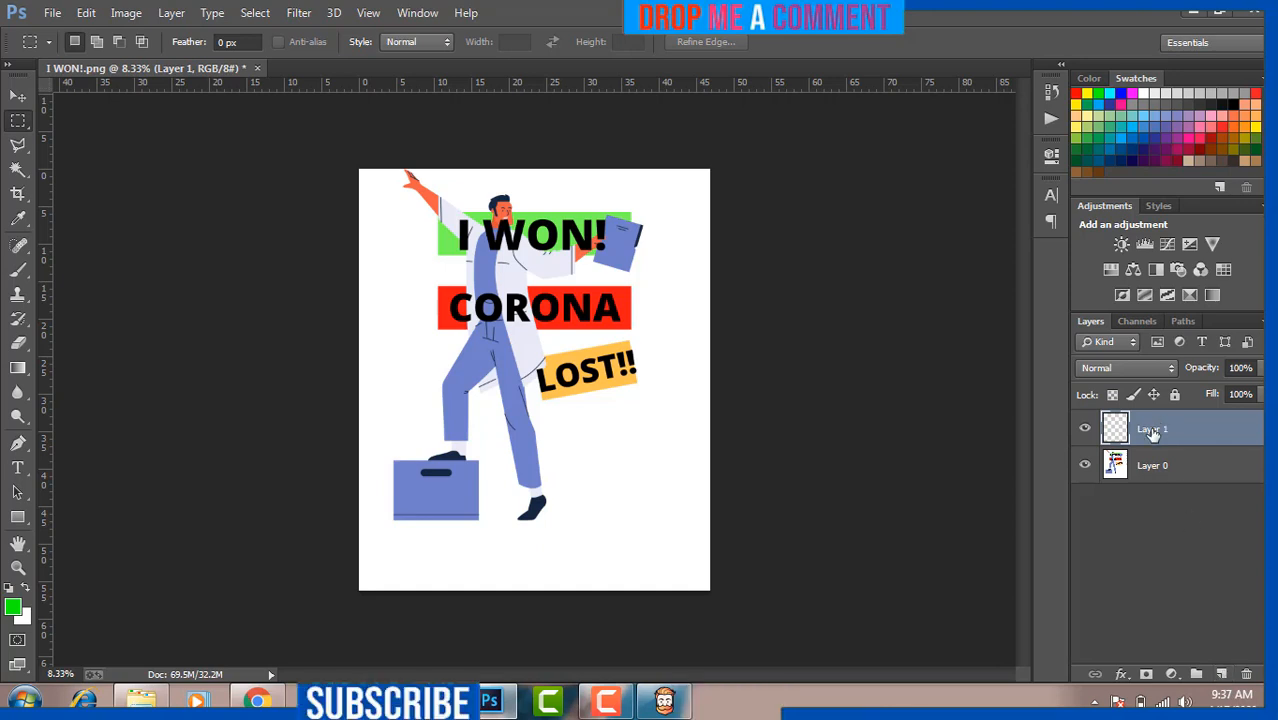
click(1152, 465)
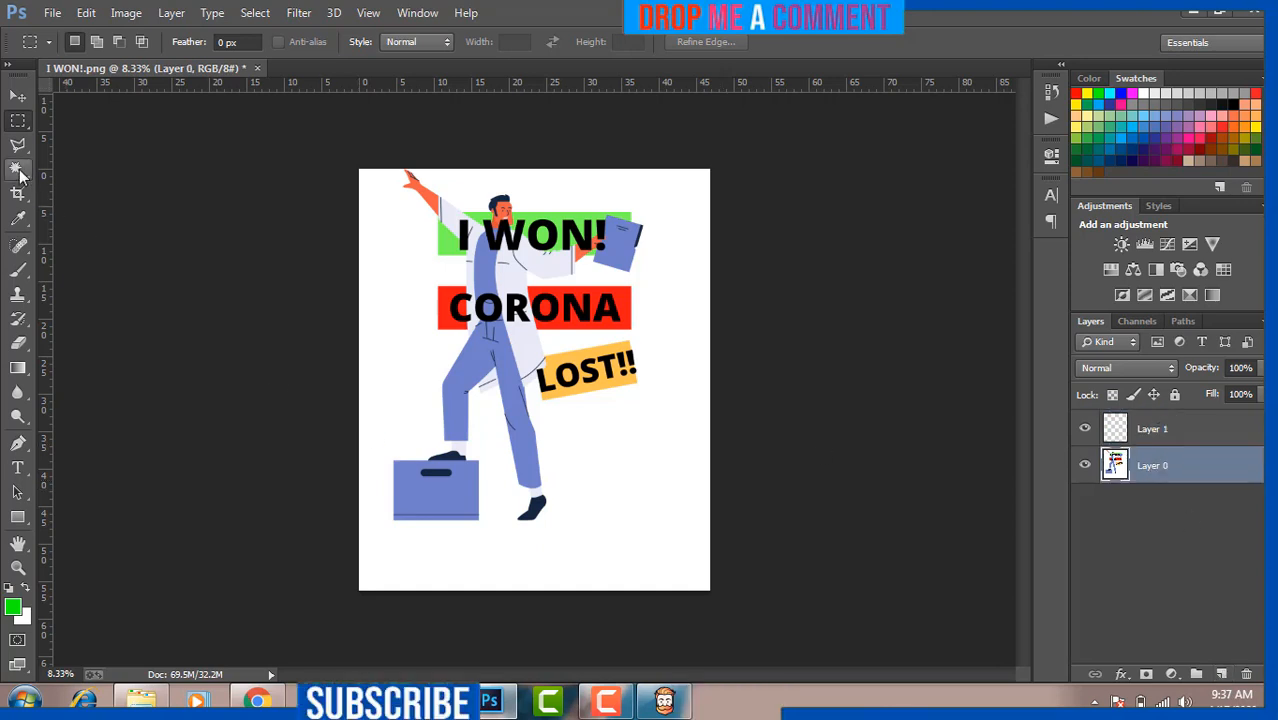
mouse_move(18, 170)
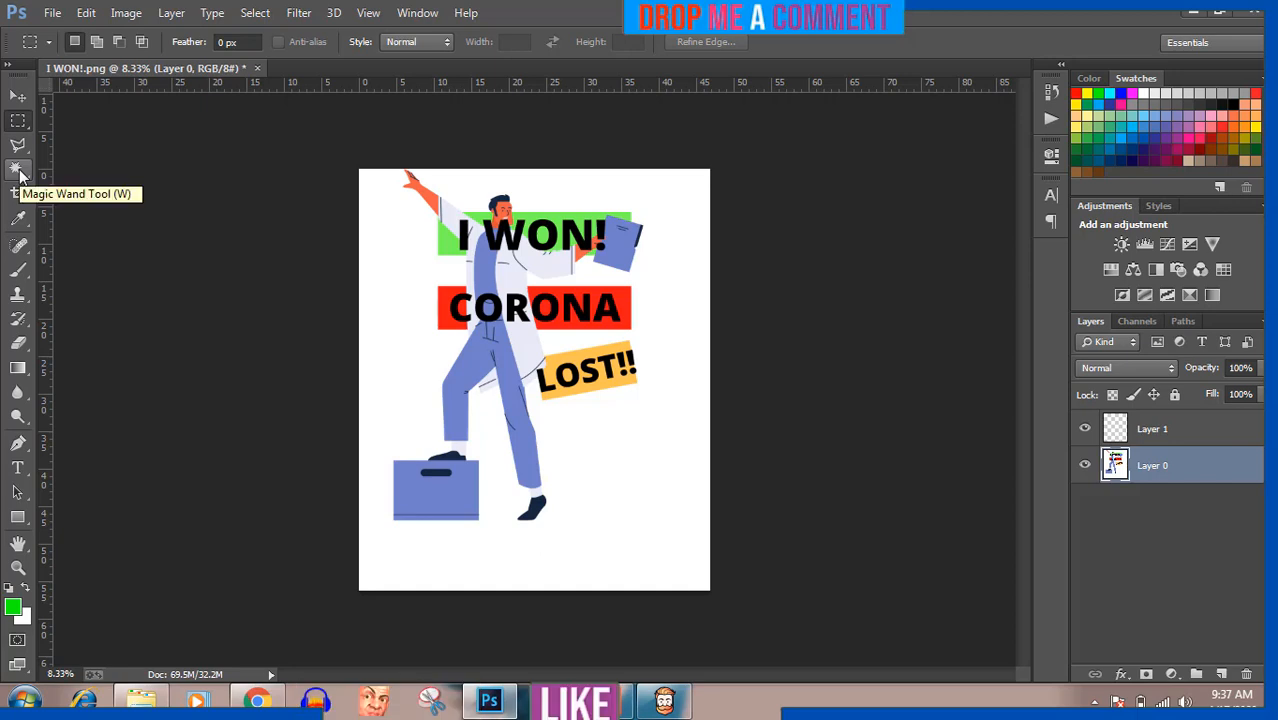
click(18, 168)
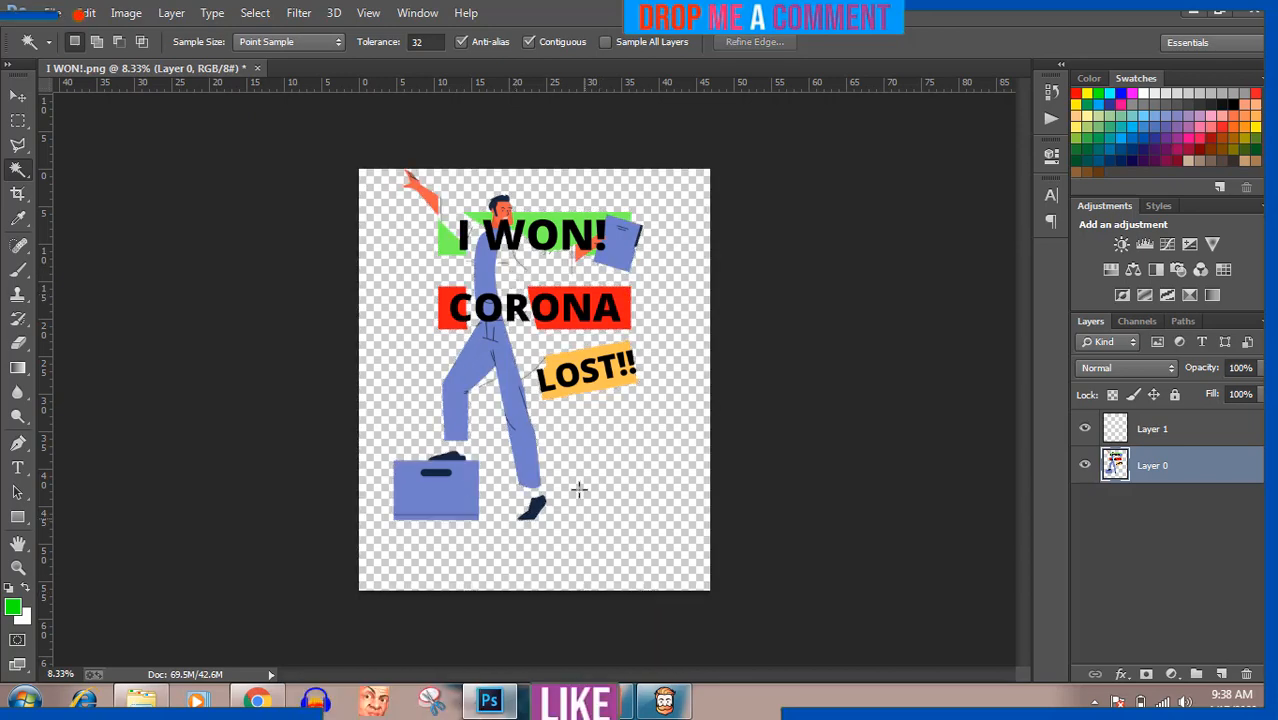
mouse_move(527, 343)
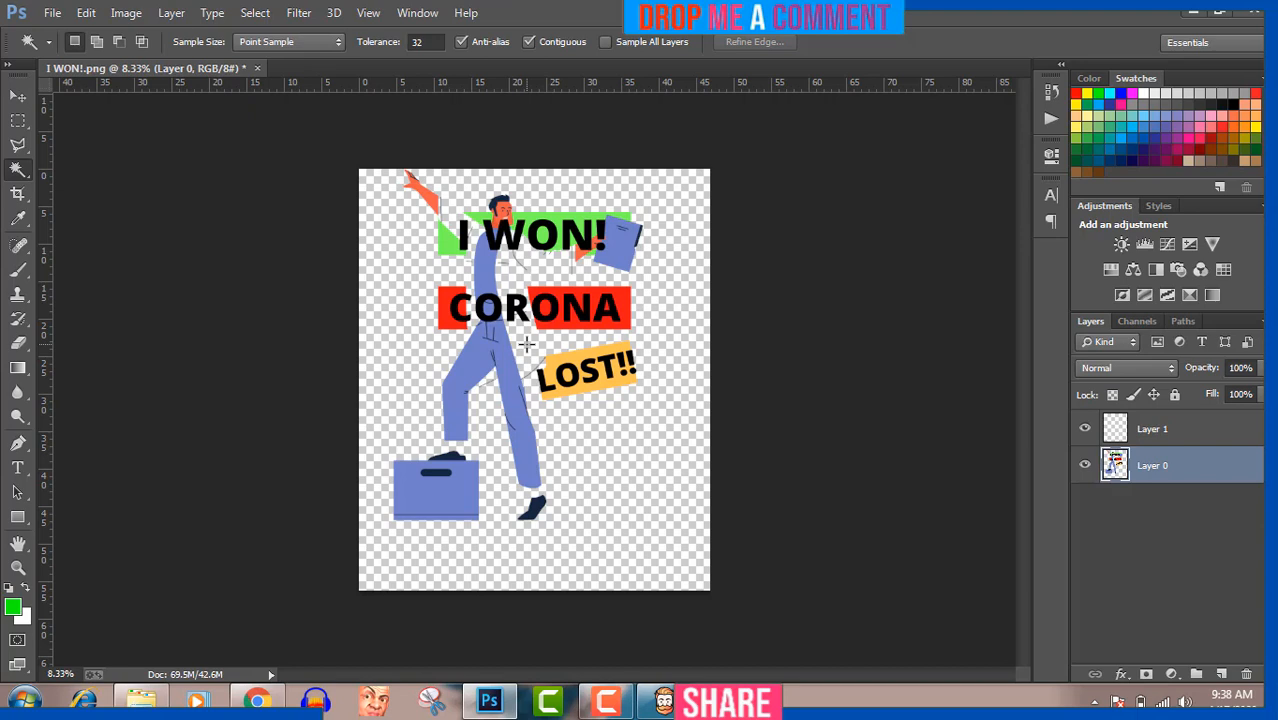
mouse_move(114, 316)
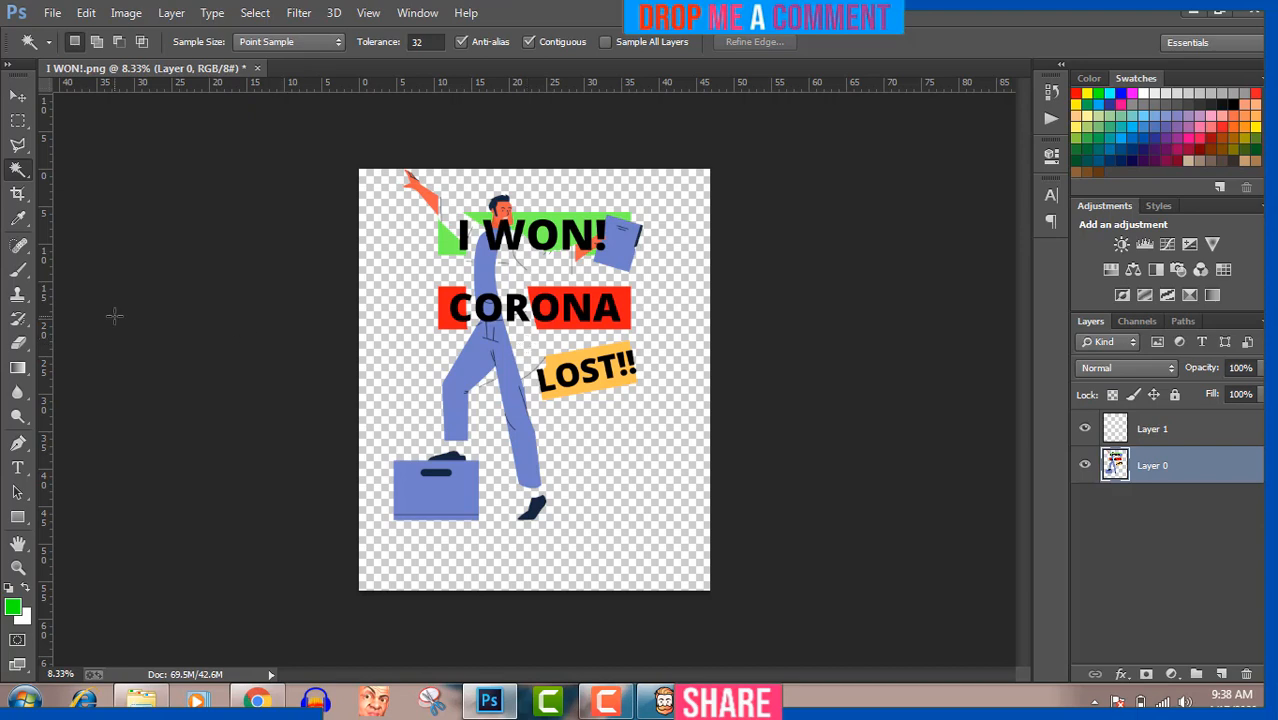
click(17, 95)
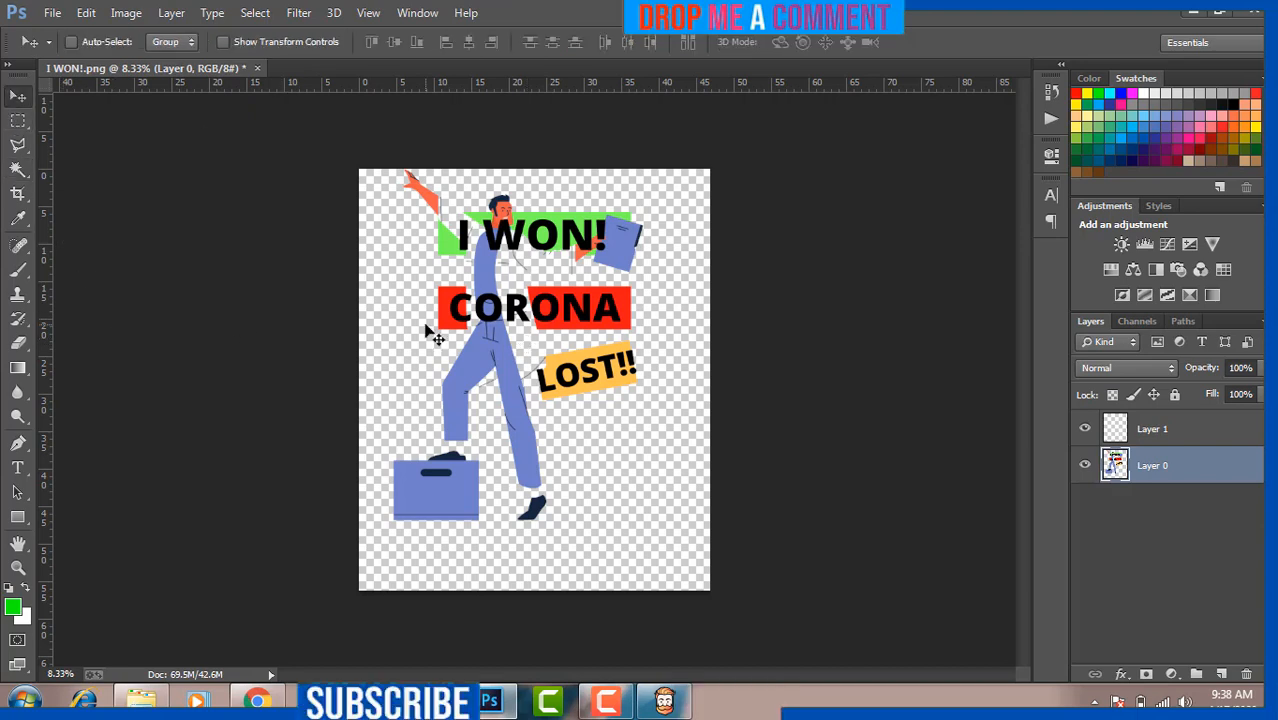
mouse_move(565, 355)
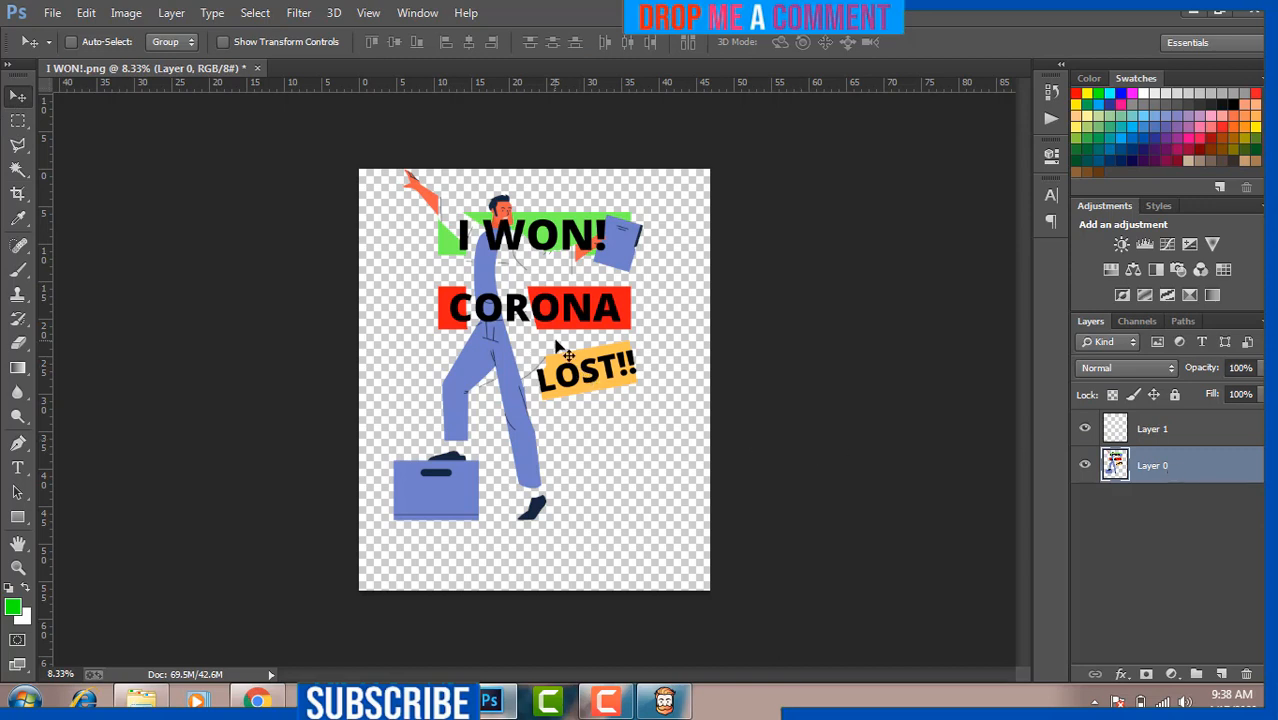
drag(530, 360, 555, 385)
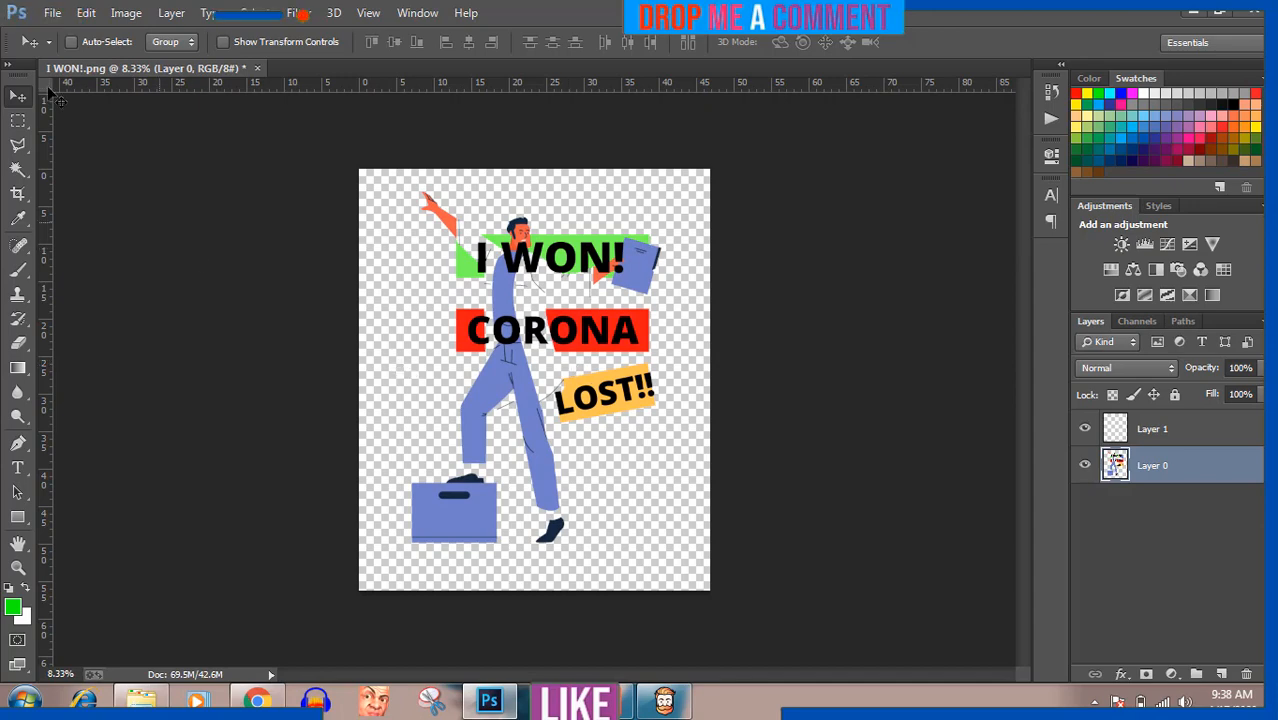
- Save the transparent design as the PNG 'I WON Corona' in the Pictures library
click(52, 13)
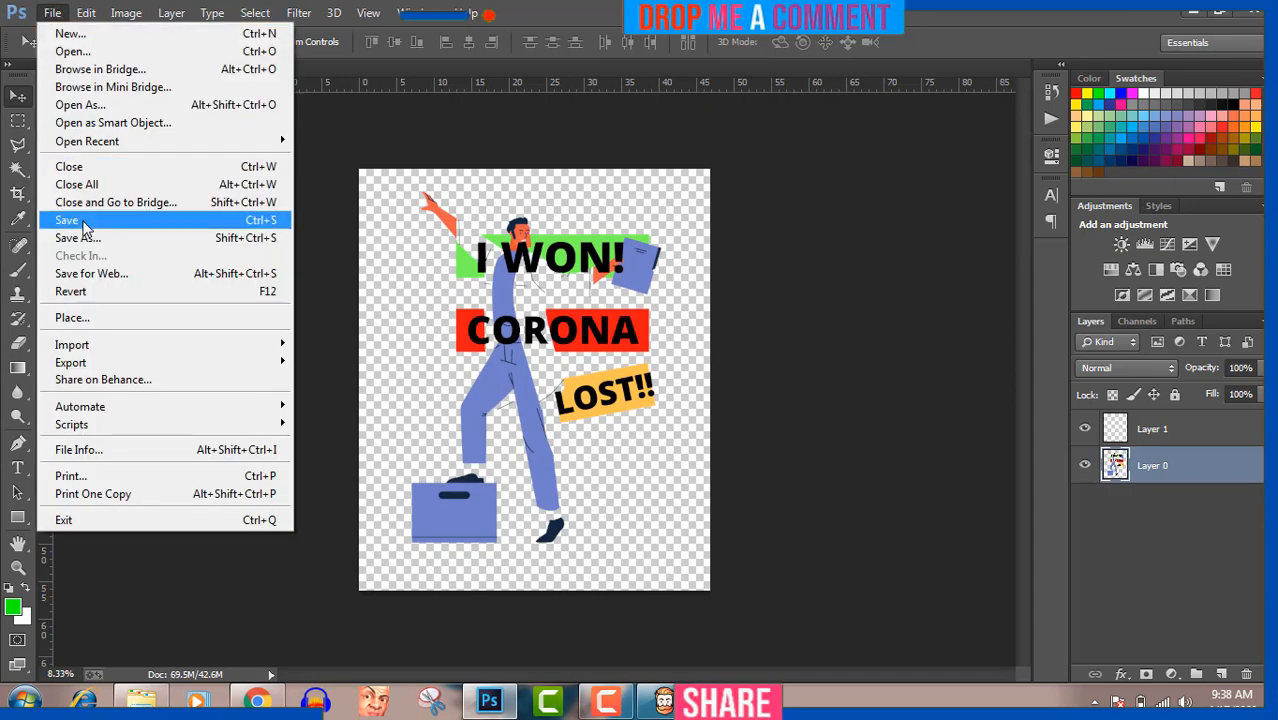
click(78, 238)
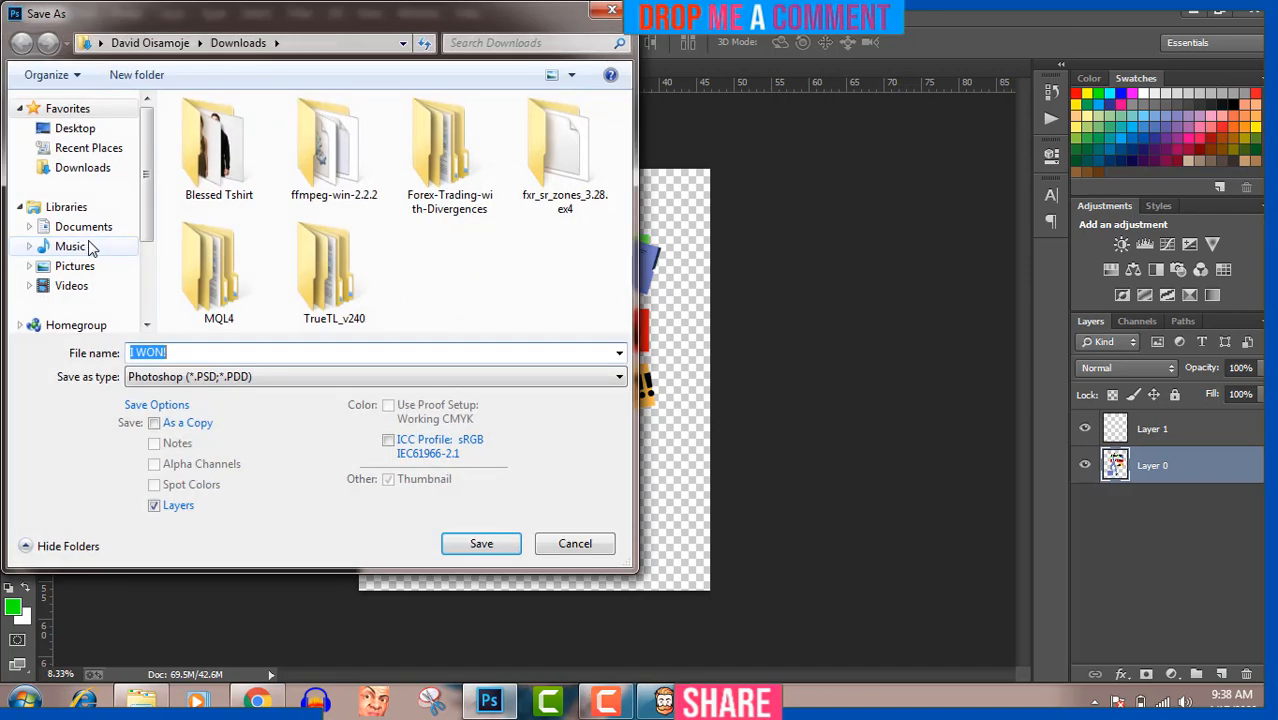
click(74, 265)
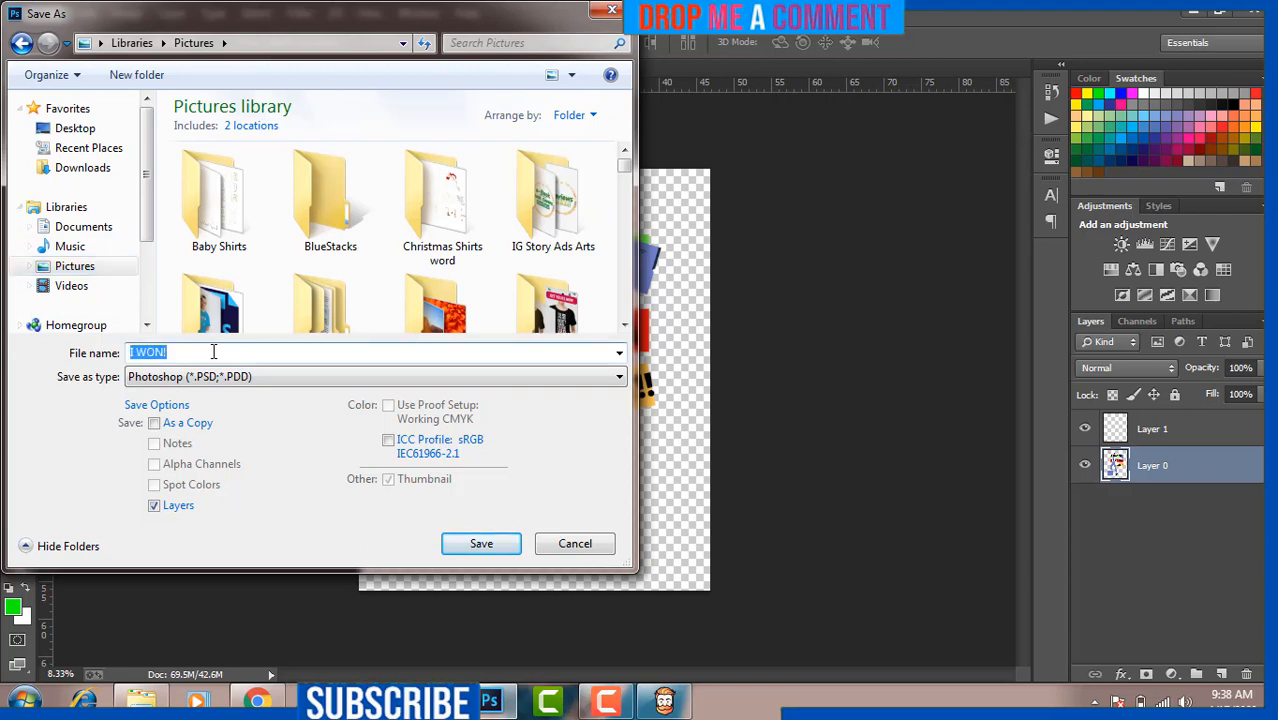
click(200, 352)
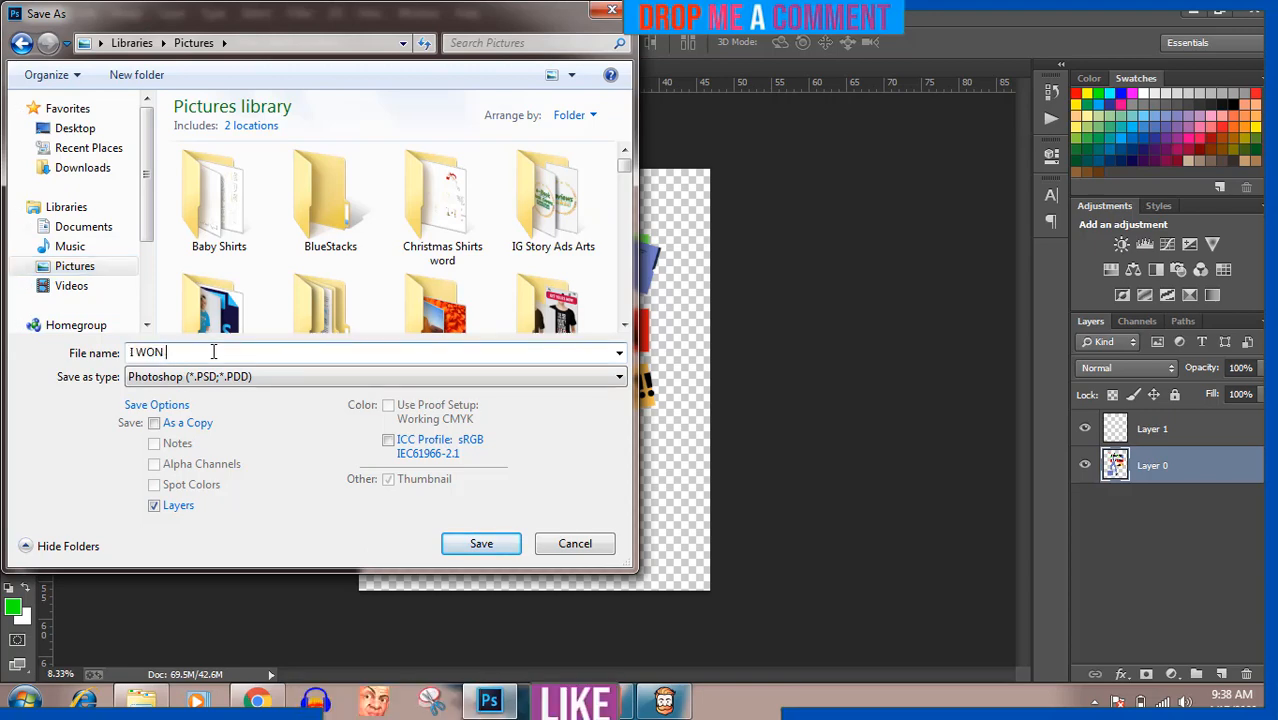
text(Corona)
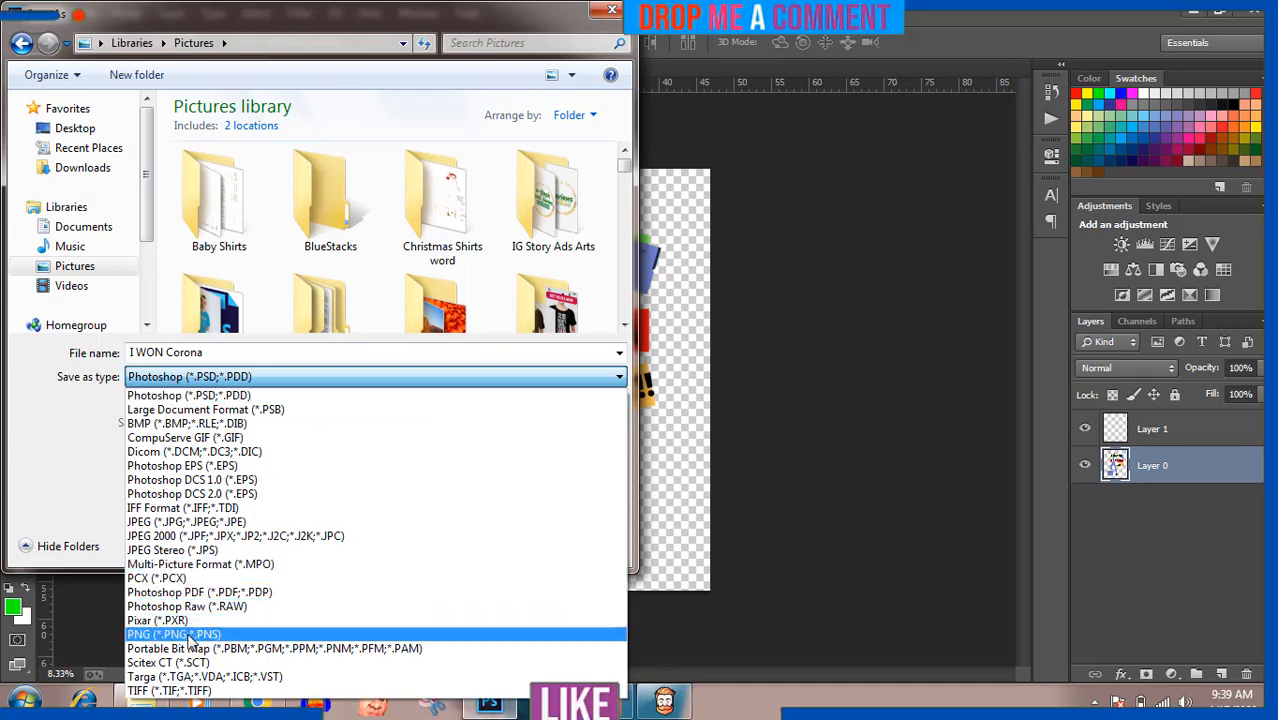
click(174, 634)
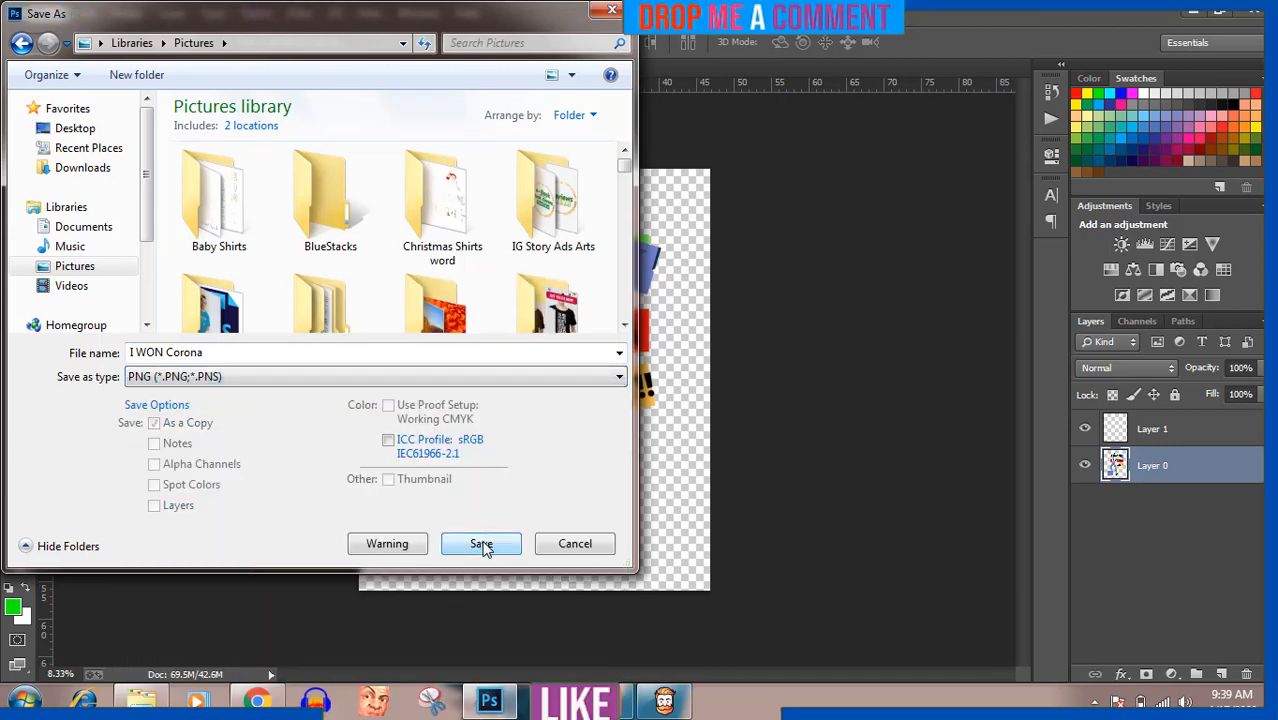
click(481, 543)
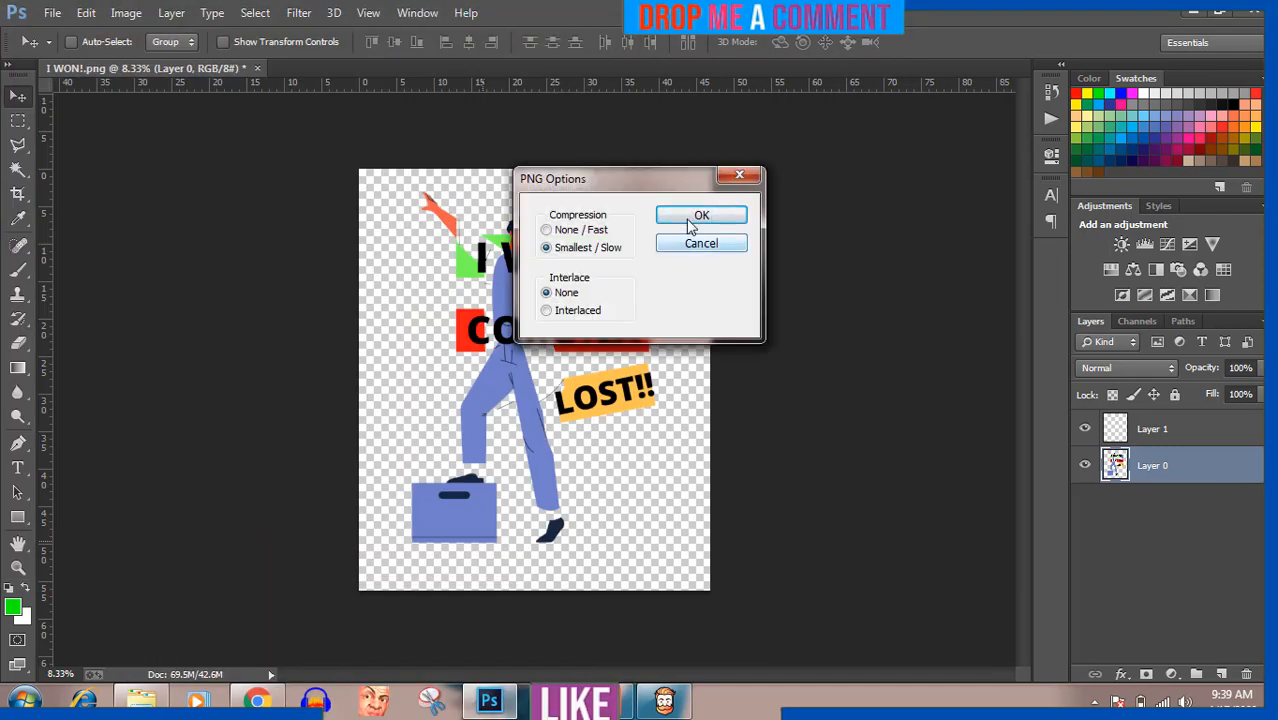
click(701, 215)
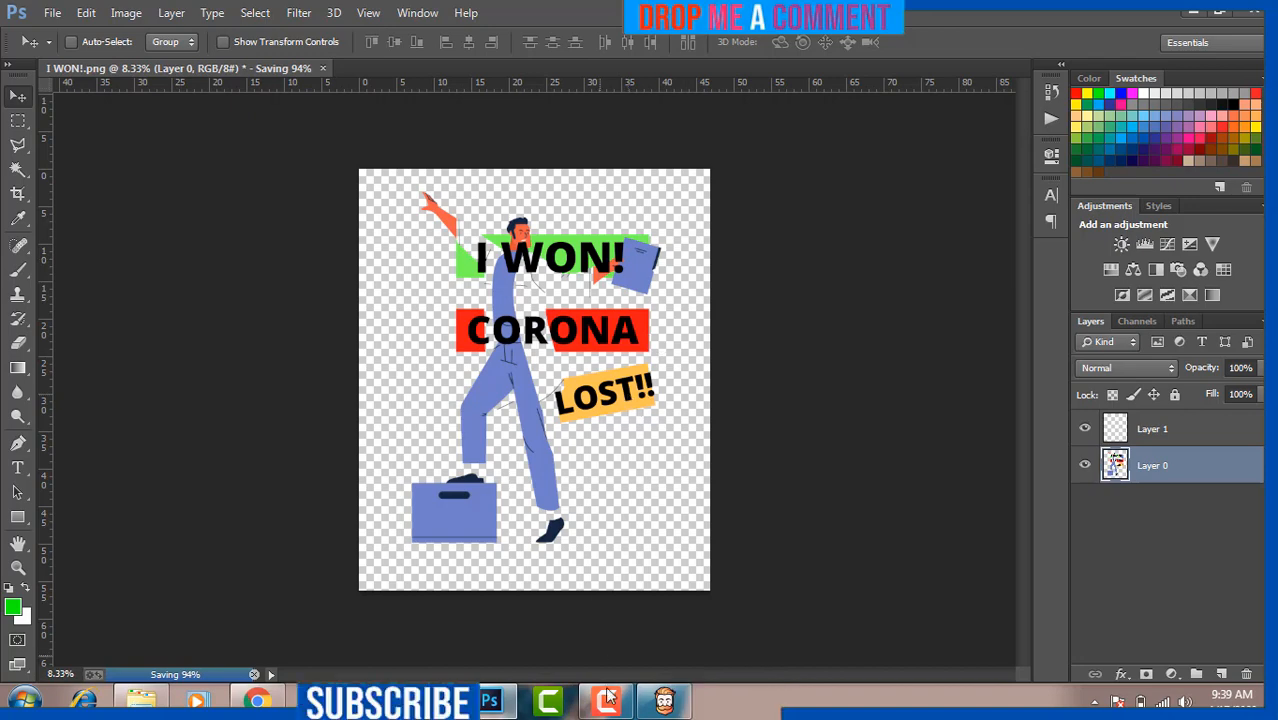
- Check in Explorer's Pictures library that I WON Corona was saved
click(607, 700)
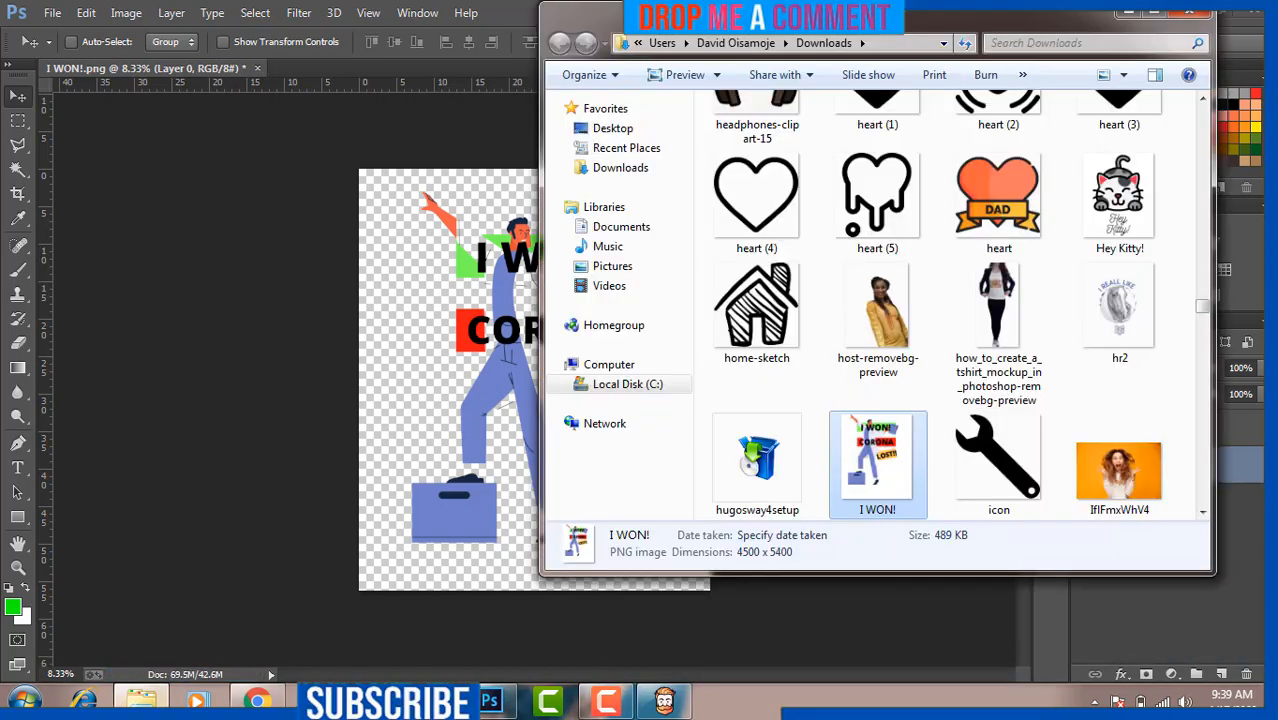
click(612, 265)
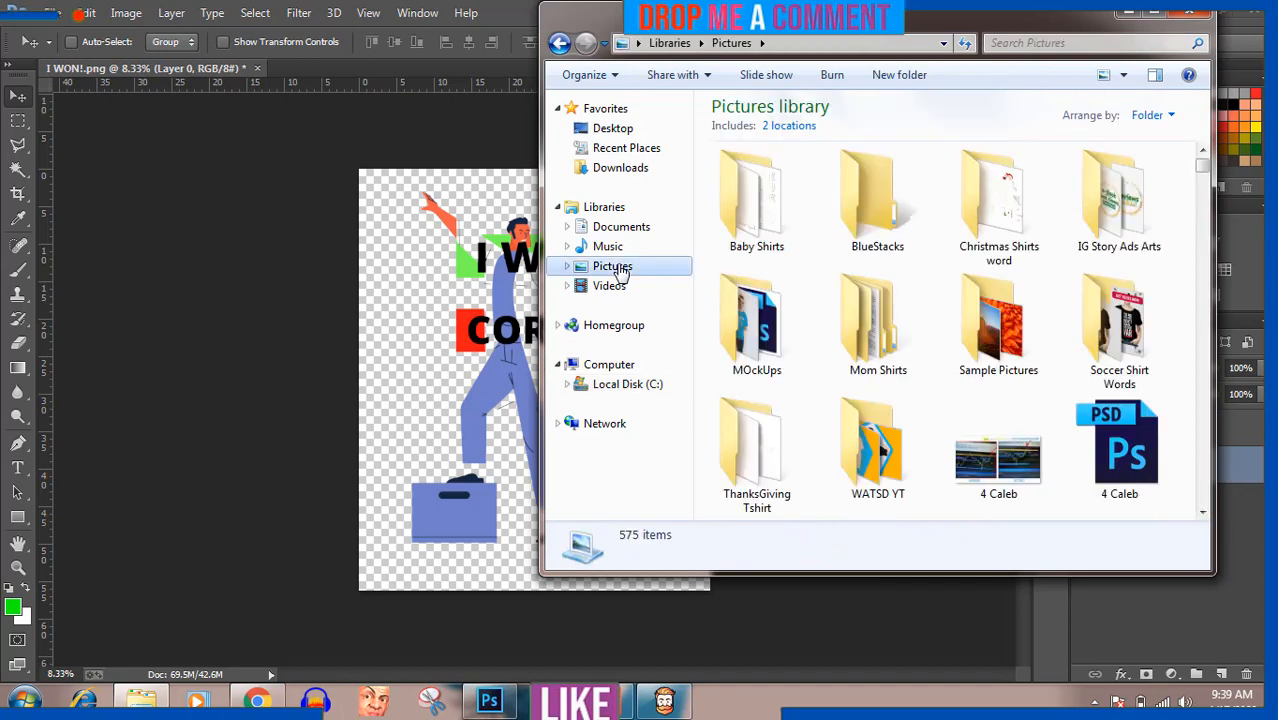
click(877, 325)
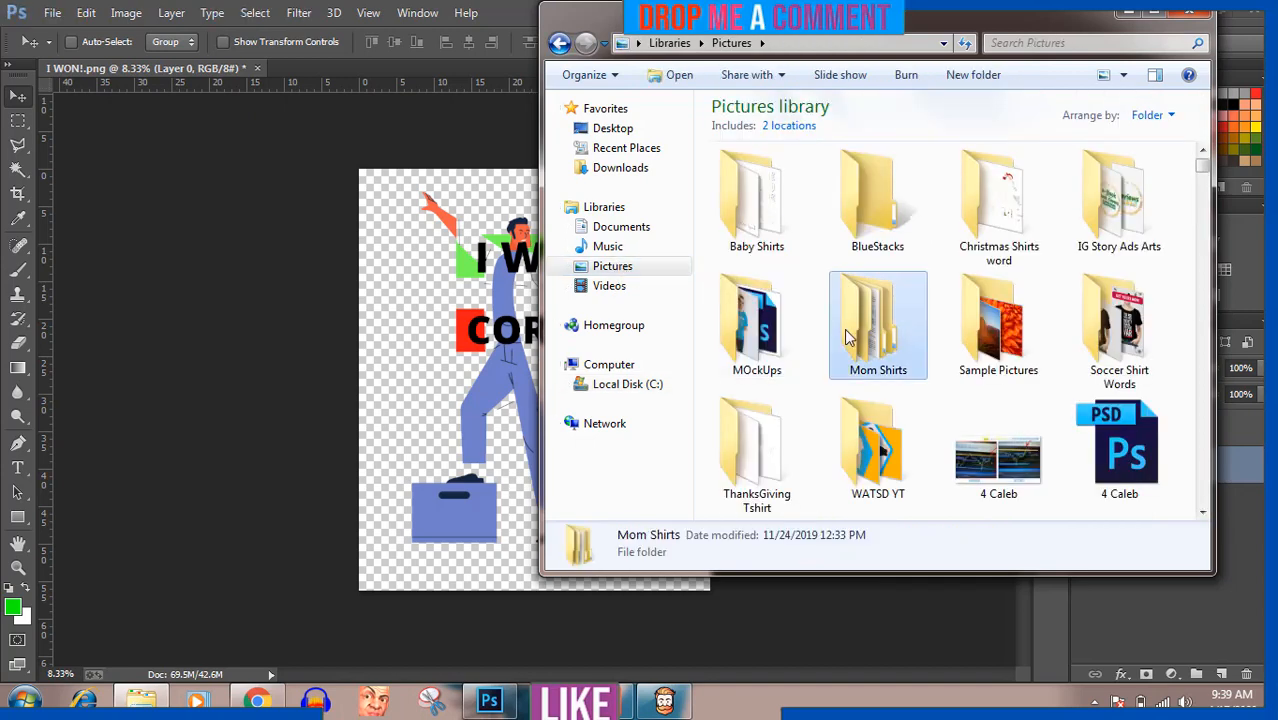
double_click(877, 325)
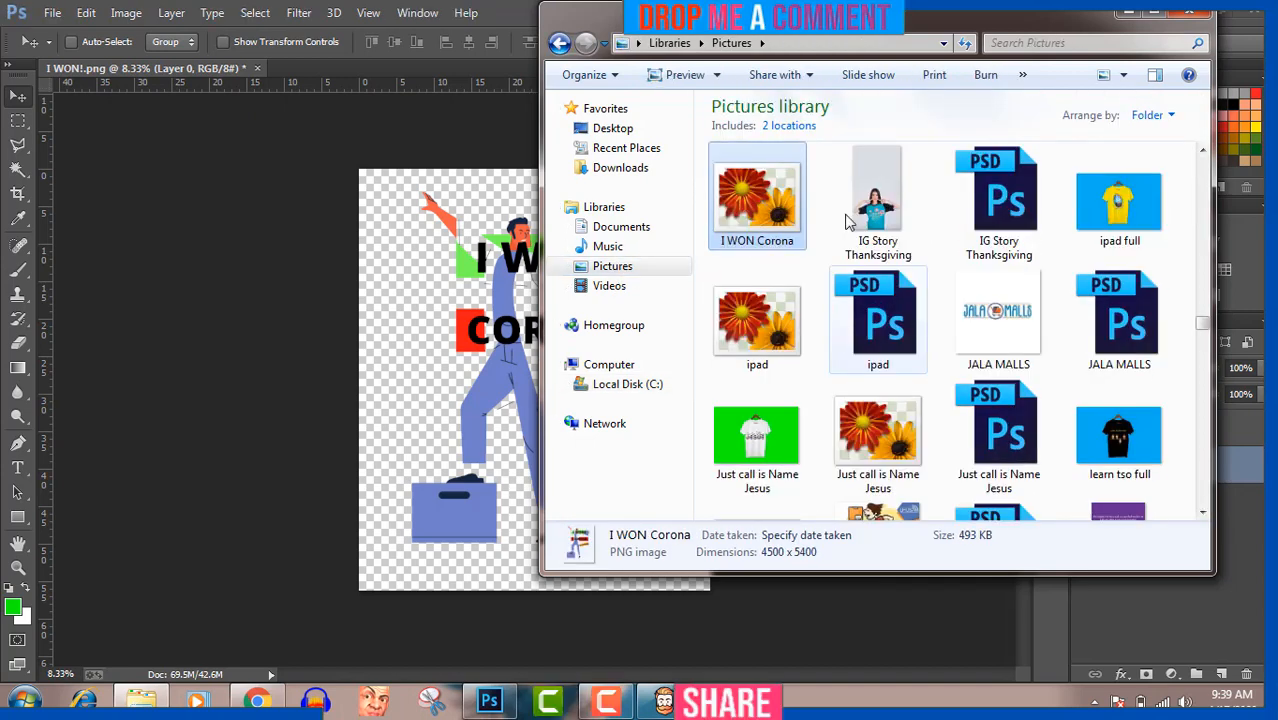
- Browse the MOckUps folder and open 'New tshirt mockup on hunger' in Photoshop
double_click(757, 195)
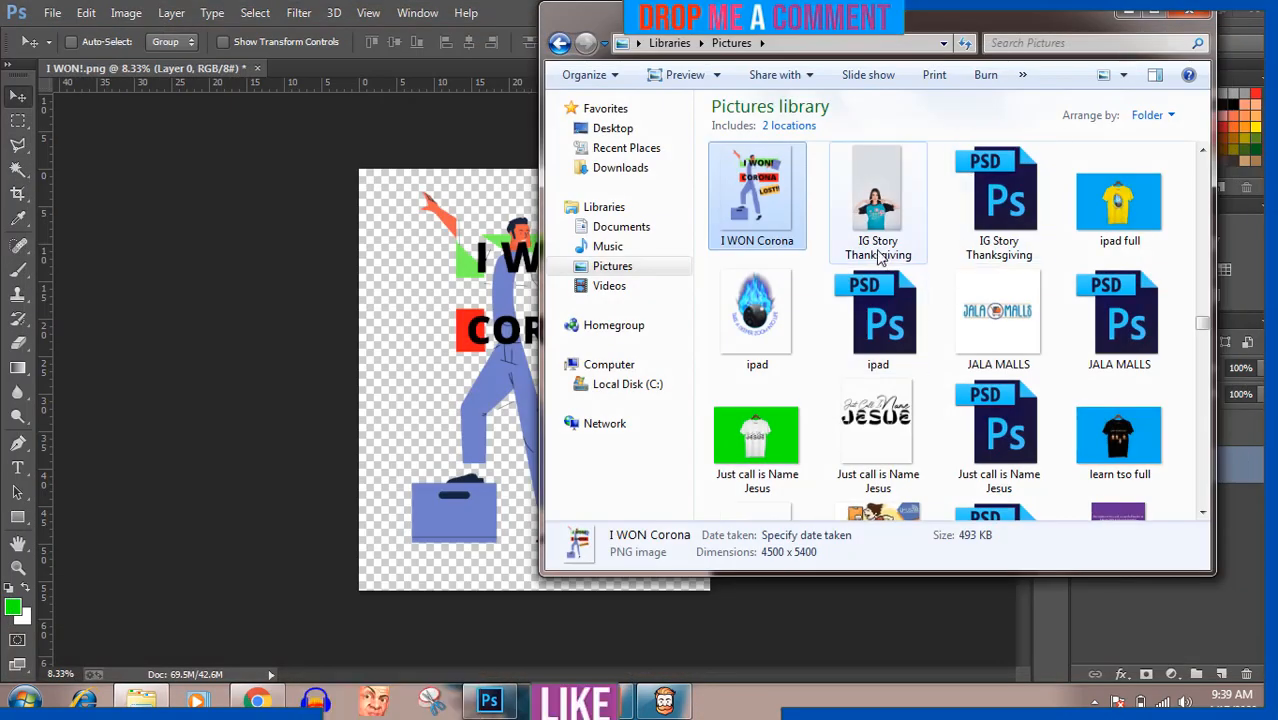
click(877, 315)
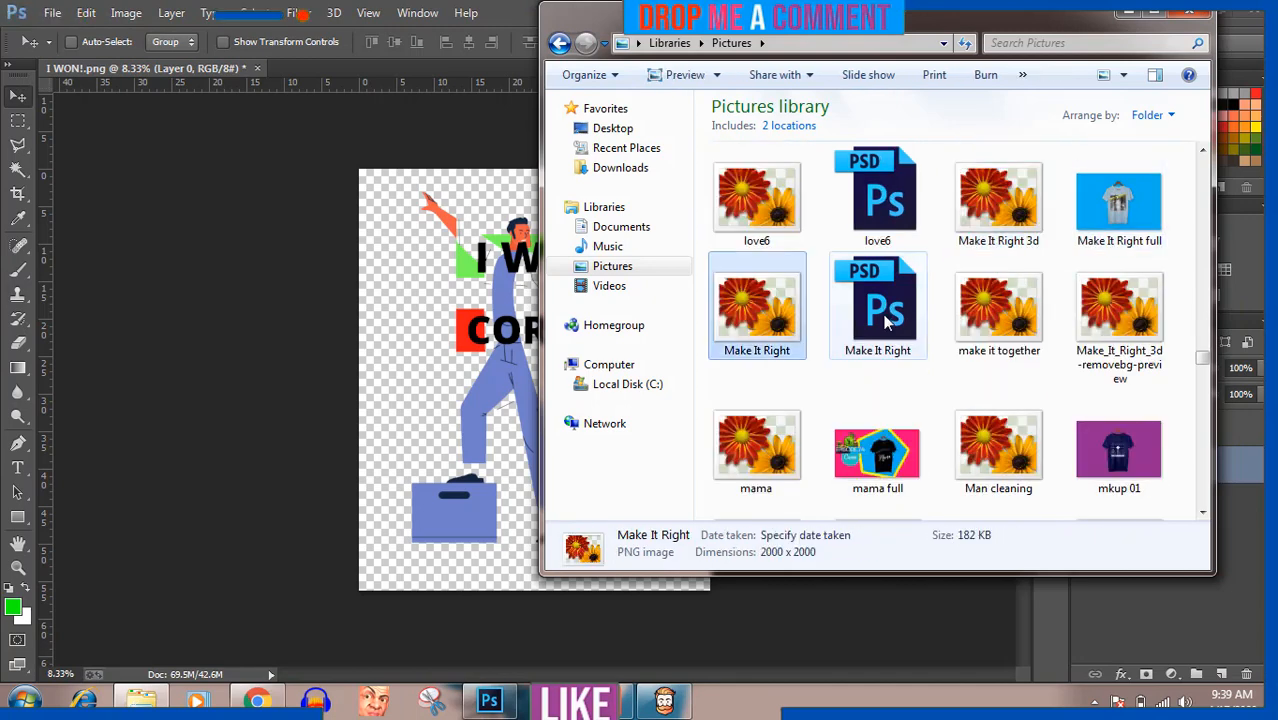
click(877, 307)
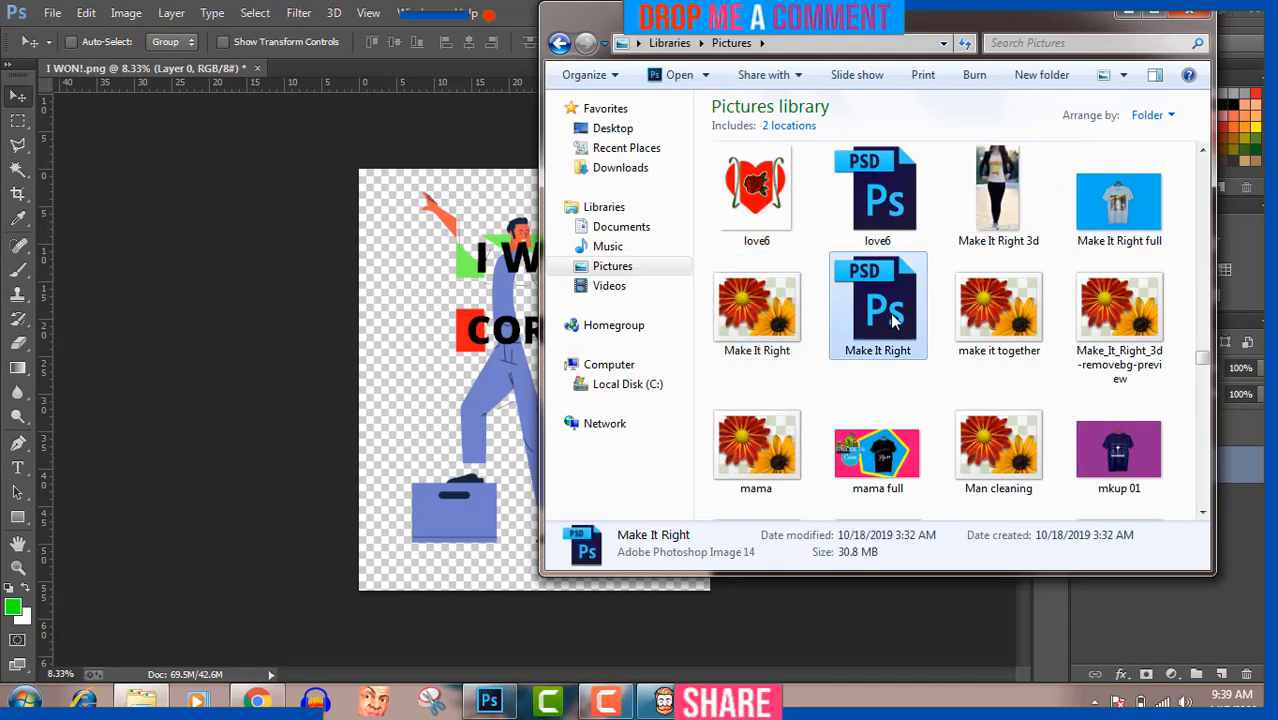
scroll(down, 3)
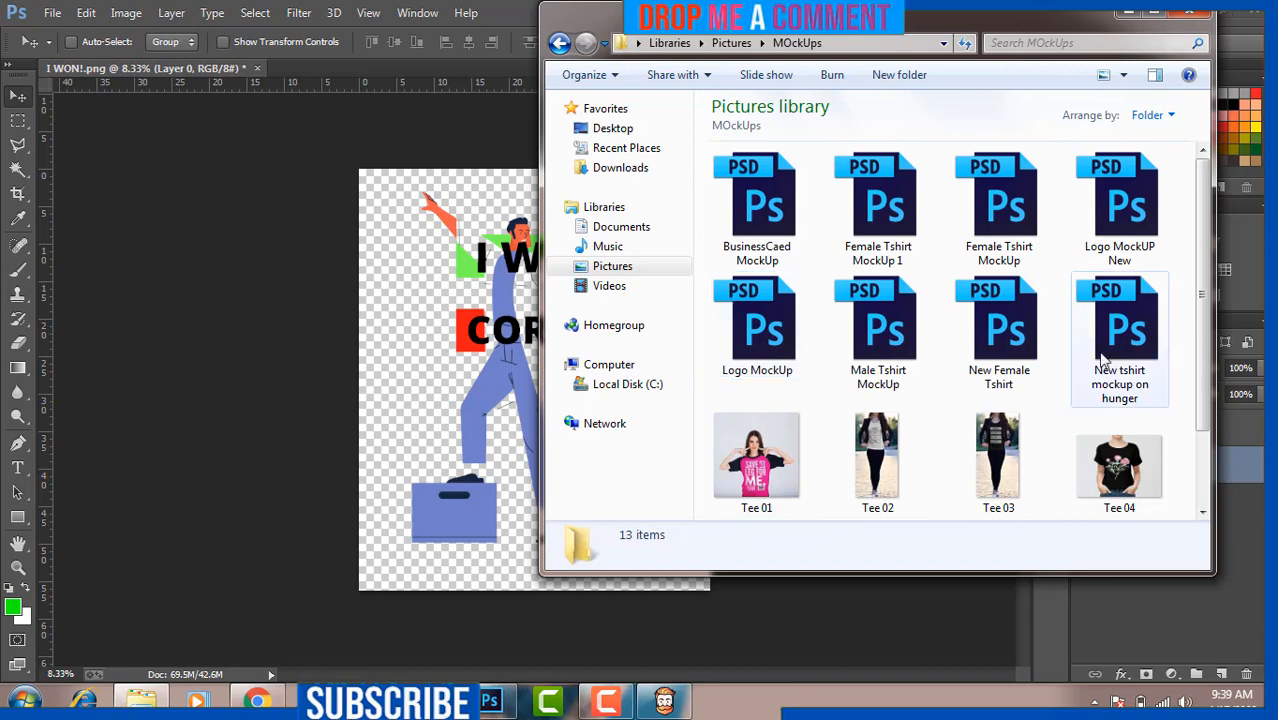
click(1119, 330)
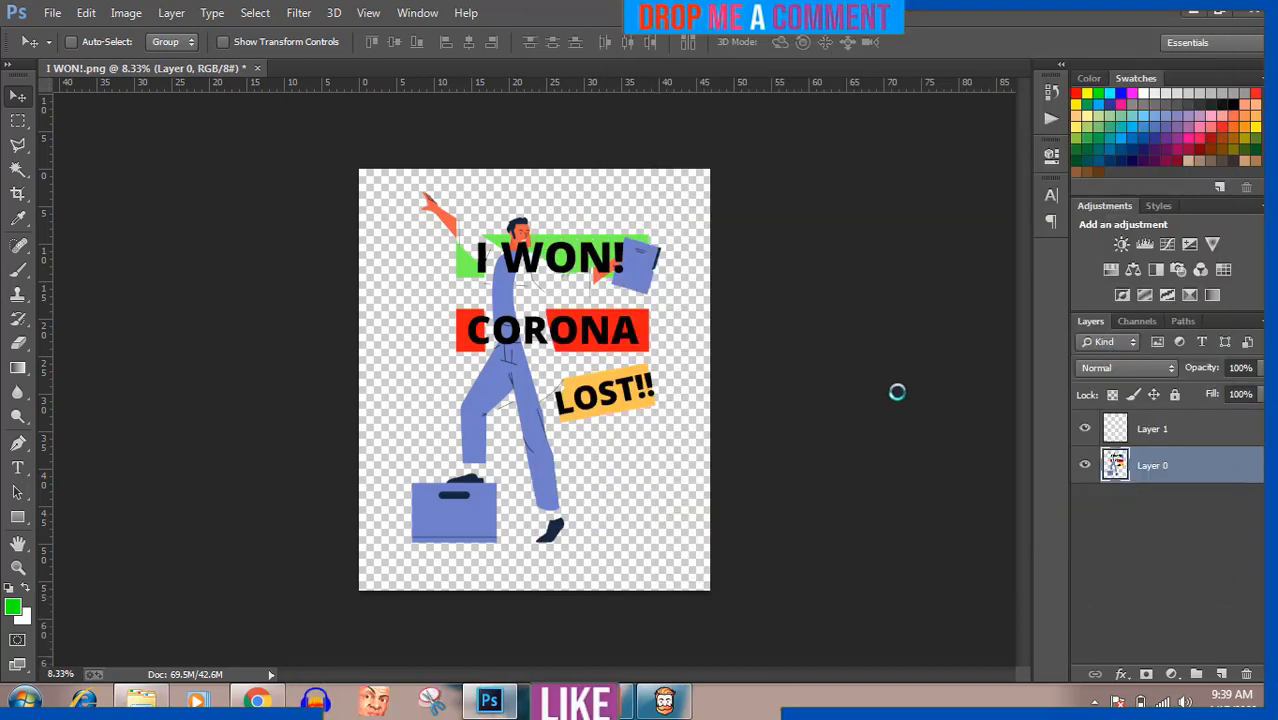
- Place the I WON Corona artwork into the mockup's design smart object from the file folders
click(445, 68)
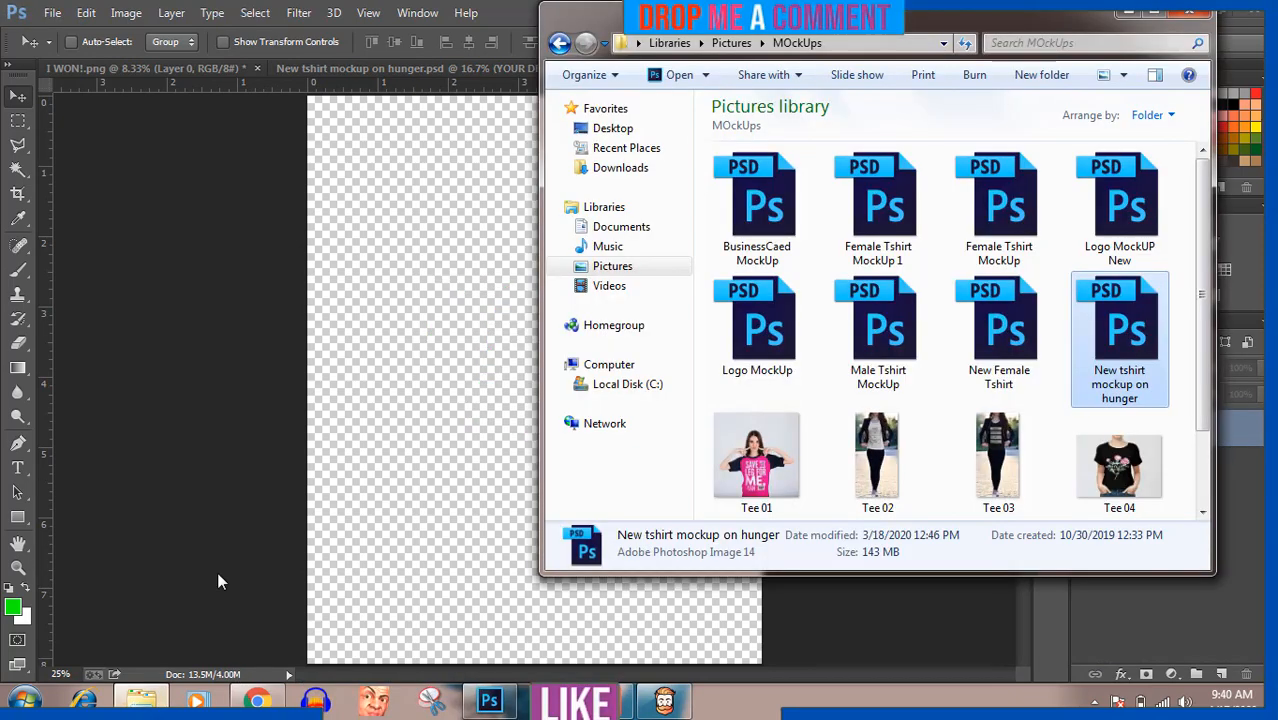
click(560, 43)
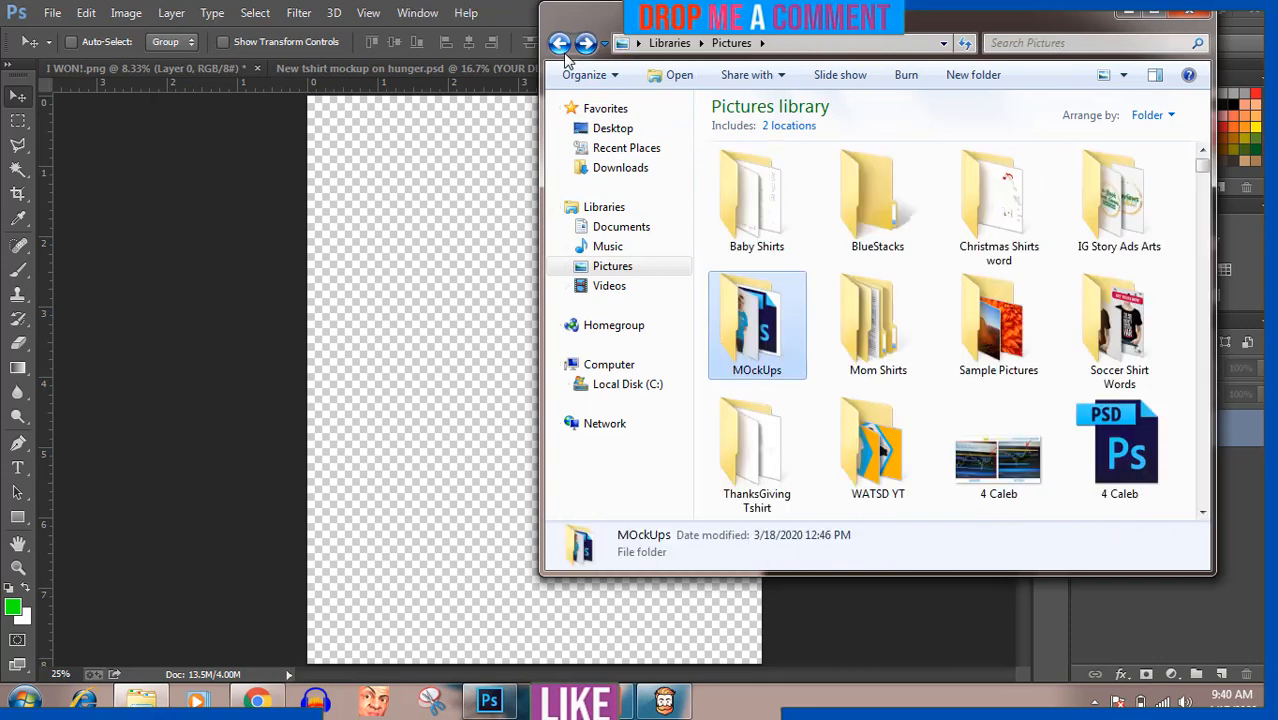
click(559, 43)
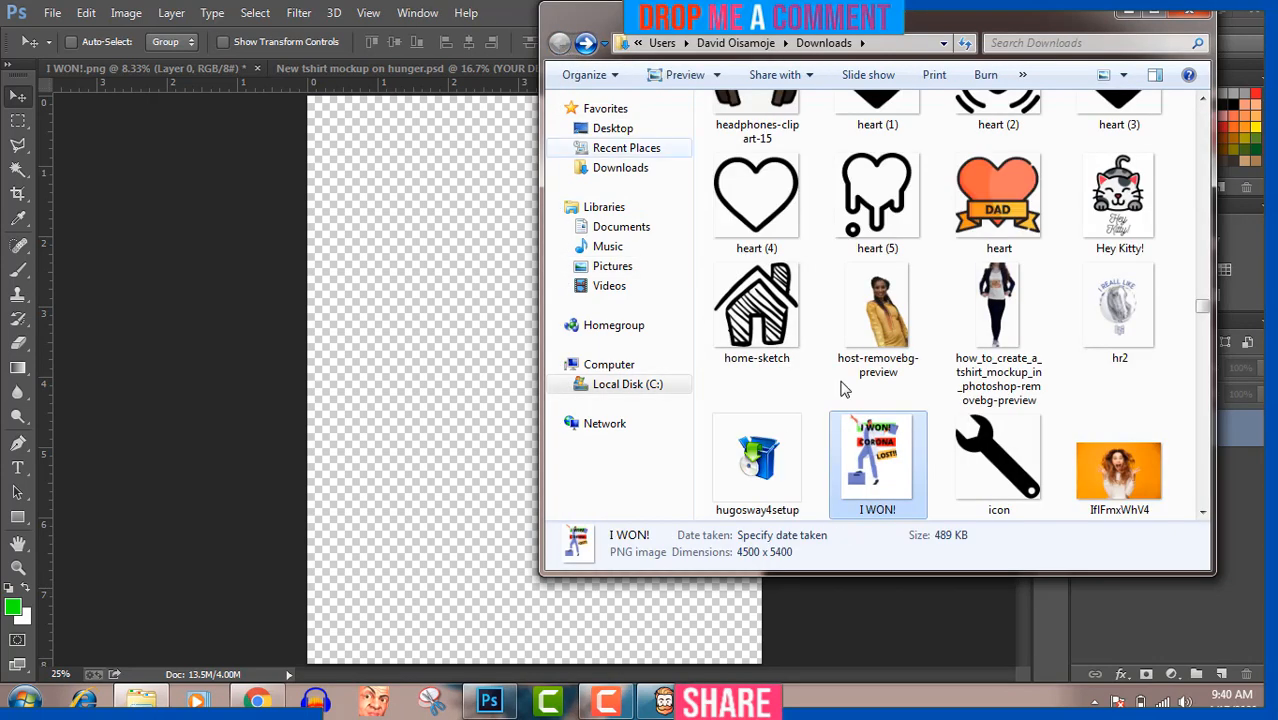
mouse_move(587, 47)
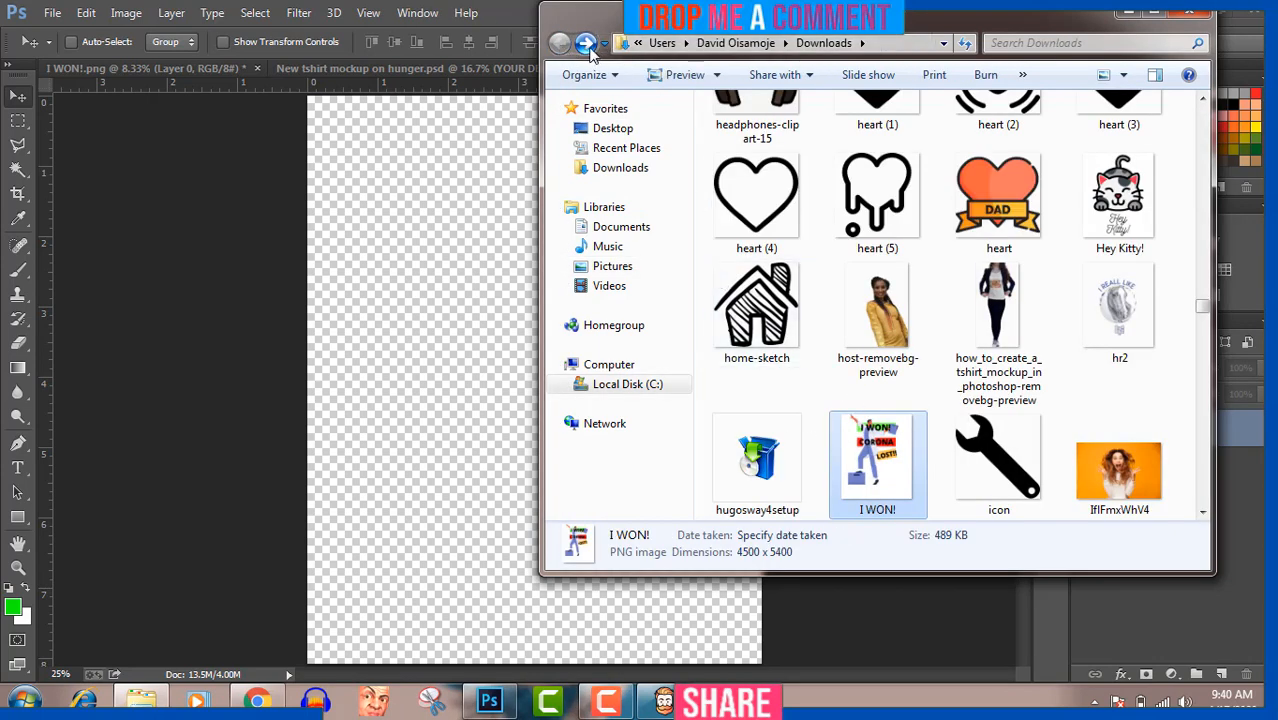
click(612, 265)
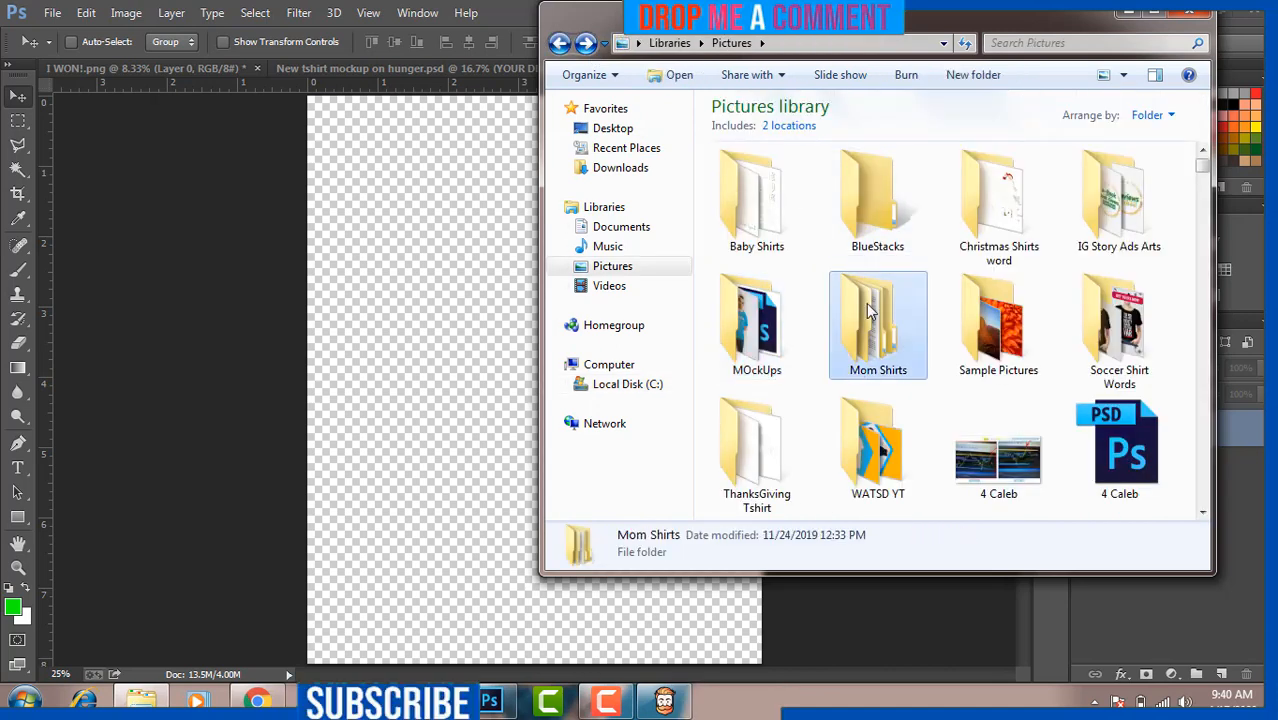
double_click(877, 325)
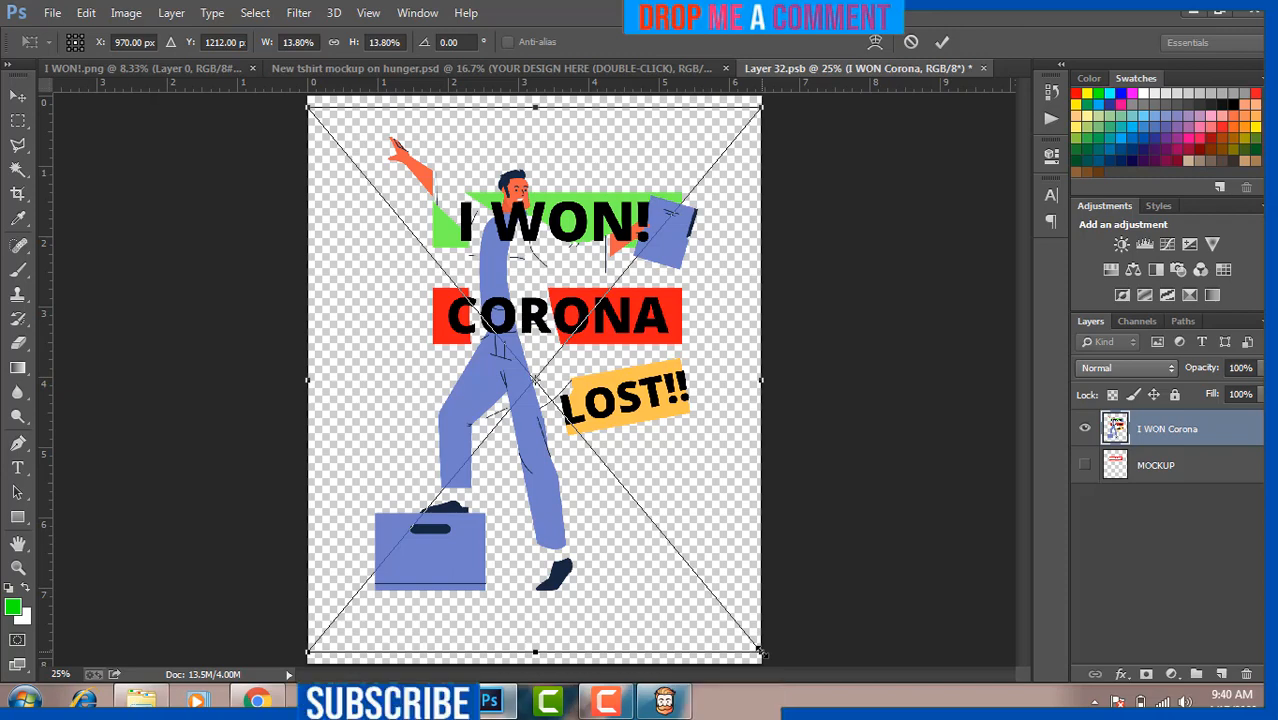
- Shrink the placed I WON! design to about two-thirds size, centred on the canvas
drag(760, 655, 742, 630)
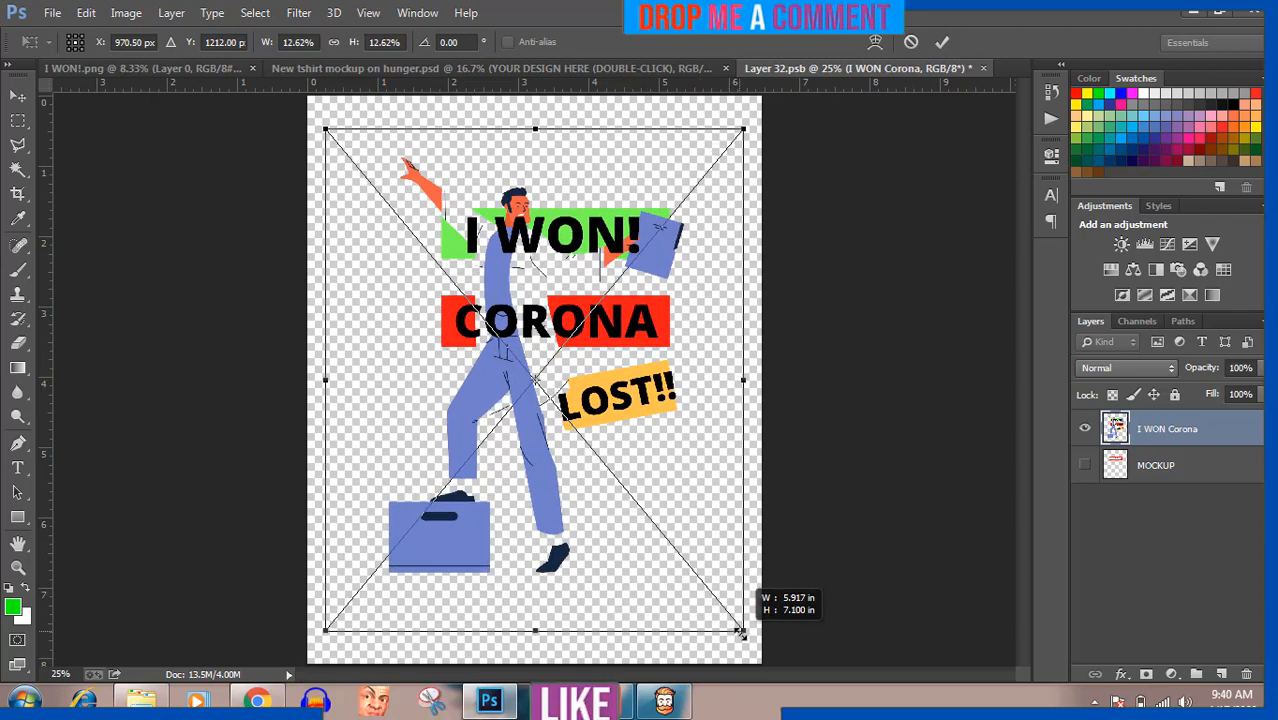
drag(740, 632, 682, 556)
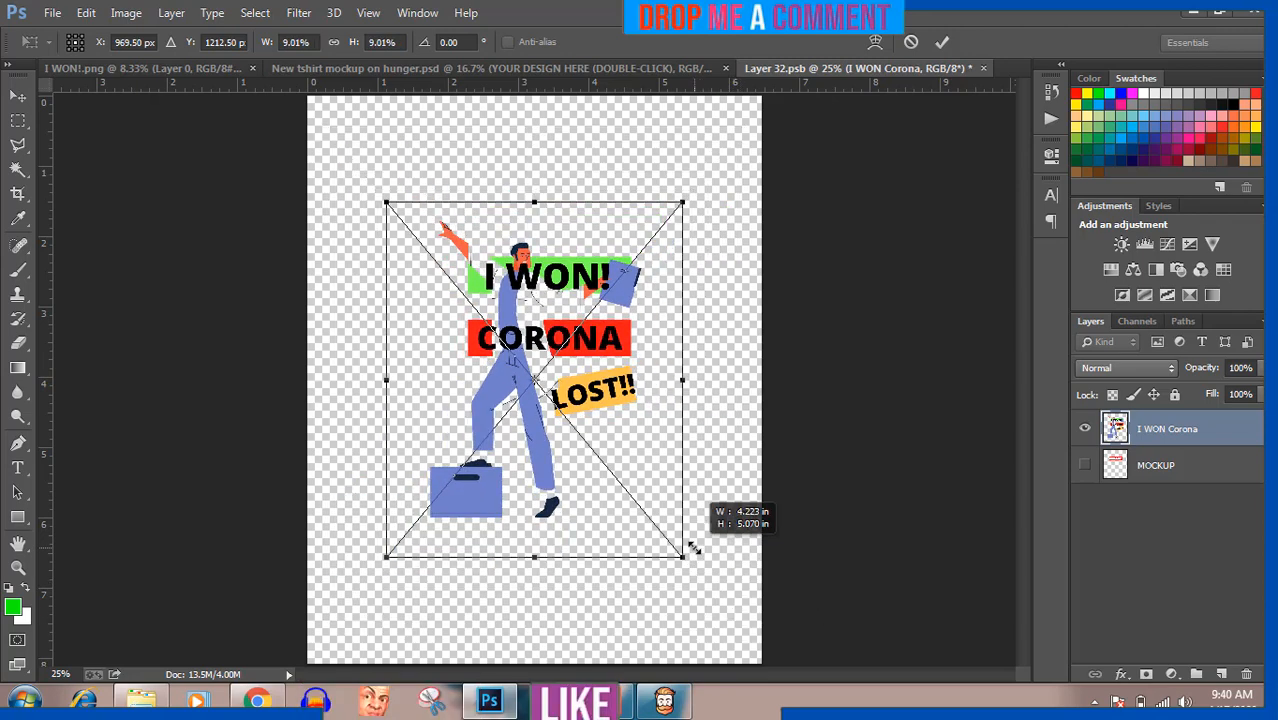
drag(683, 555, 670, 540)
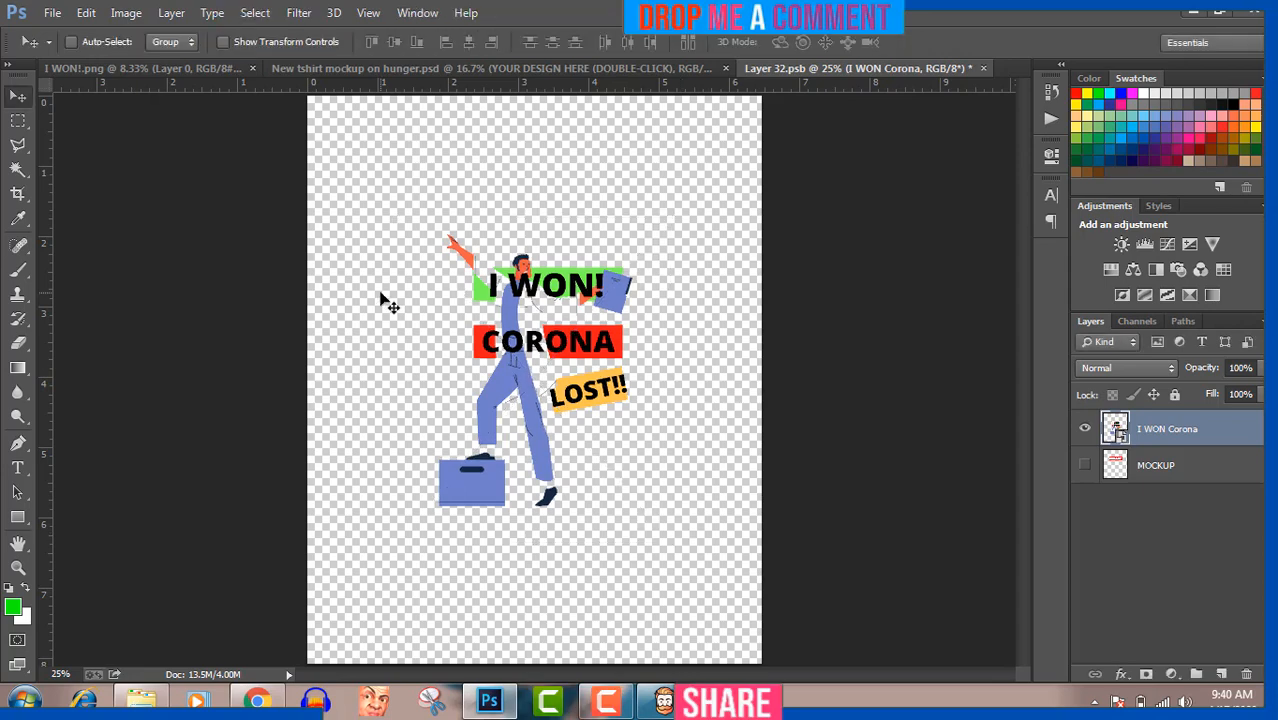
click(52, 13)
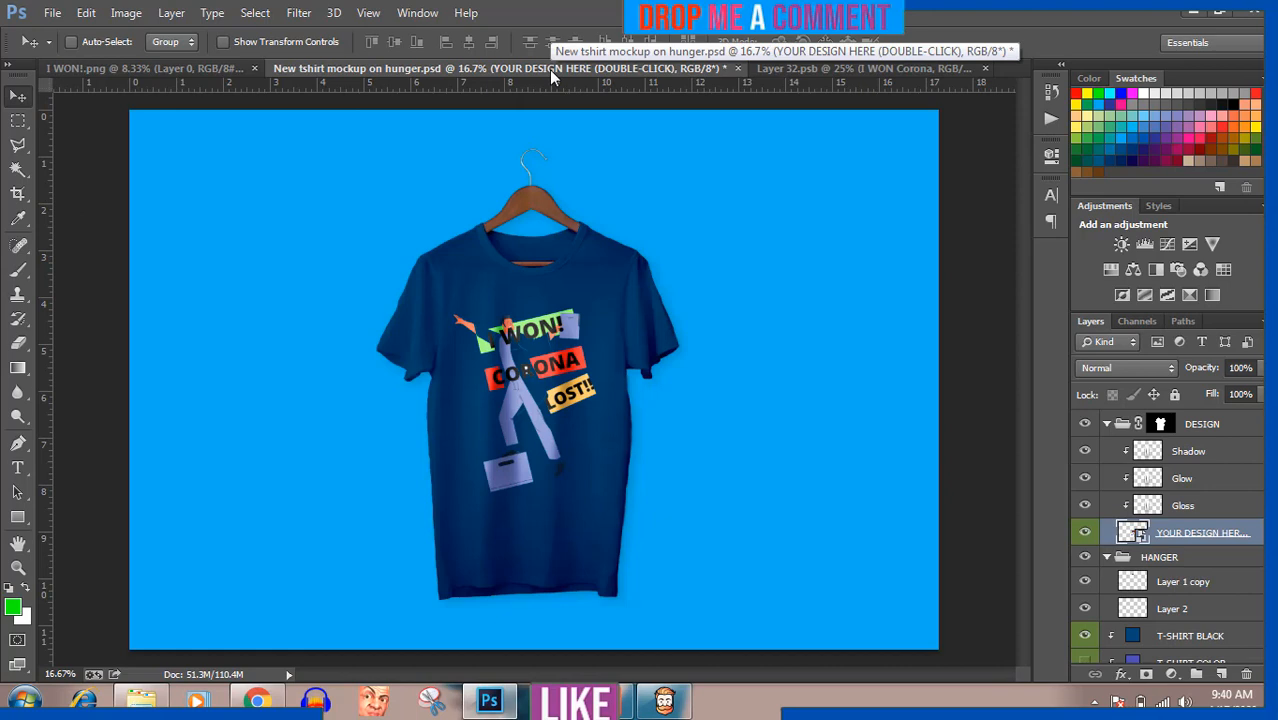
mouse_move(693, 163)
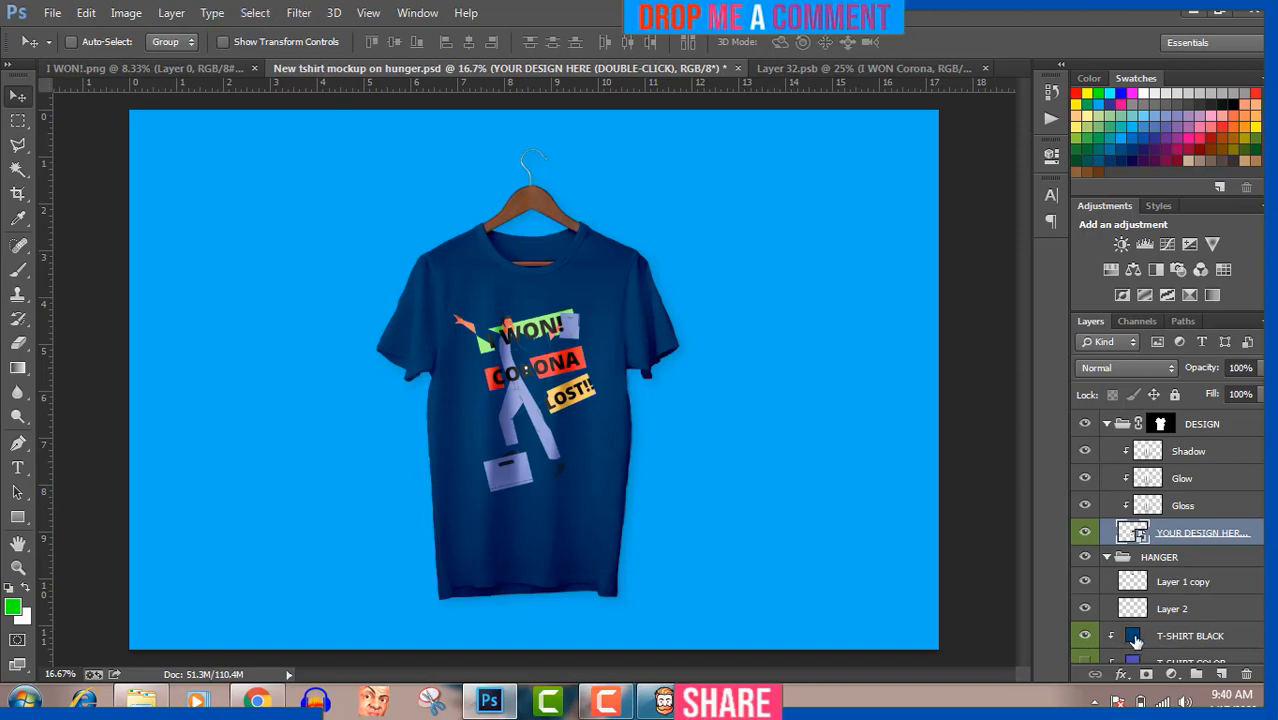
- Change the T-SHIRT BLACK fill colour to pure white
double_click(1133, 635)
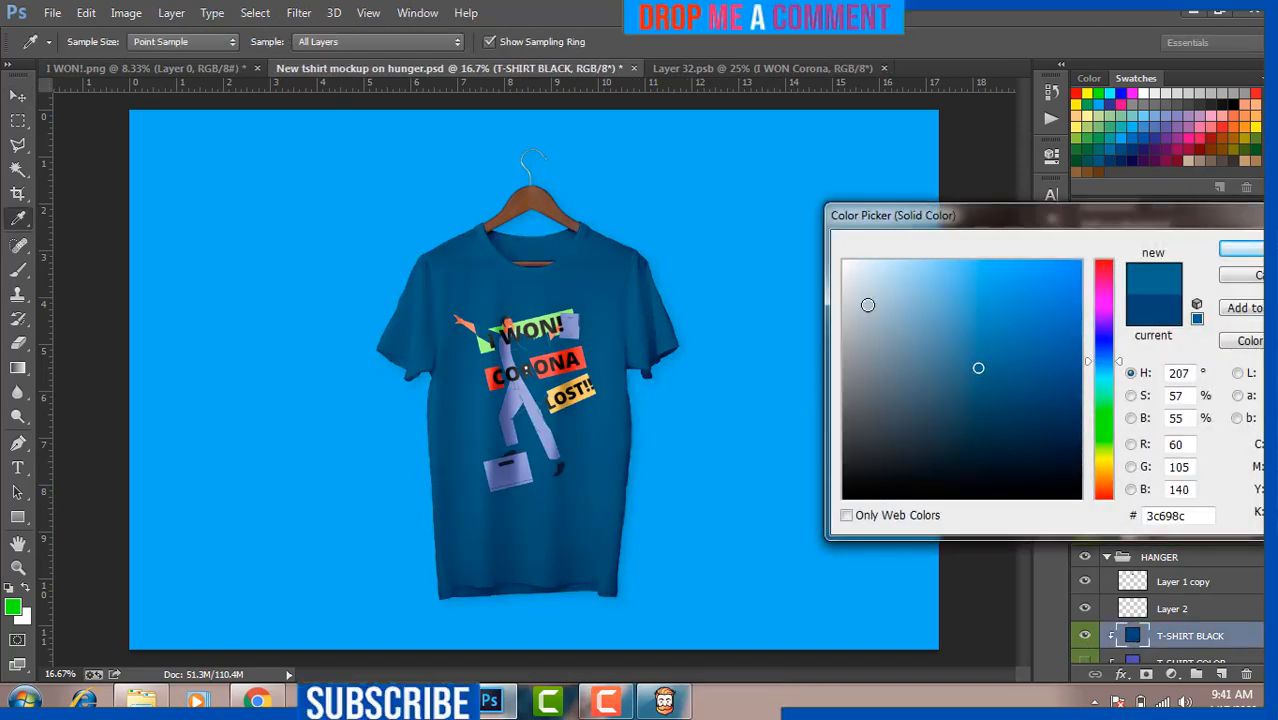
click(849, 277)
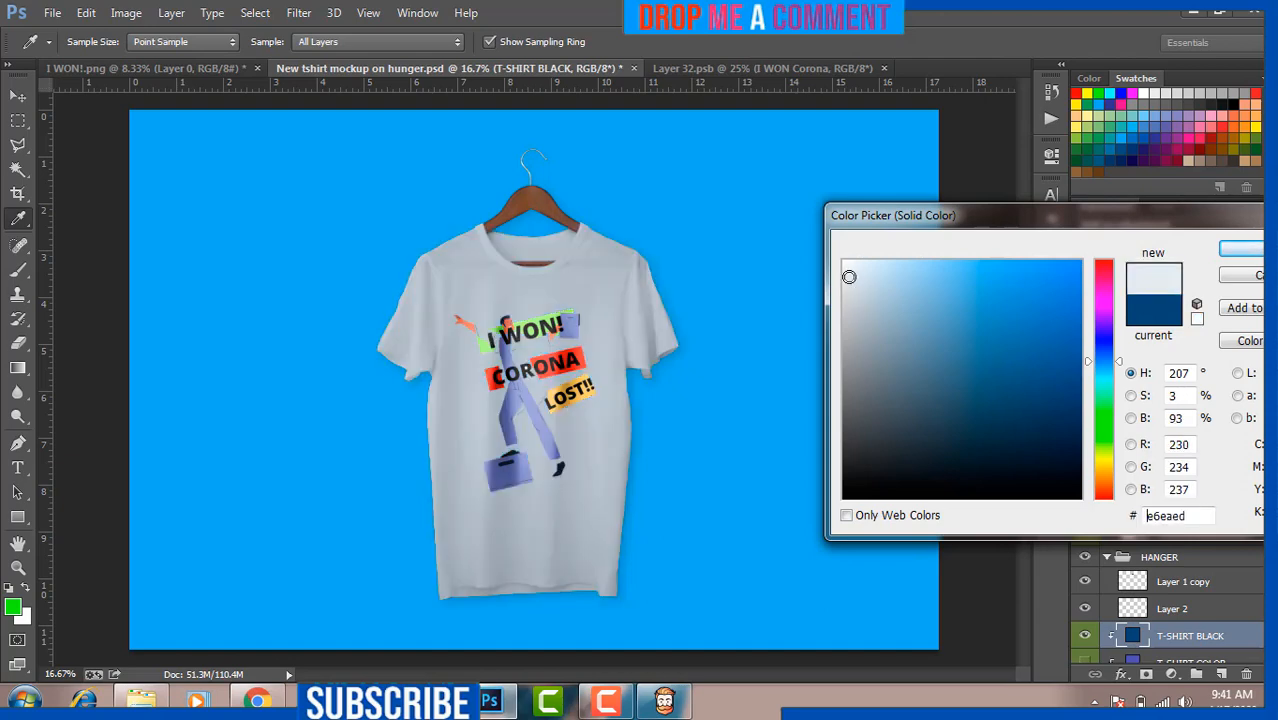
drag(849, 277, 843, 260)
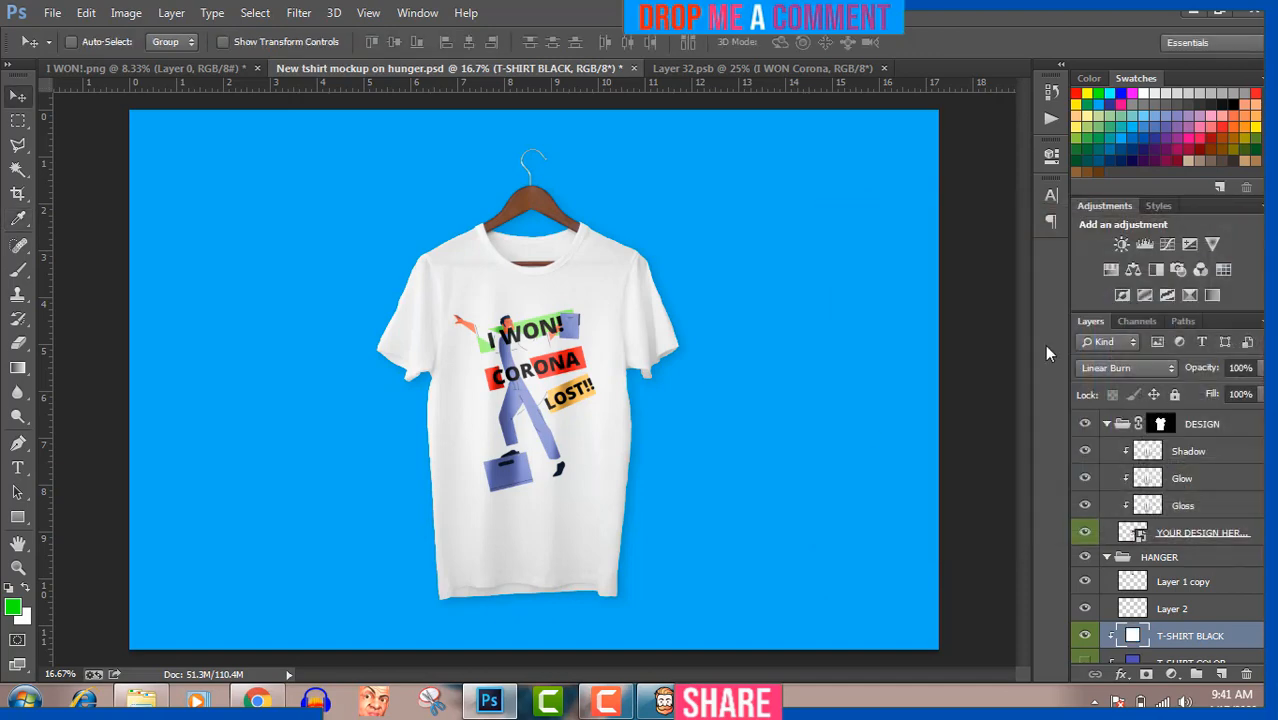
- Save the finished white T-shirt mockup to Pictures as a maximum-quality JPEG
click(52, 13)
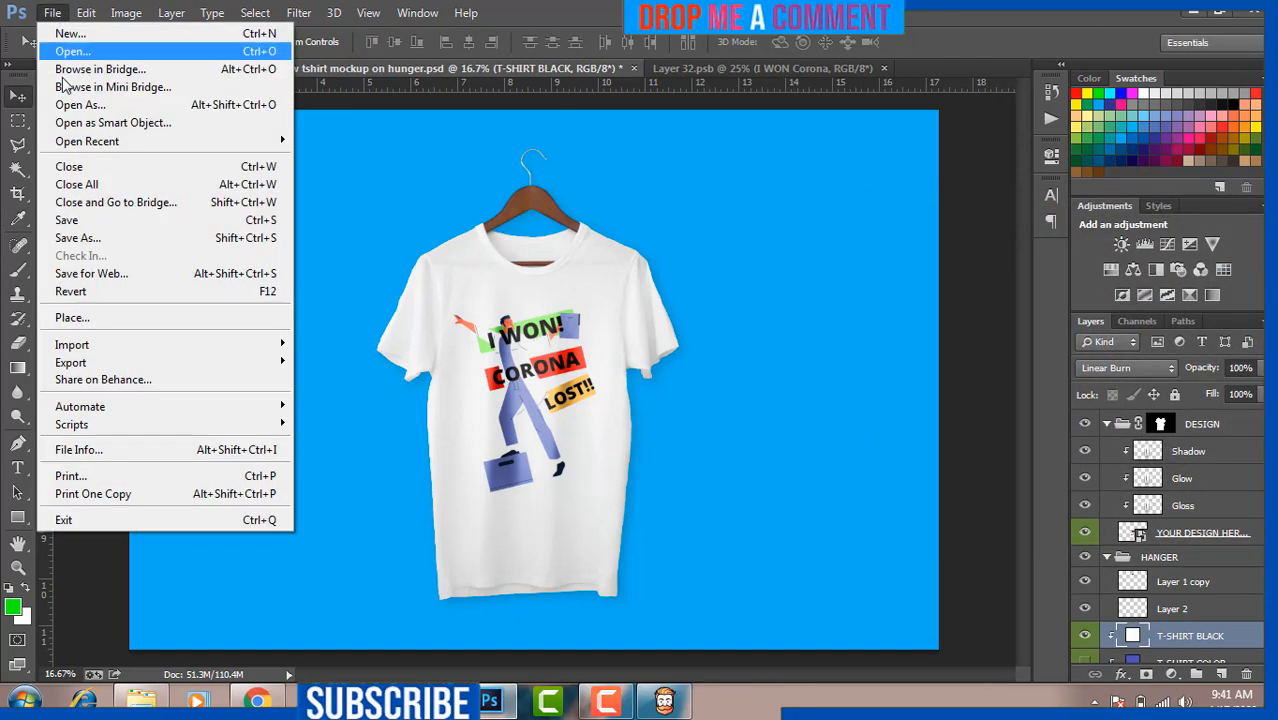
mouse_move(78, 238)
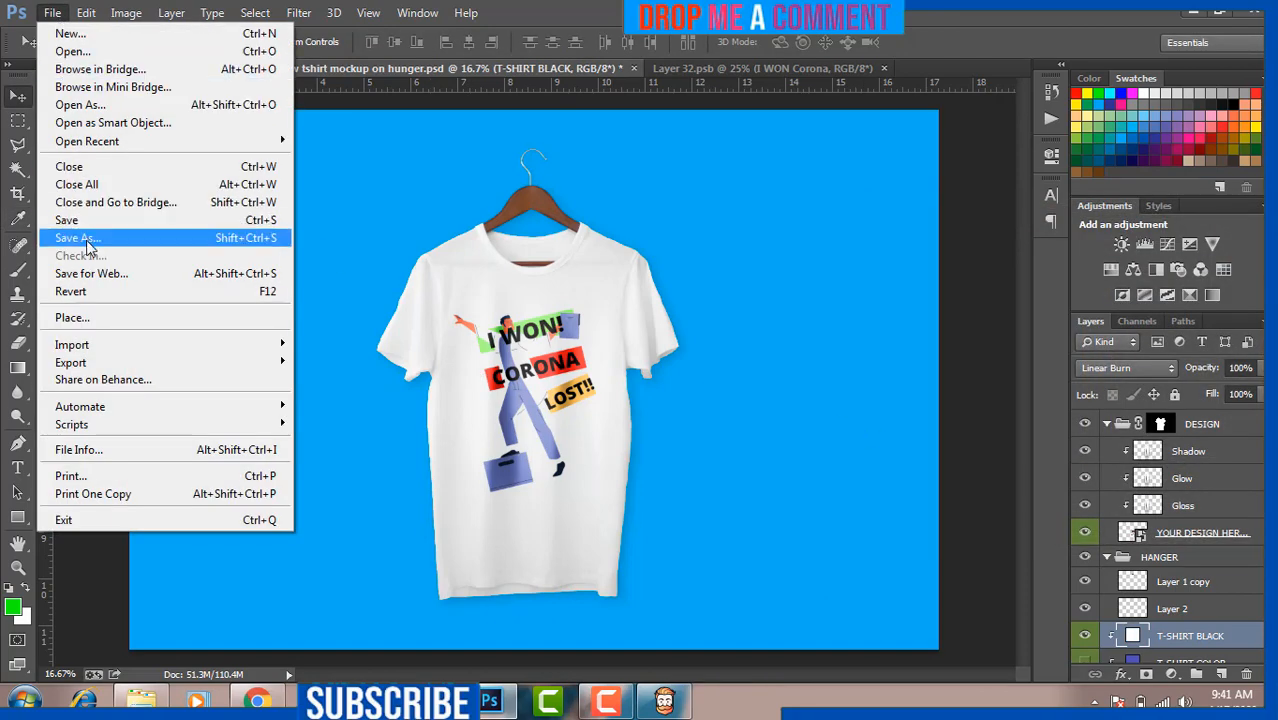
click(77, 238)
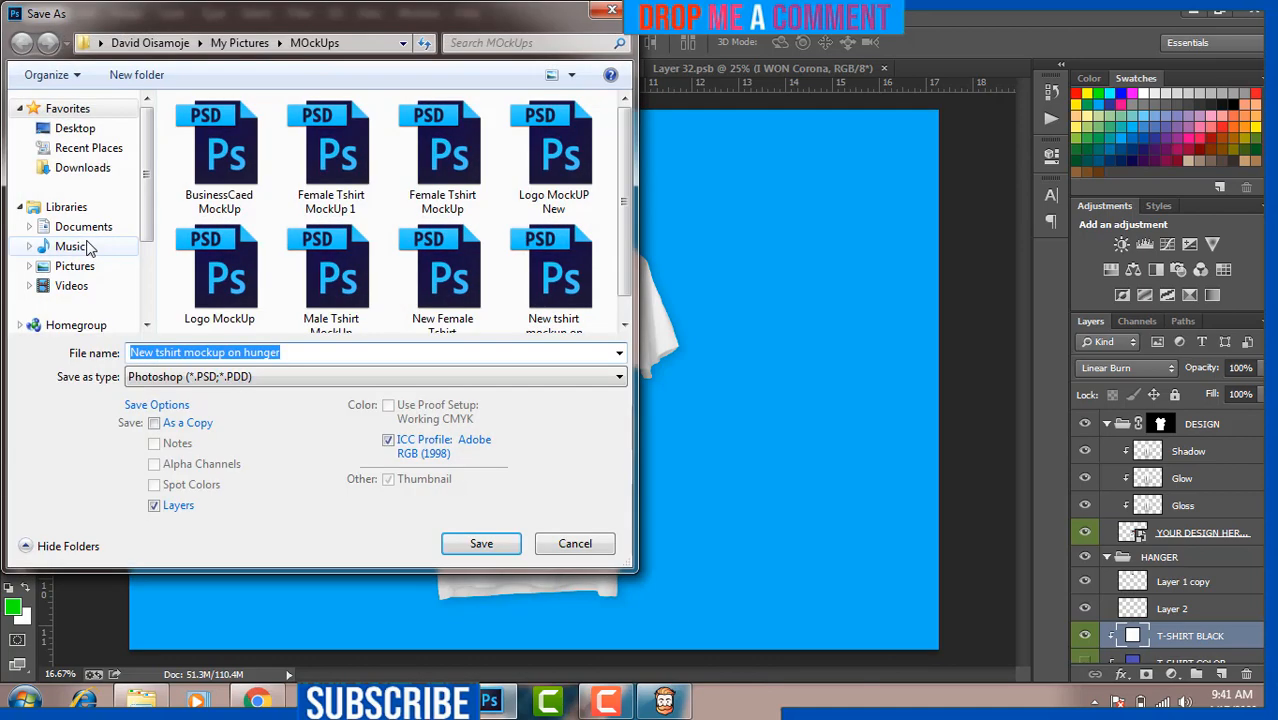
click(75, 265)
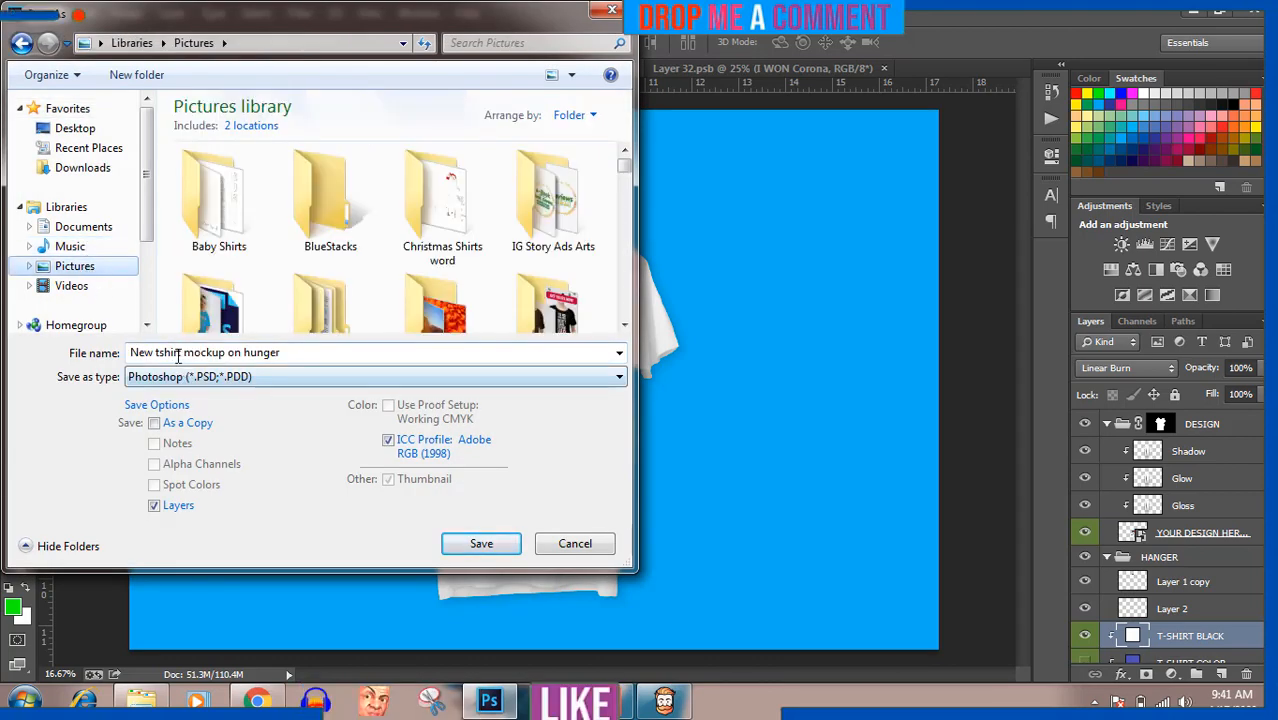
text(i)
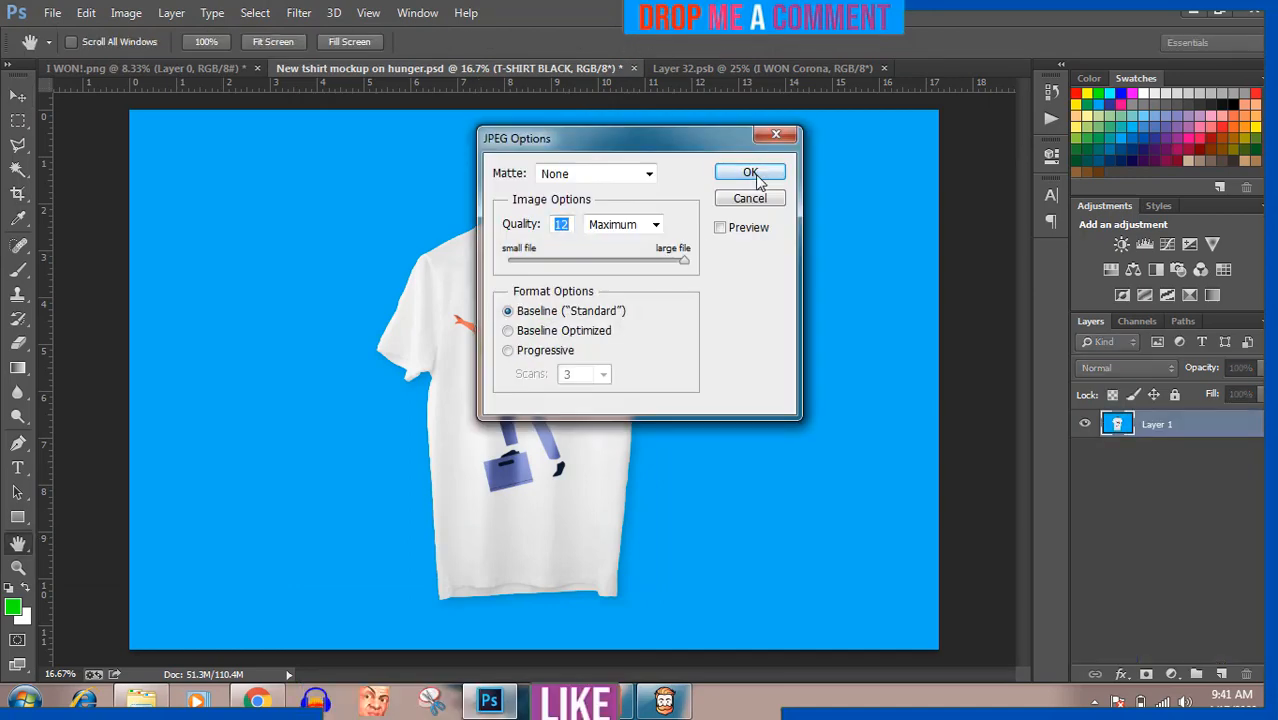
click(750, 172)
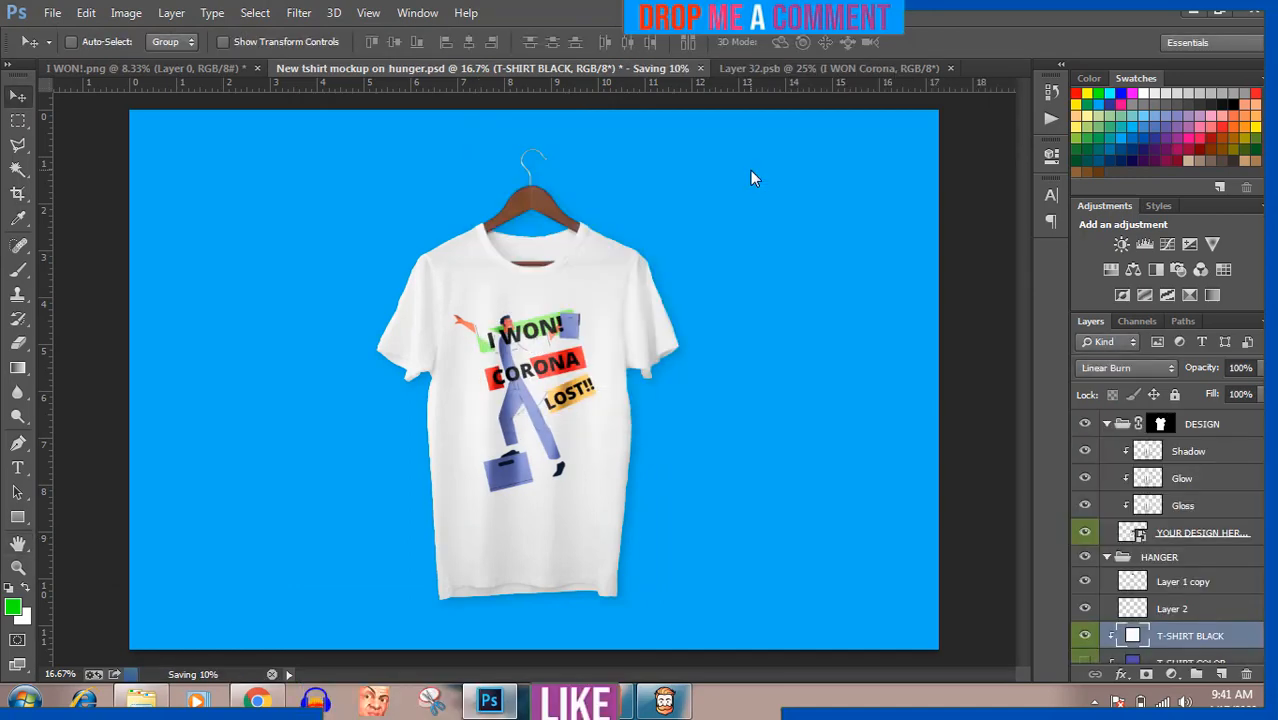